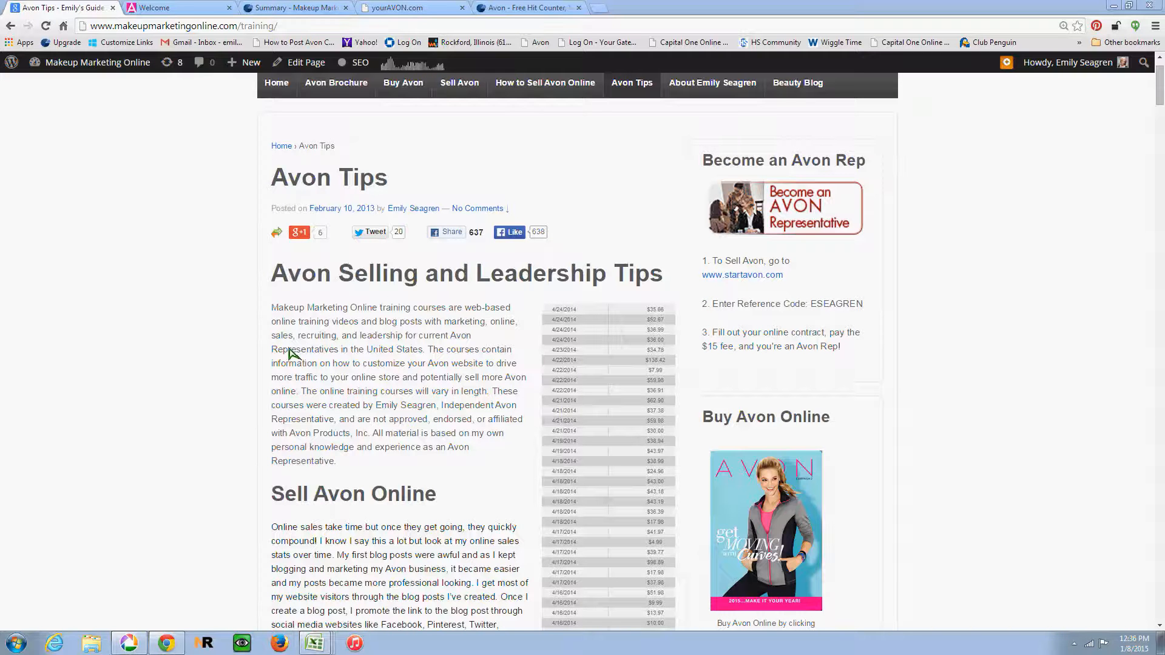
{"action": "mouse_move", "coordinate": [331, 367]}
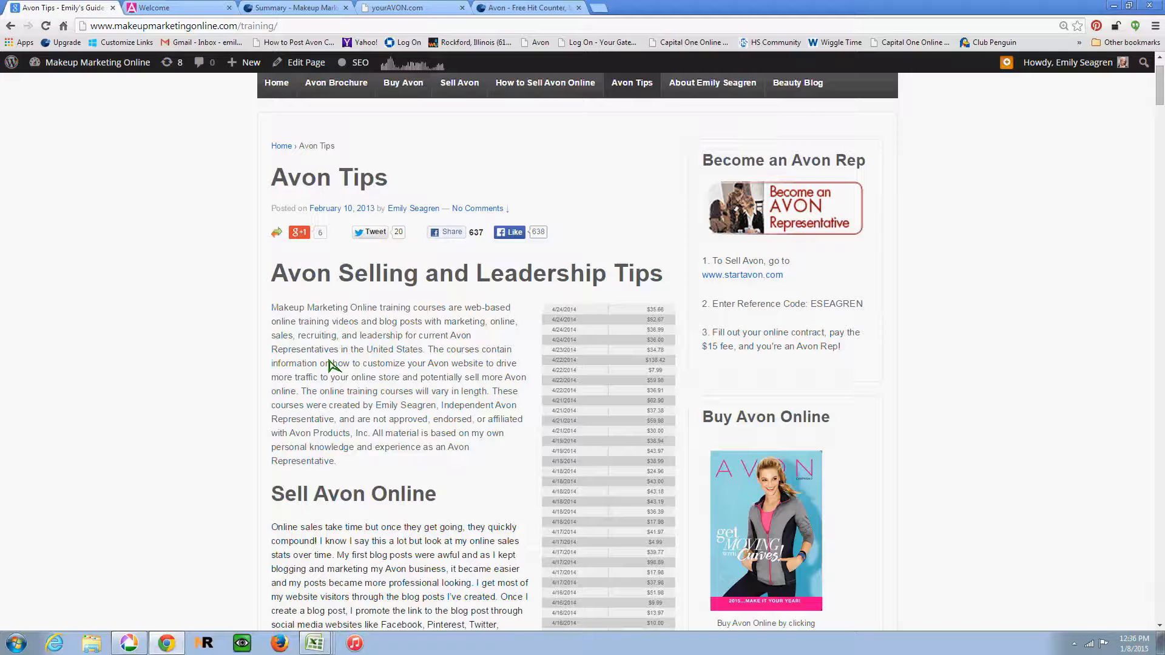
{"action": "mouse_move", "coordinate": [335, 449]}
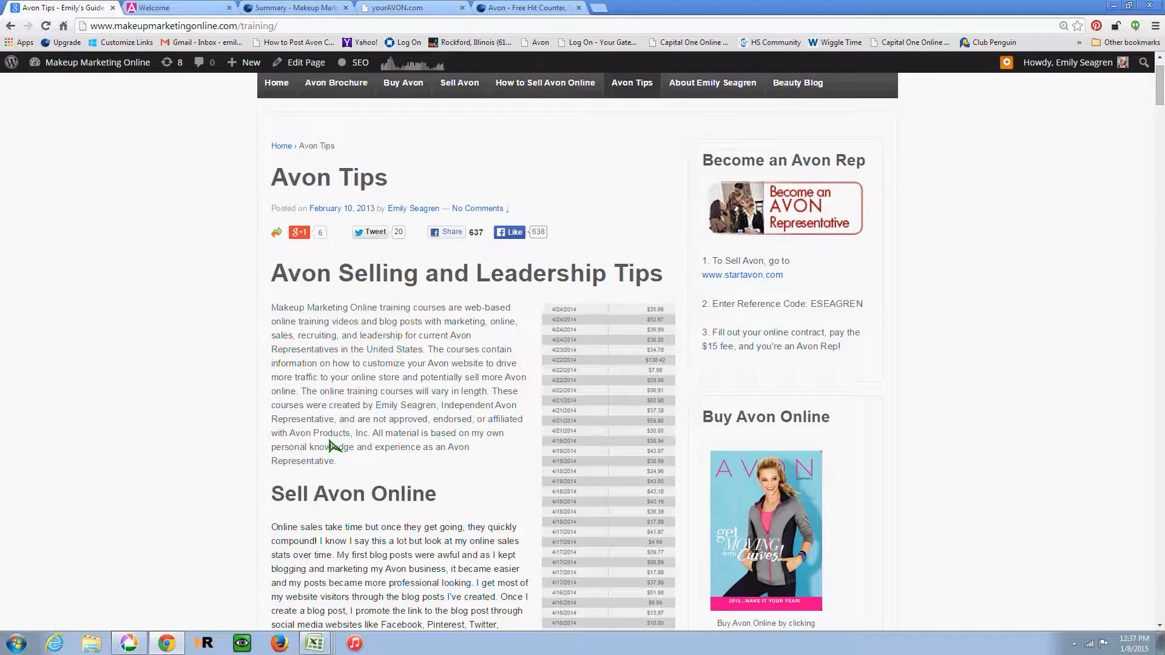
{"action": "mouse_move", "coordinate": [504, 272]}
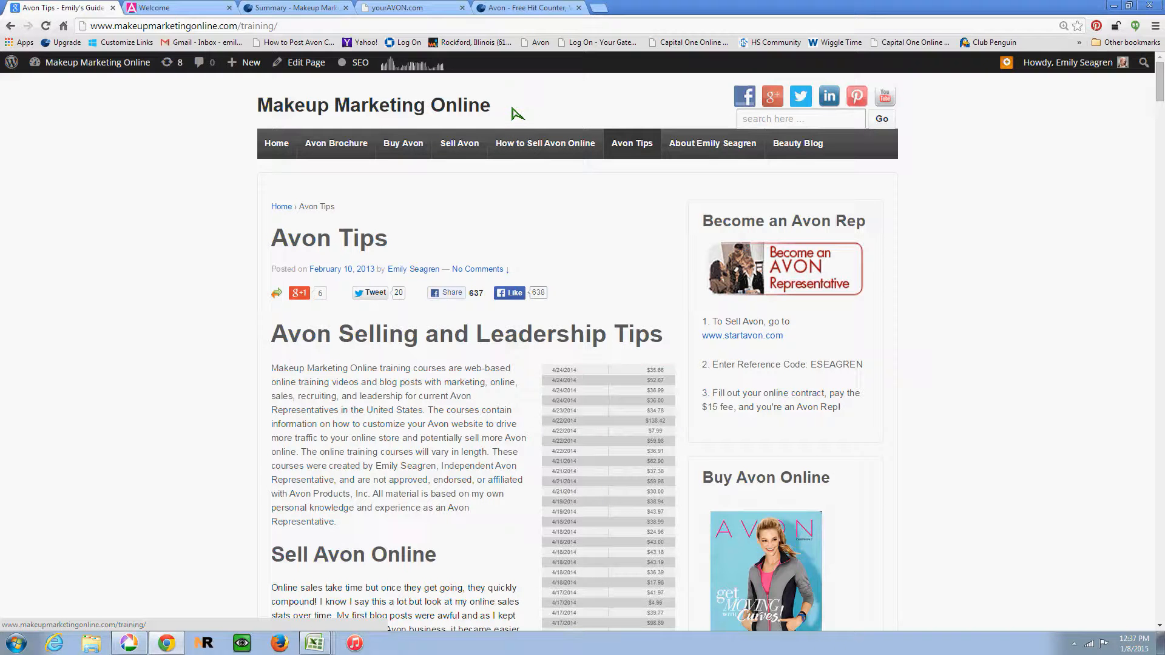
{"action": "mouse_move", "coordinate": [534, 127]}
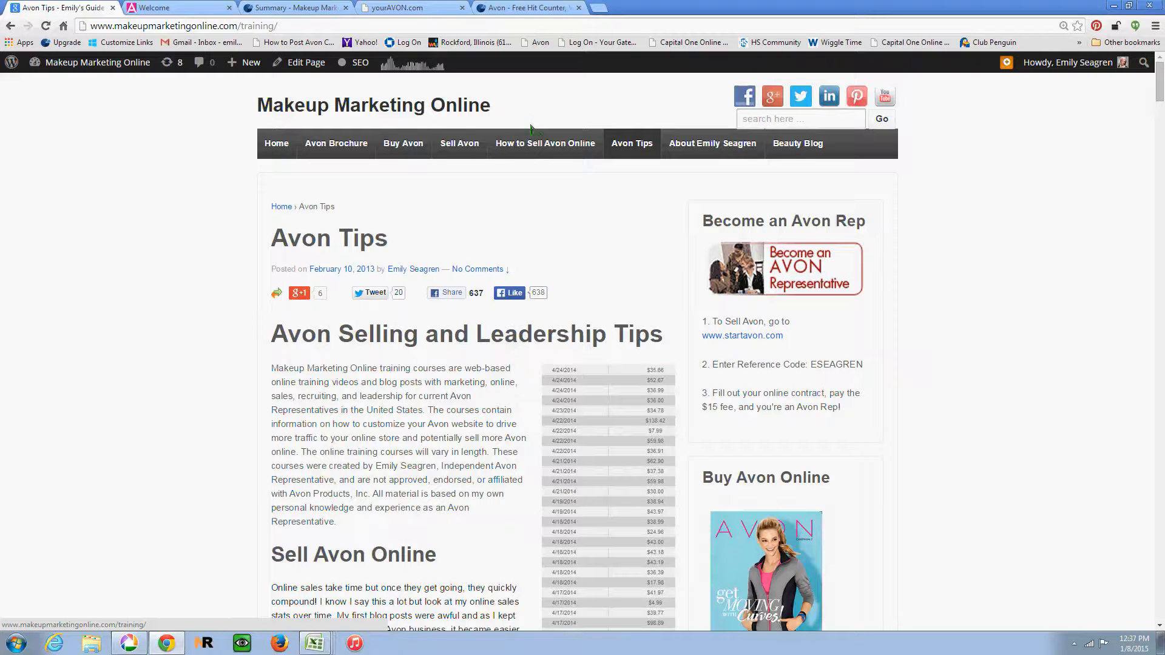
{"action": "mouse_move", "coordinate": [541, 181]}
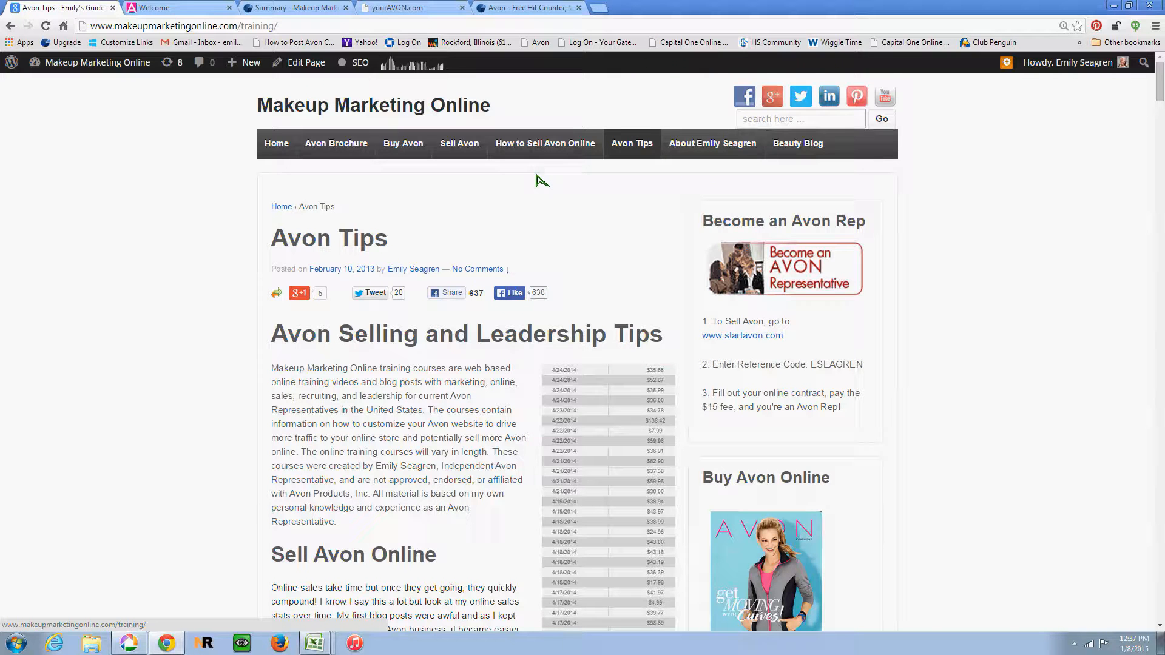
{"action": "mouse_move", "coordinate": [512, 167]}
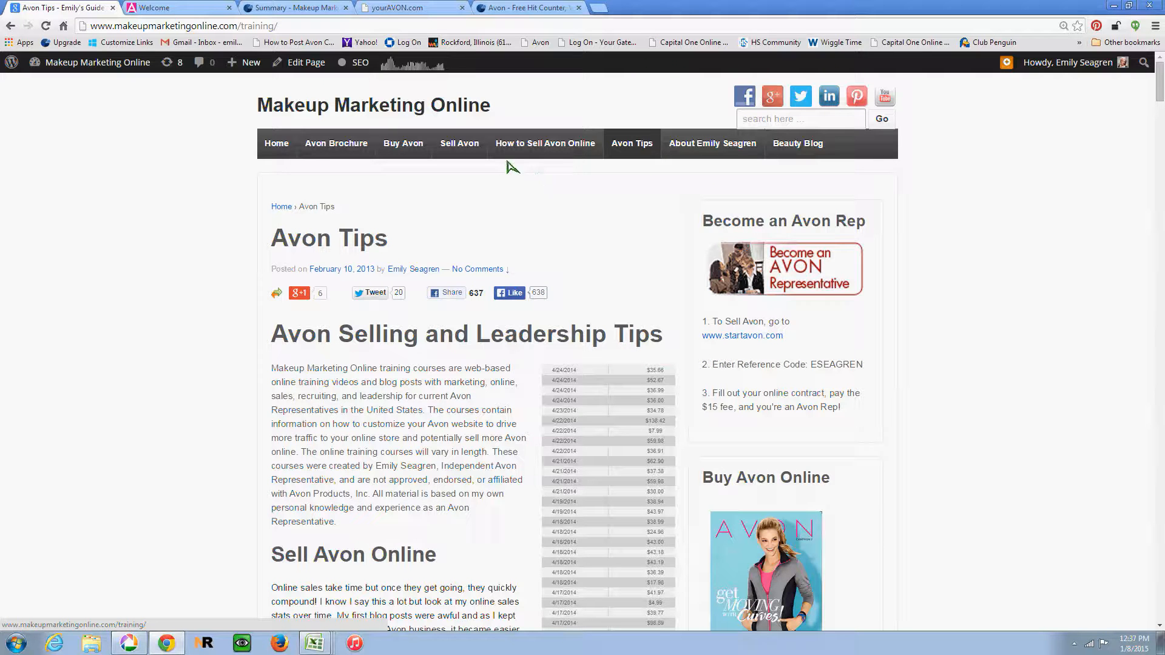
{"action": "mouse_move", "coordinate": [519, 182]}
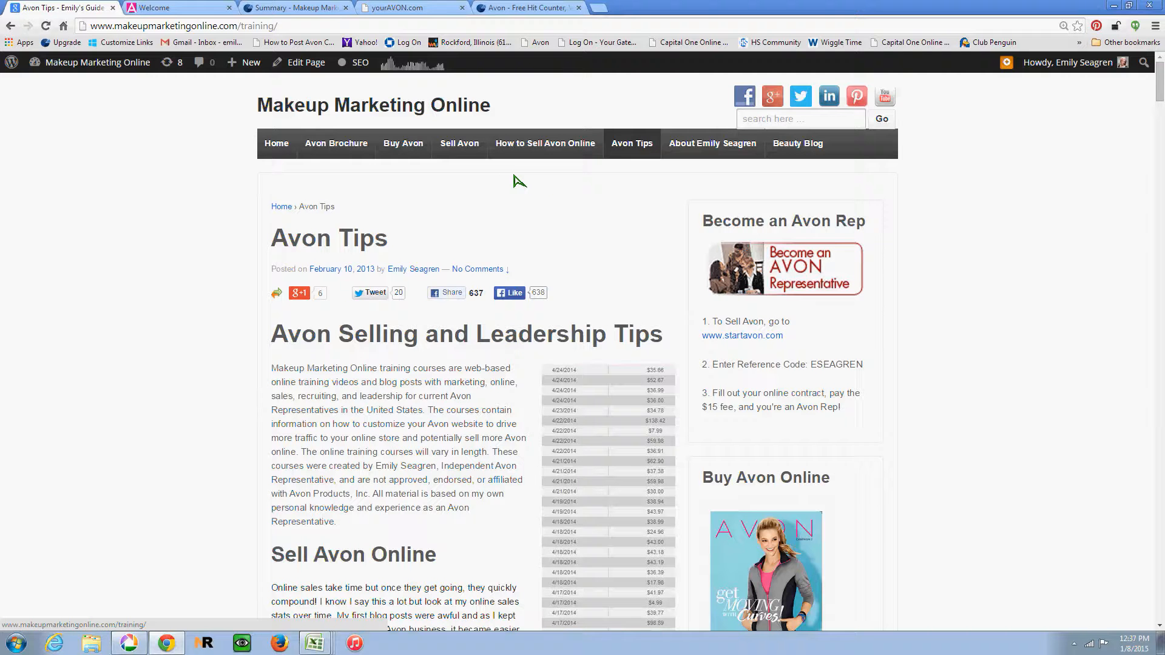
Step: Scroll the Avon Tips page past the payment section to the 'How to Sell Avon Online Successfully' and eRepresentative Tools link lists
{"action": "scroll", "scroll_direction": "down", "scroll_amount": 3}
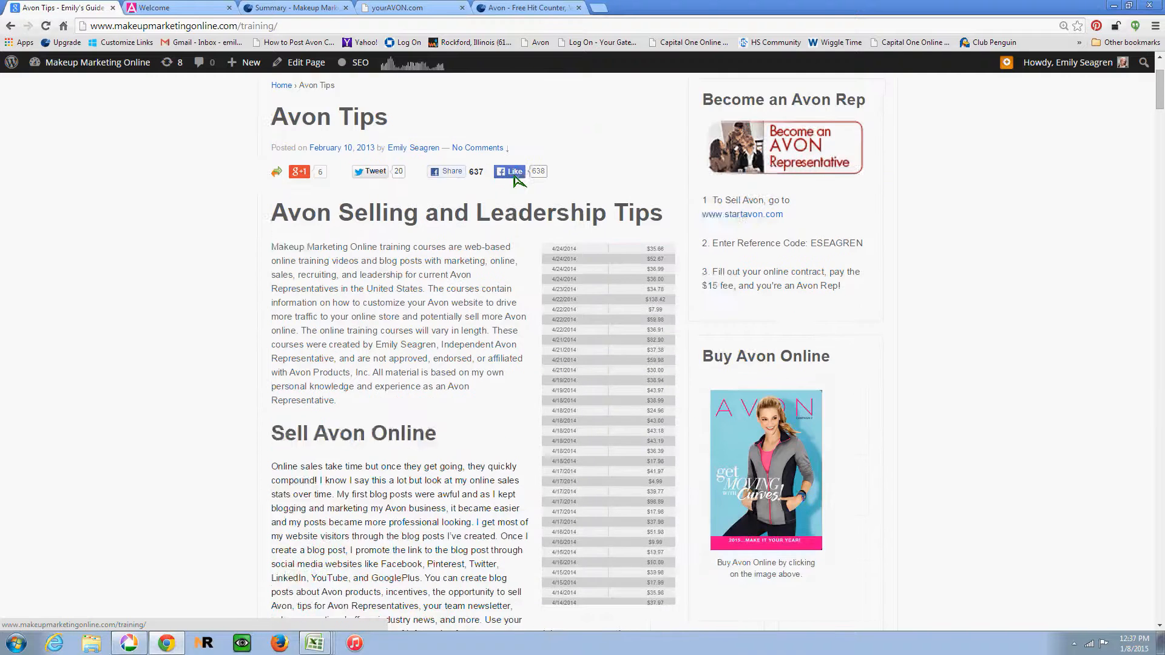
{"action": "scroll", "scroll_direction": "down", "scroll_amount": 3}
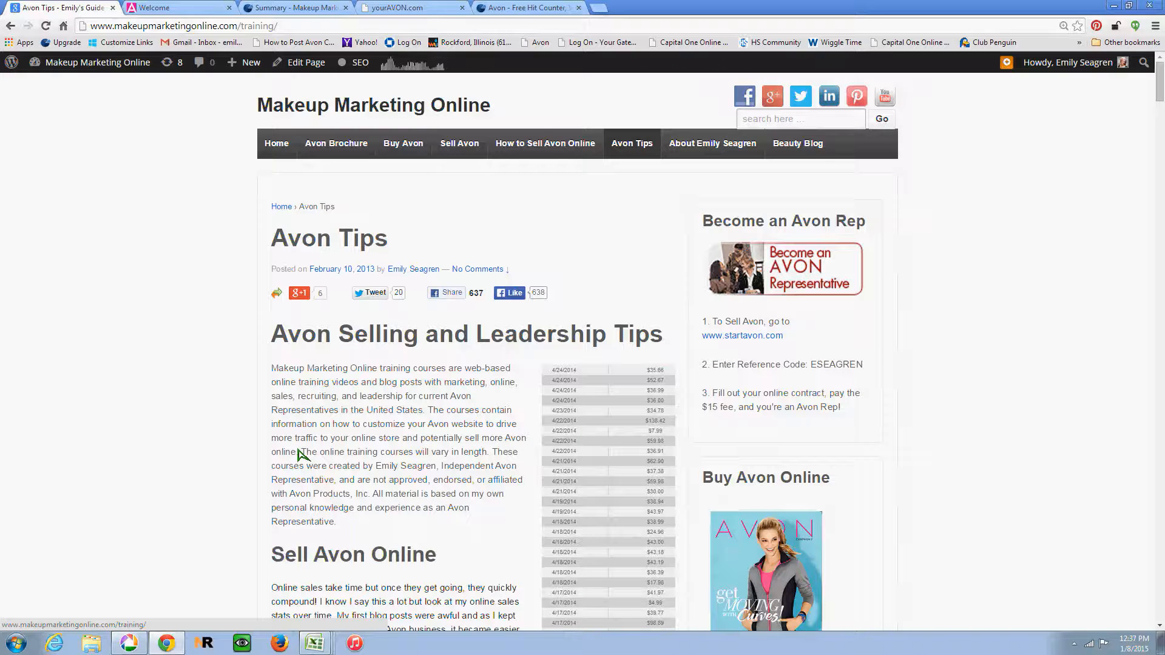
{"action": "scroll", "scroll_direction": "down", "scroll_amount": 3}
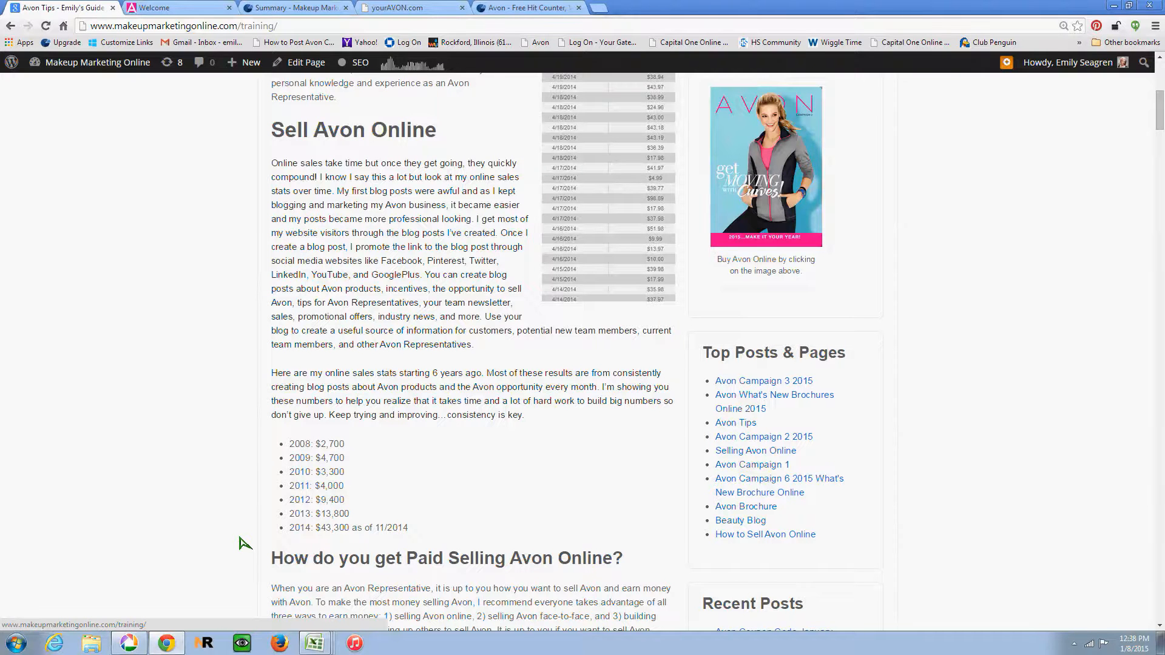
{"action": "scroll", "scroll_direction": "down", "scroll_amount": 3}
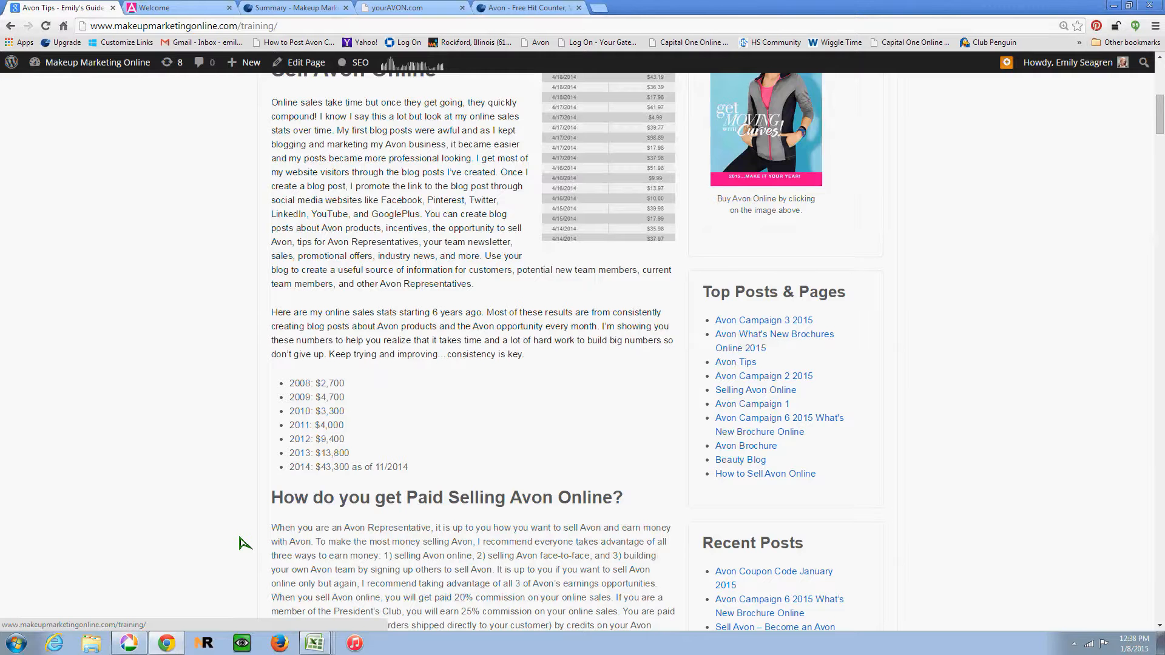
{"action": "scroll", "scroll_direction": "up", "scroll_amount": 3}
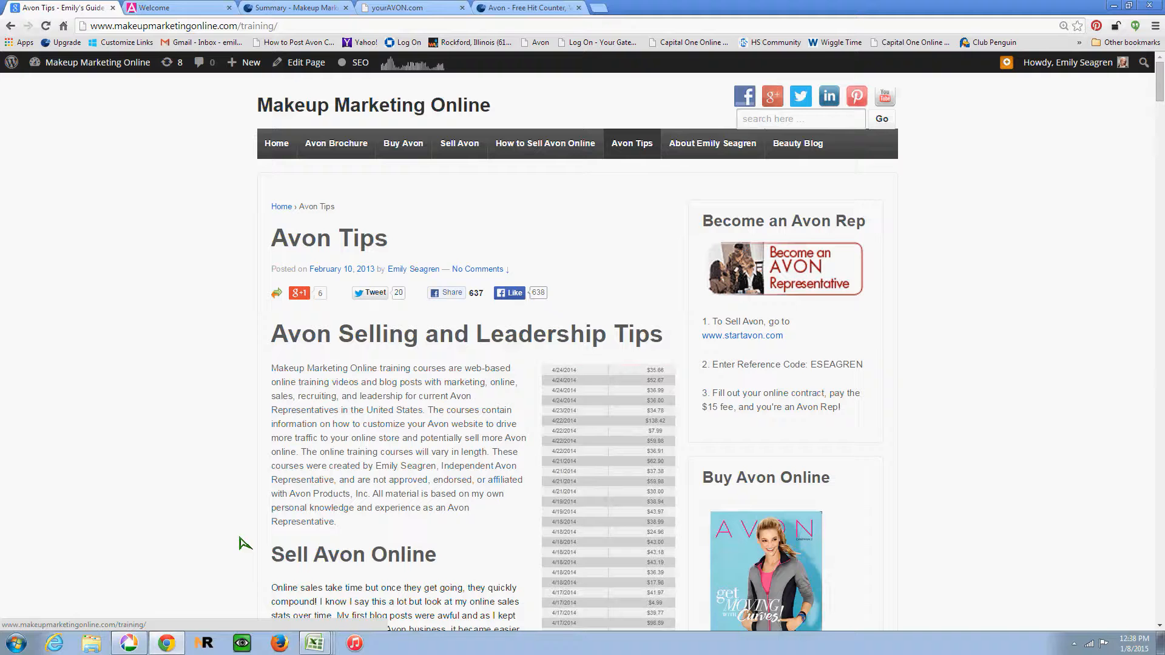
{"action": "mouse_move", "coordinate": [339, 516]}
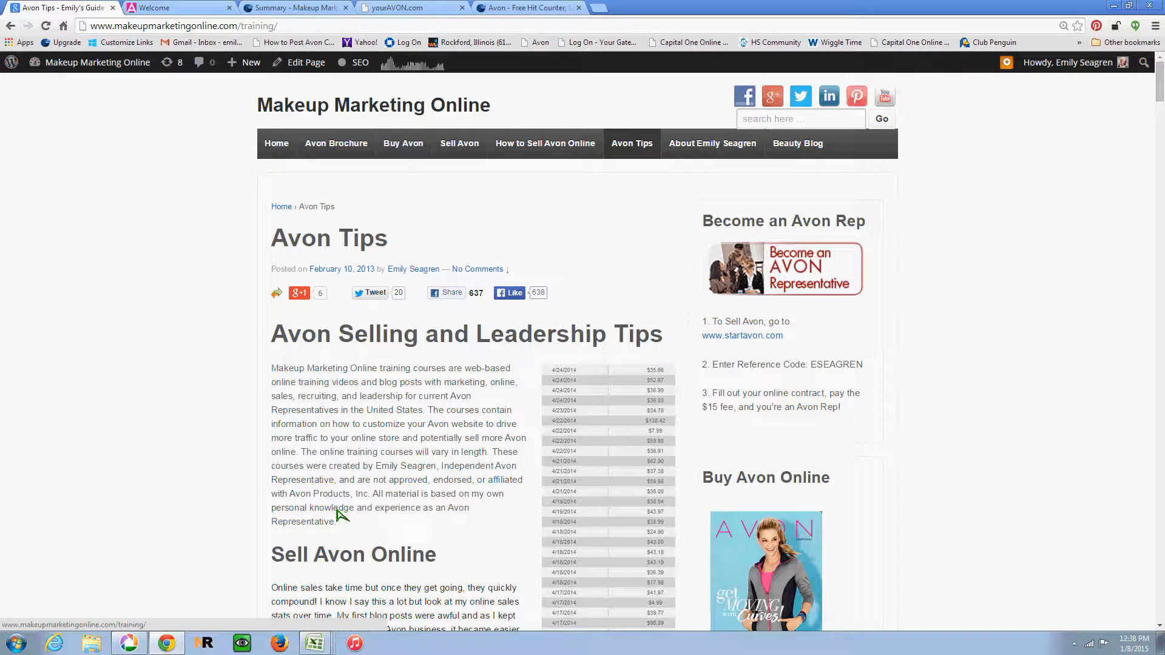
{"action": "mouse_move", "coordinate": [478, 505]}
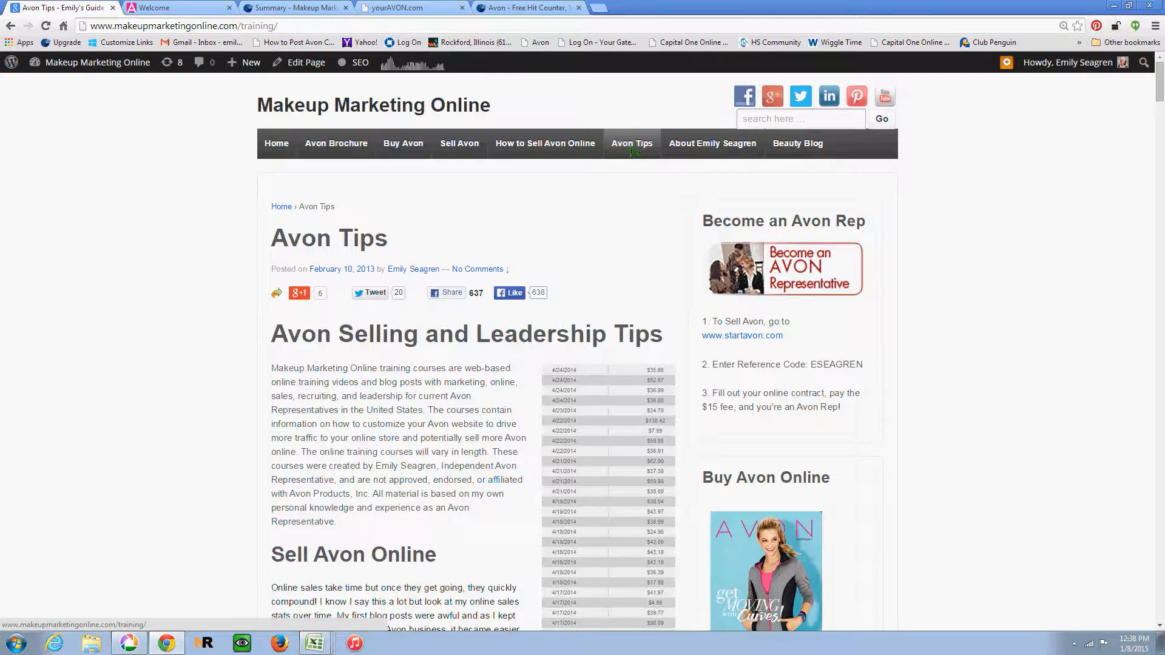
{"action": "scroll", "scroll_direction": "down", "scroll_amount": 3}
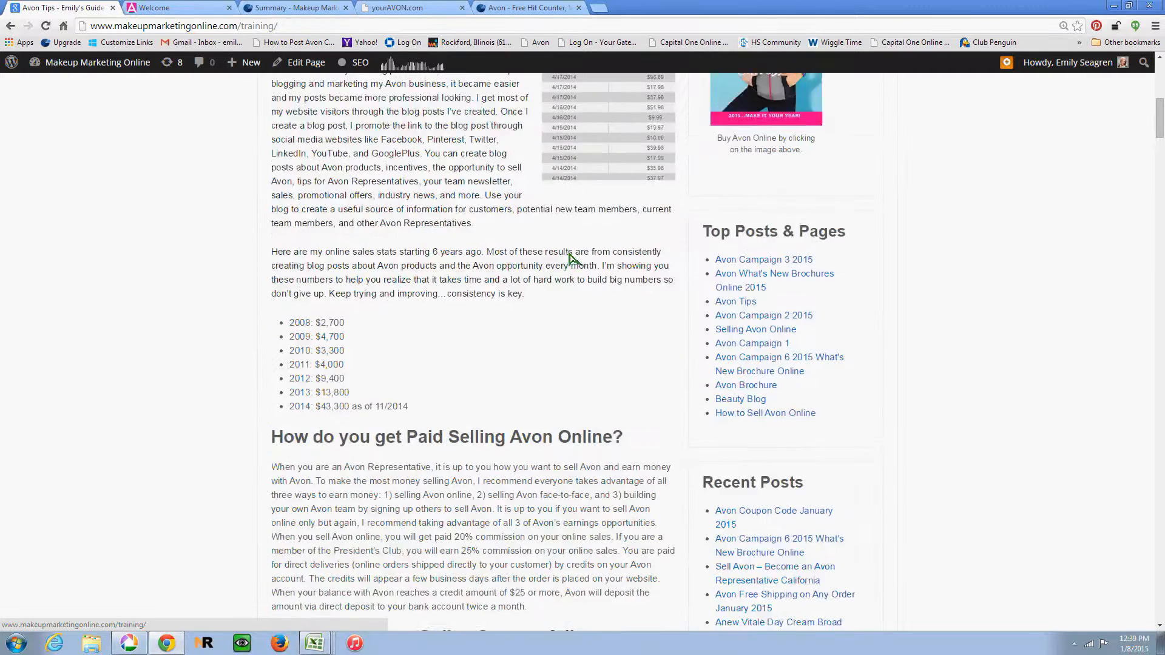
{"action": "scroll", "scroll_direction": "down", "scroll_amount": 3}
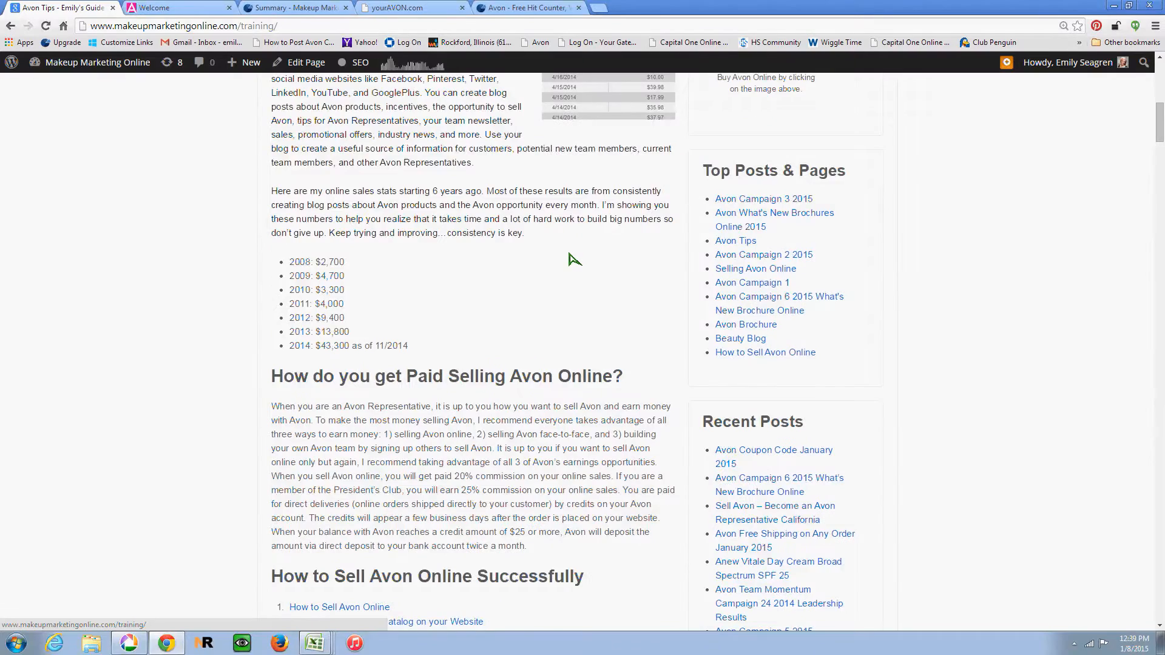
{"action": "scroll", "scroll_direction": "down", "scroll_amount": 3}
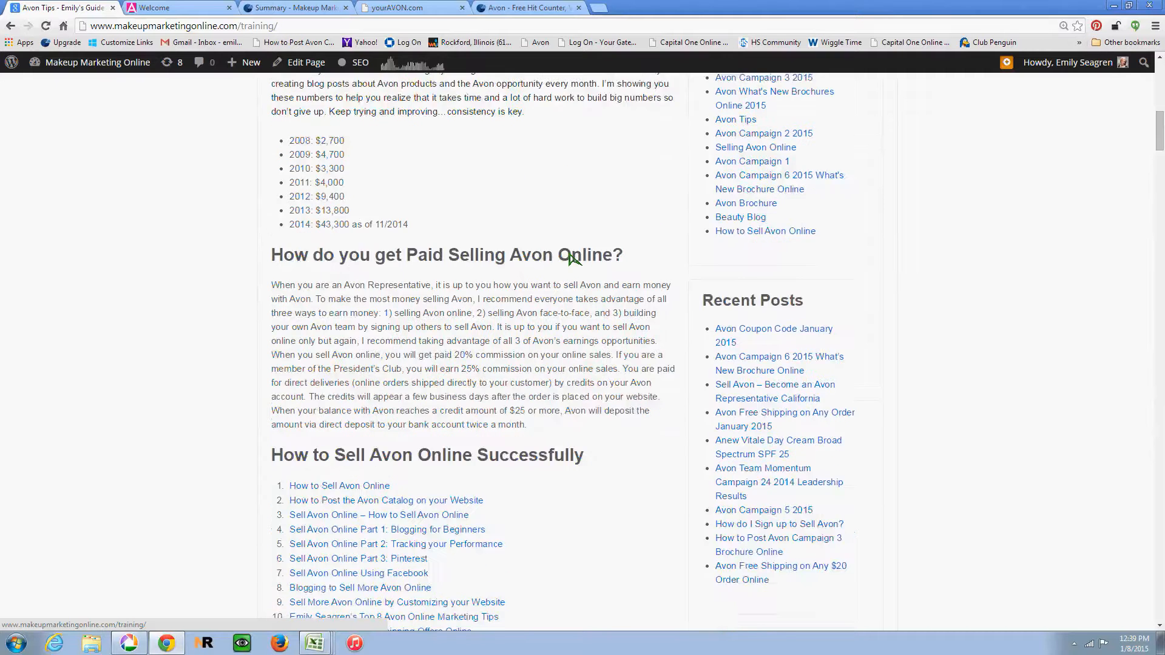
{"action": "scroll", "scroll_direction": "down", "scroll_amount": 3}
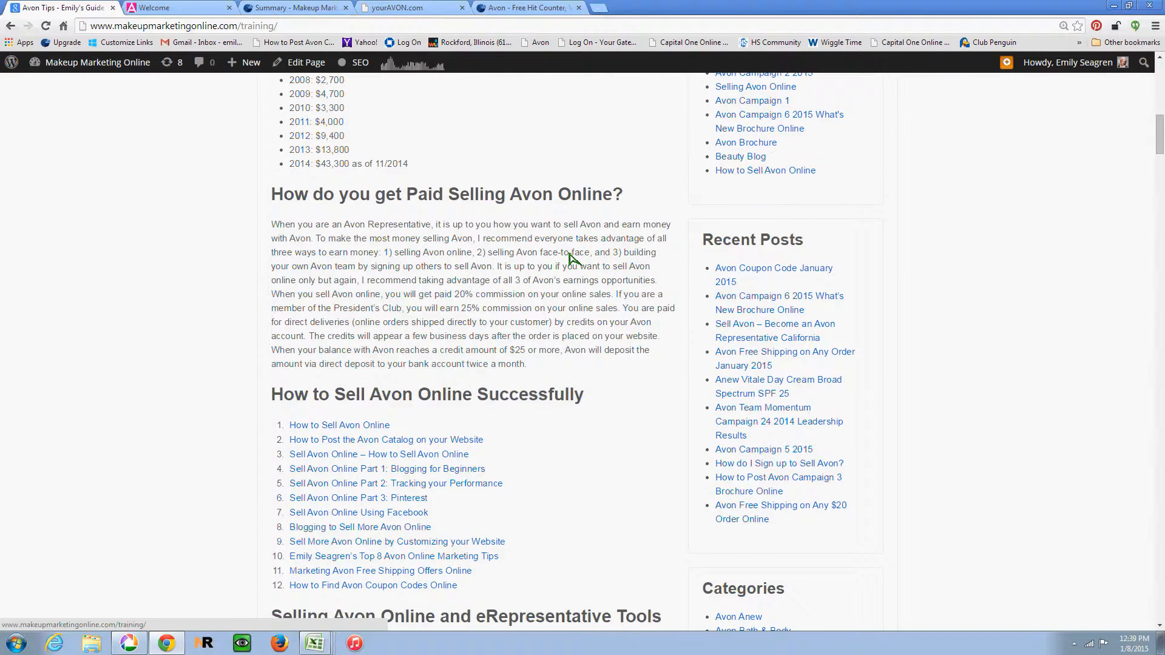
{"action": "scroll", "scroll_direction": "down", "scroll_amount": 3}
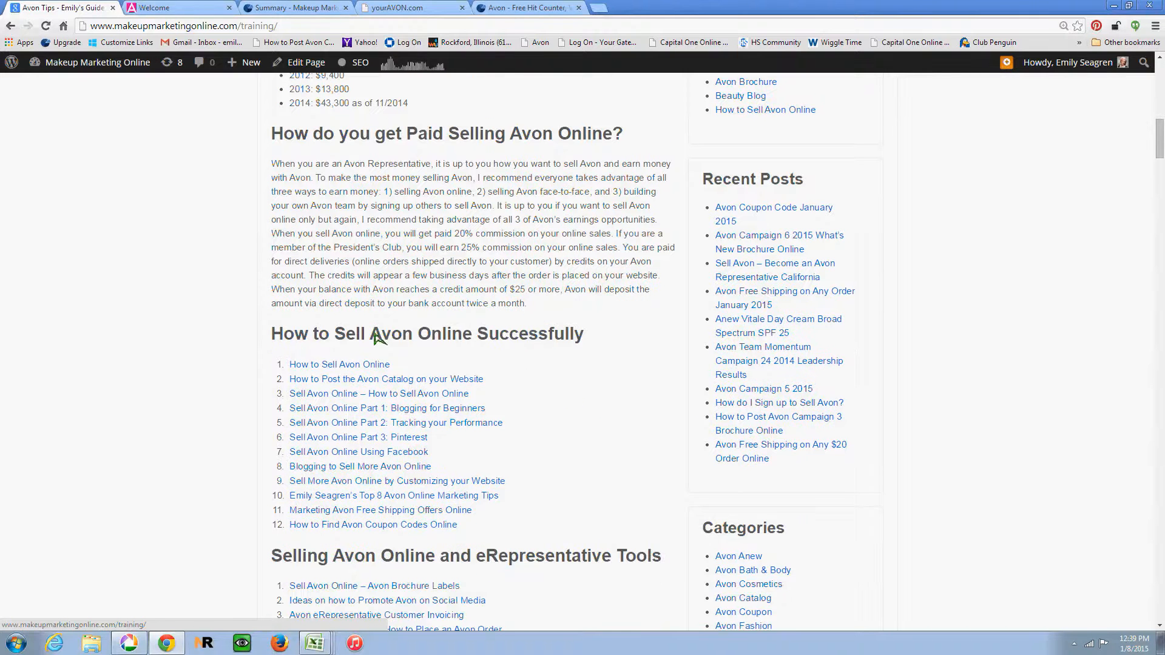
{"action": "scroll", "scroll_direction": "down", "scroll_amount": 3}
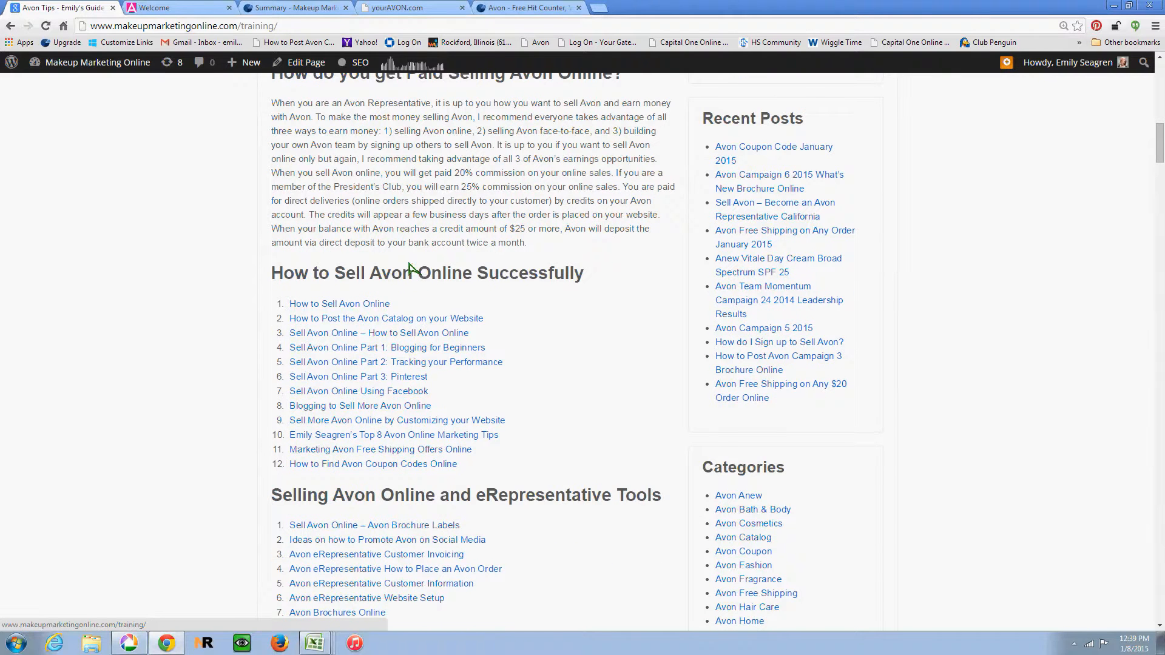
{"action": "mouse_move", "coordinate": [349, 471]}
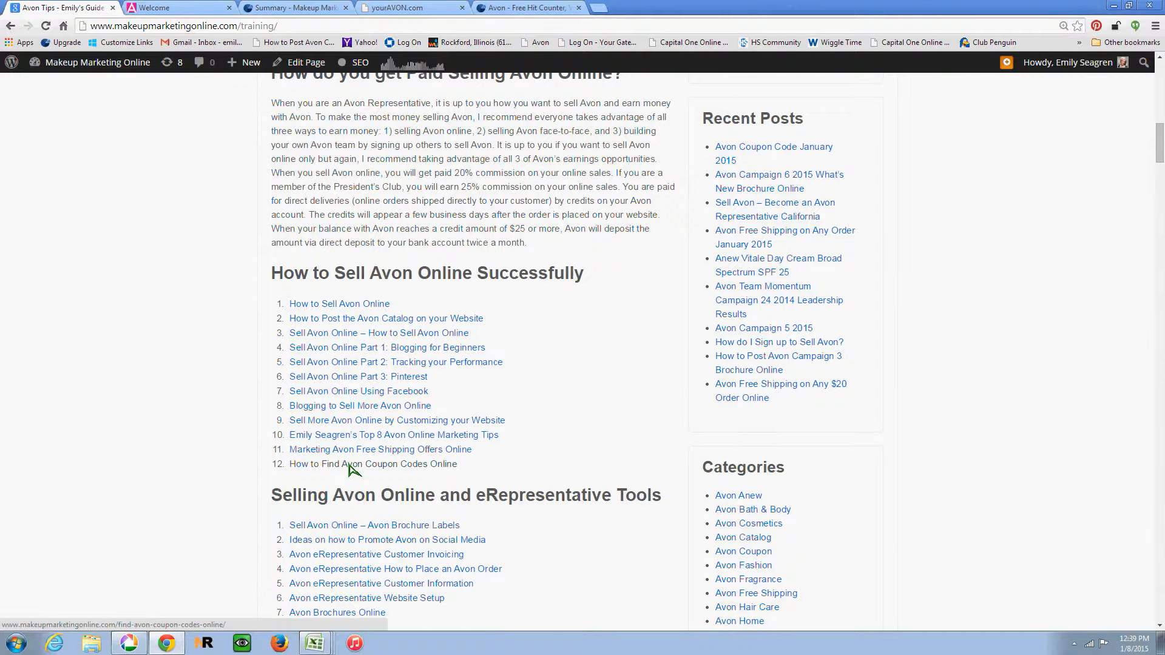
{"action": "scroll", "scroll_direction": "down", "scroll_amount": 3}
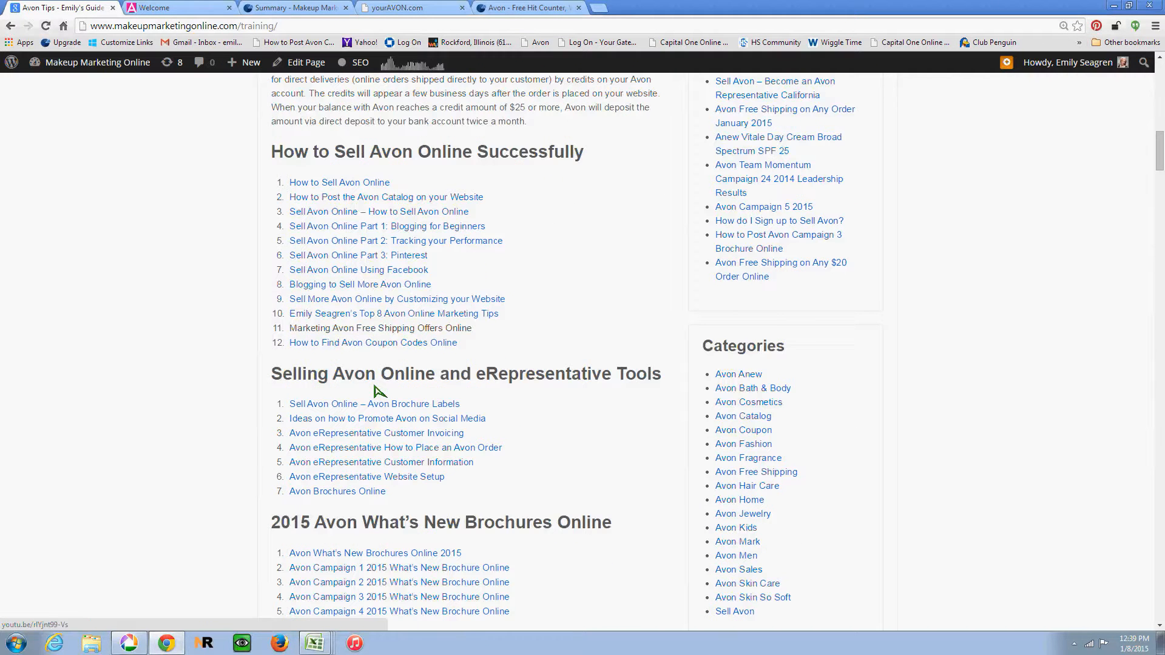
{"action": "mouse_move", "coordinate": [383, 481]}
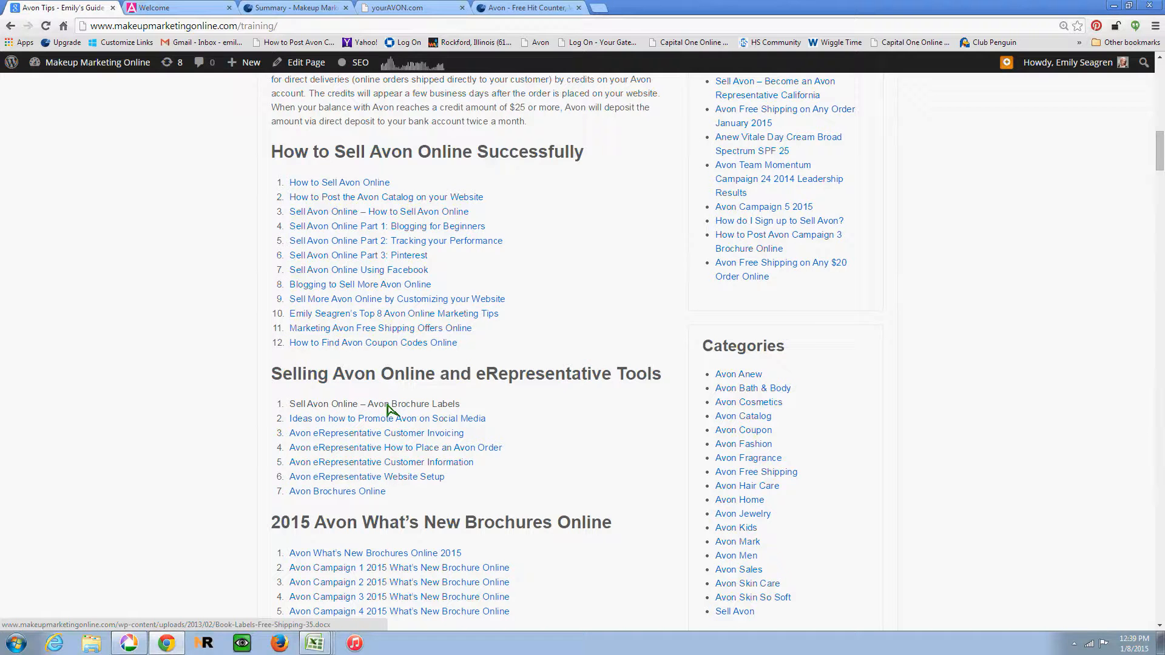
{"action": "mouse_move", "coordinate": [375, 446]}
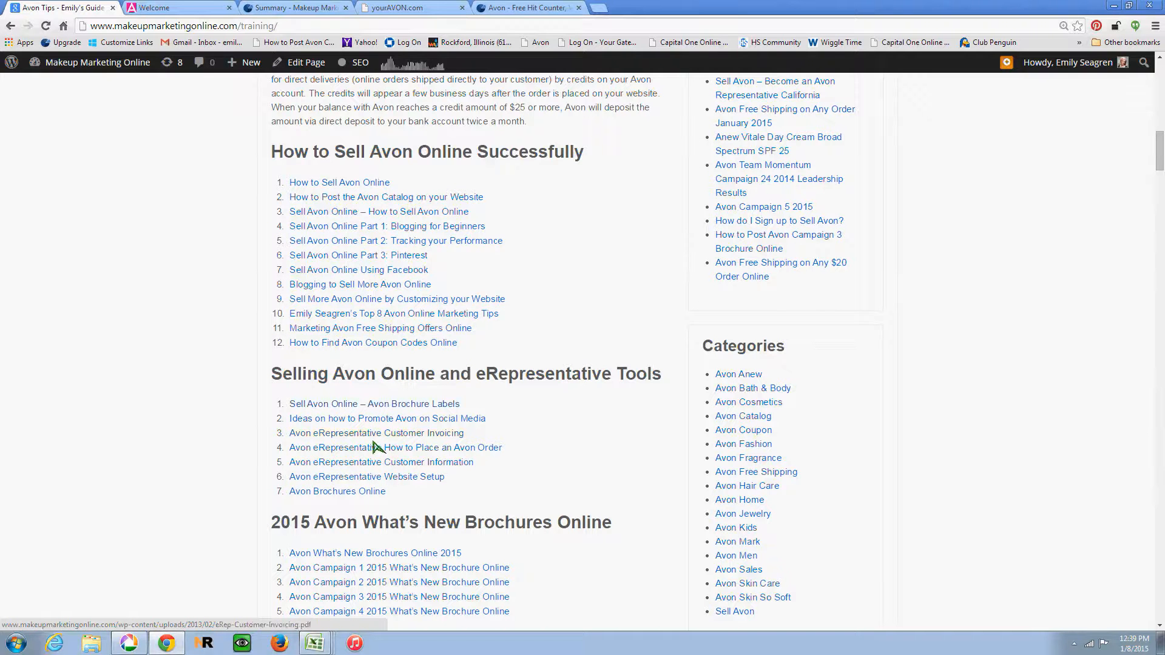
{"action": "mouse_move", "coordinate": [381, 453]}
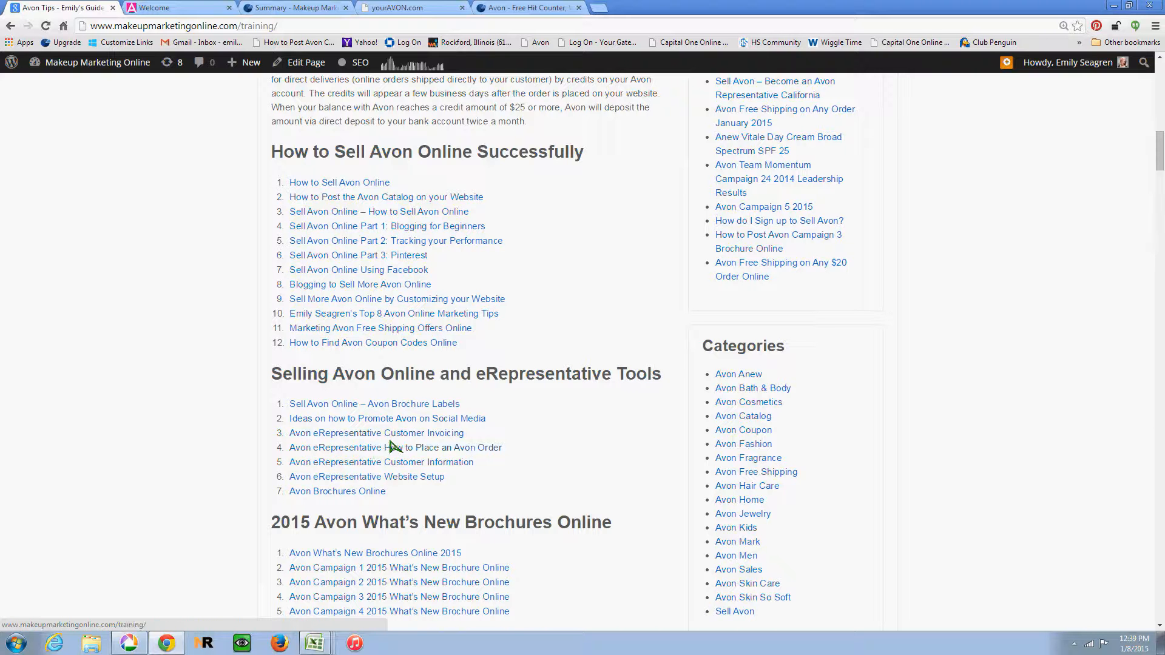
{"action": "mouse_move", "coordinate": [626, 428]}
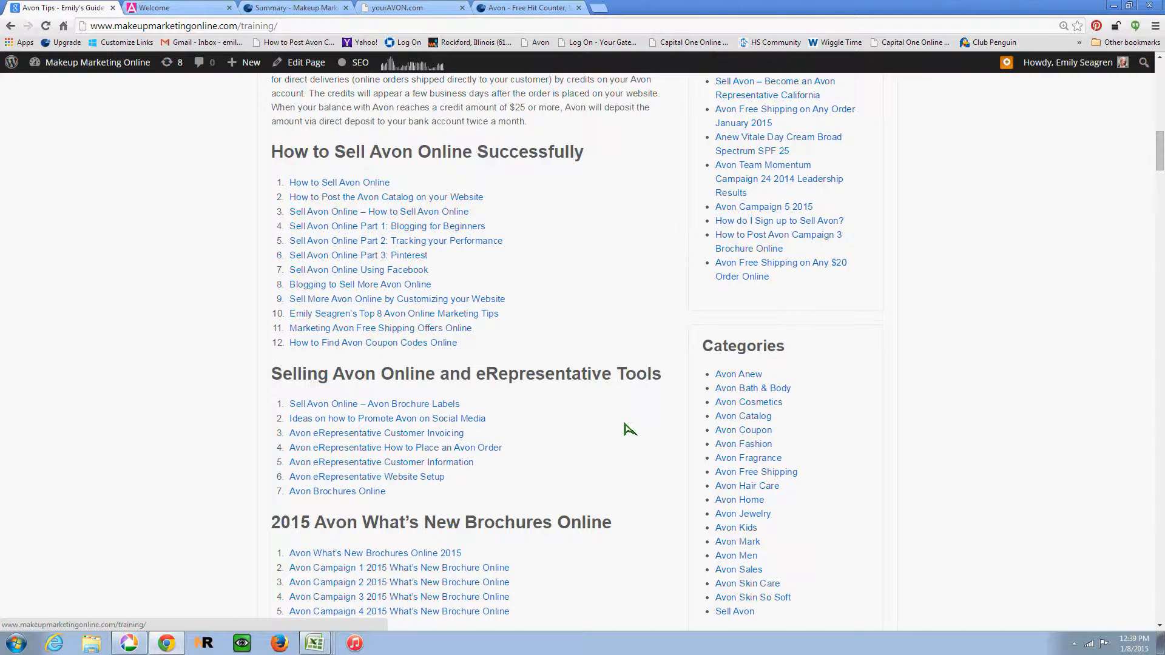
{"action": "scroll", "scroll_direction": "down", "scroll_amount": 3}
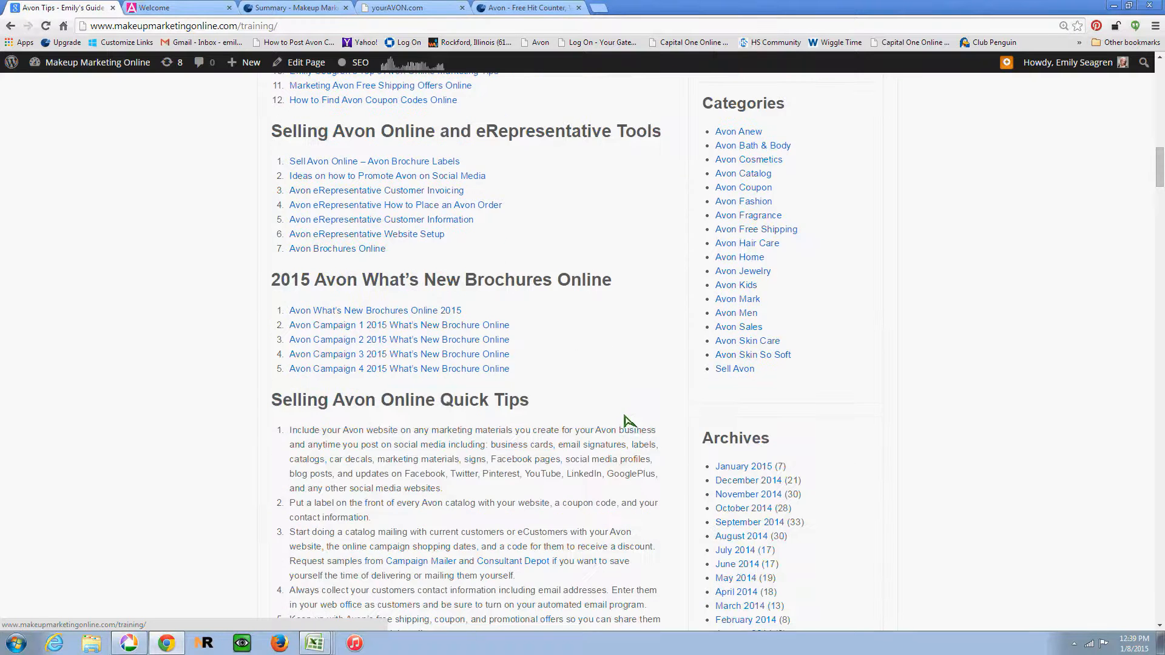
{"action": "mouse_move", "coordinate": [390, 321]}
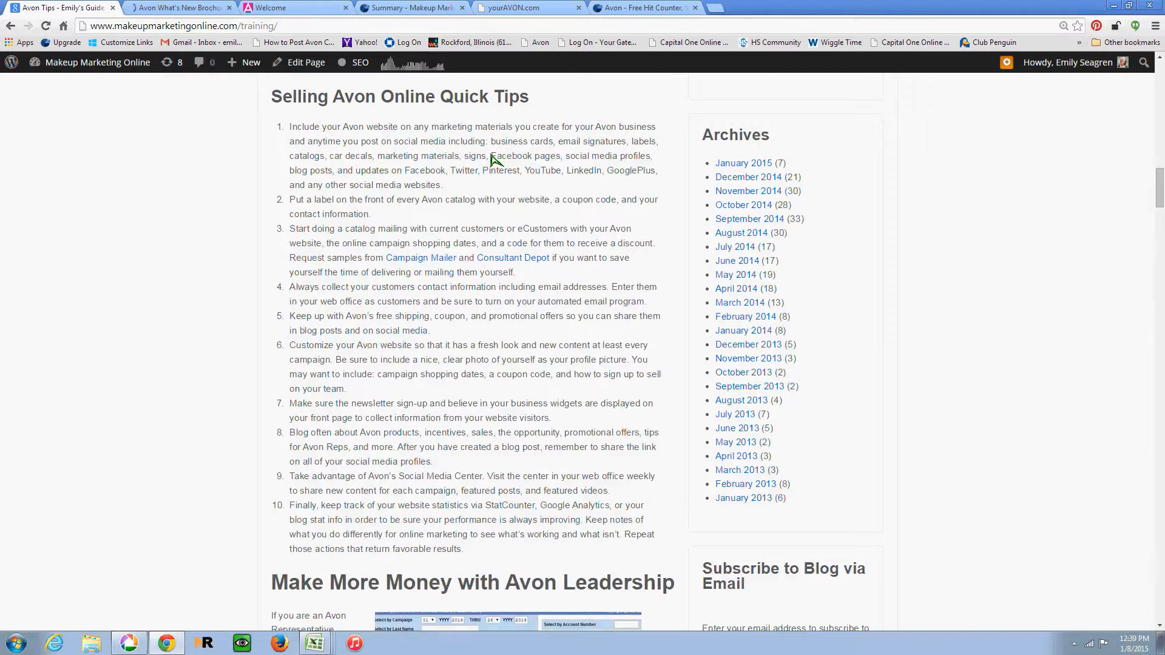
{"action": "scroll", "scroll_direction": "down", "scroll_amount": 3}
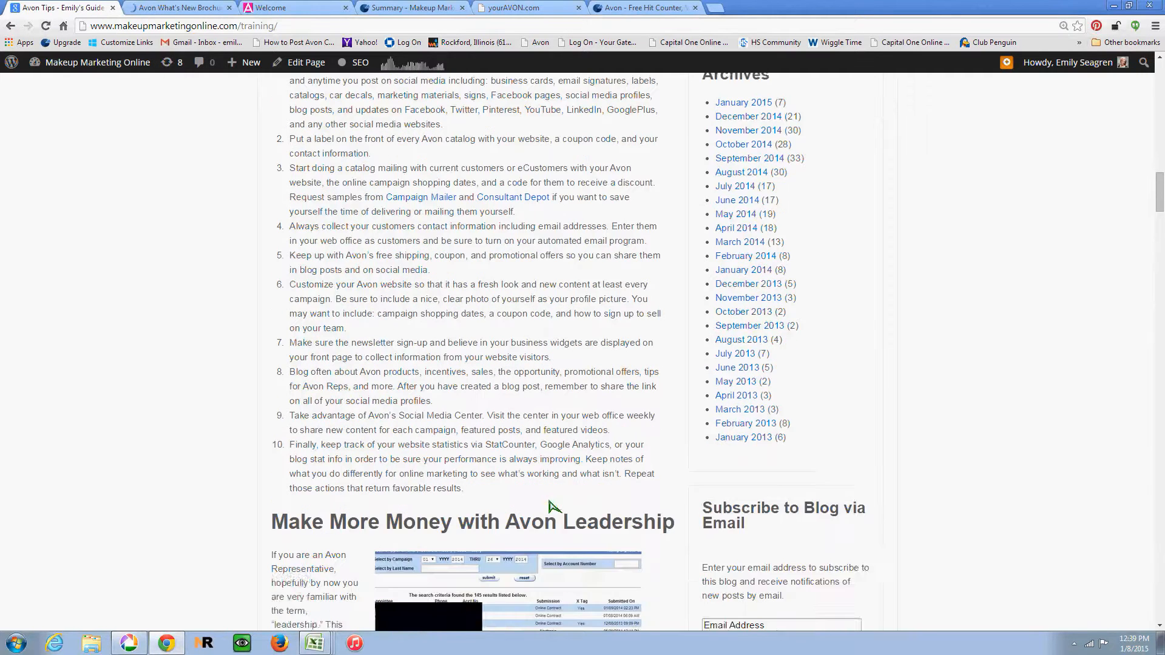
{"action": "scroll", "scroll_direction": "down", "scroll_amount": 3}
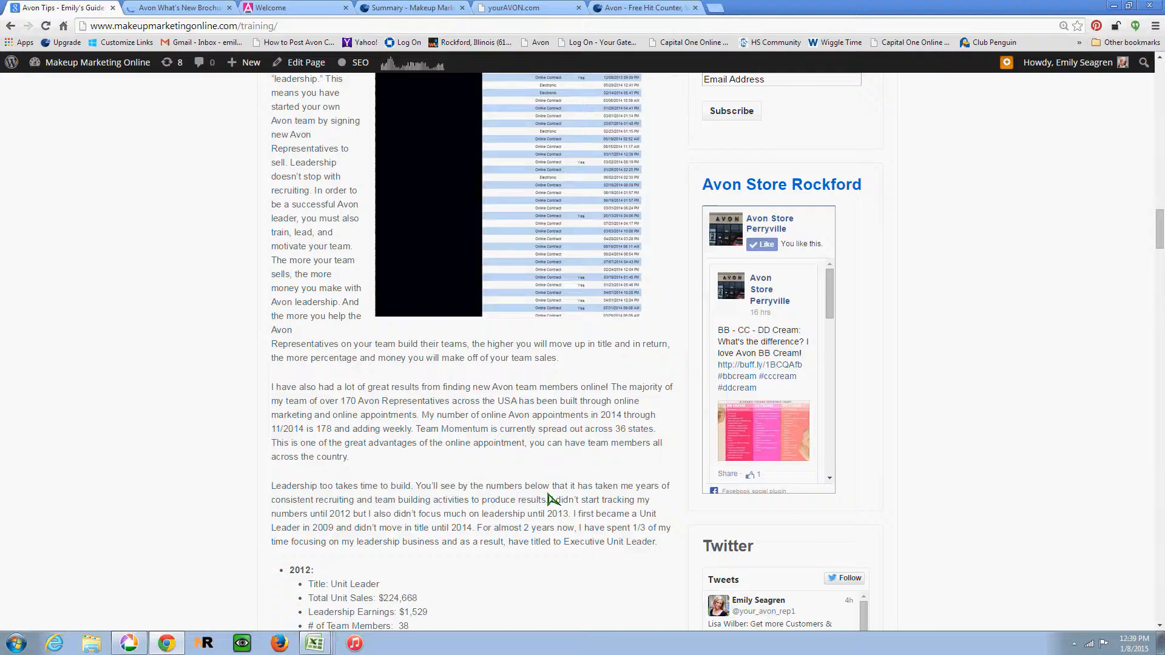
{"action": "scroll", "scroll_direction": "down", "scroll_amount": 3}
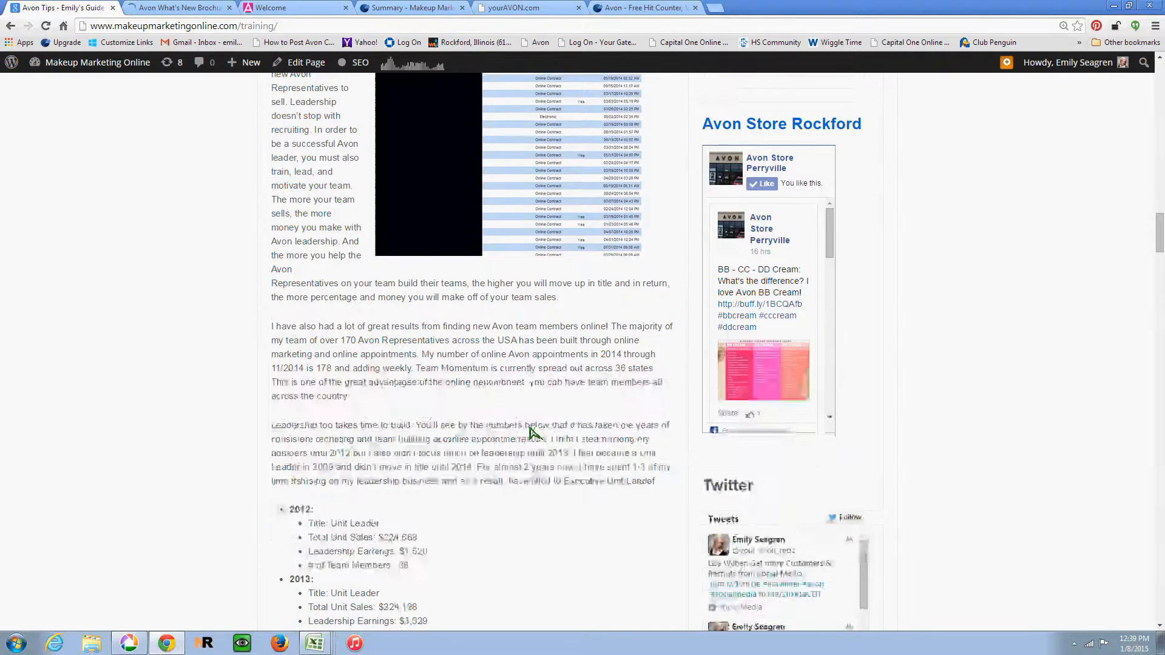
{"action": "scroll", "scroll_direction": "down", "scroll_amount": 3}
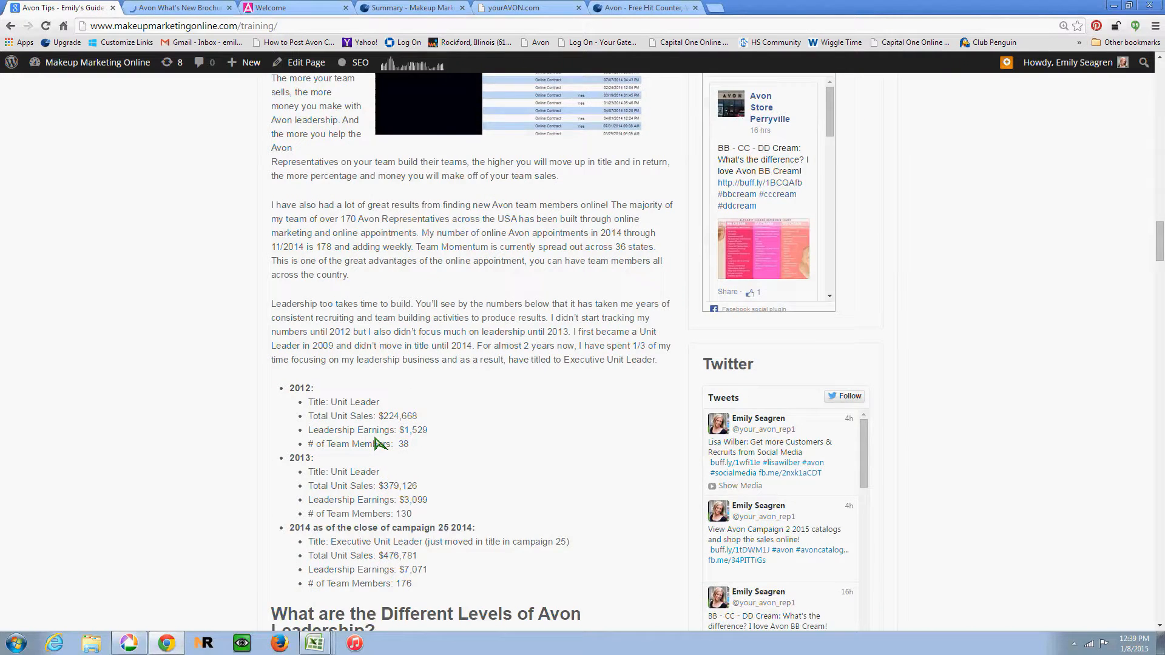
{"action": "scroll", "scroll_direction": "down", "scroll_amount": 3}
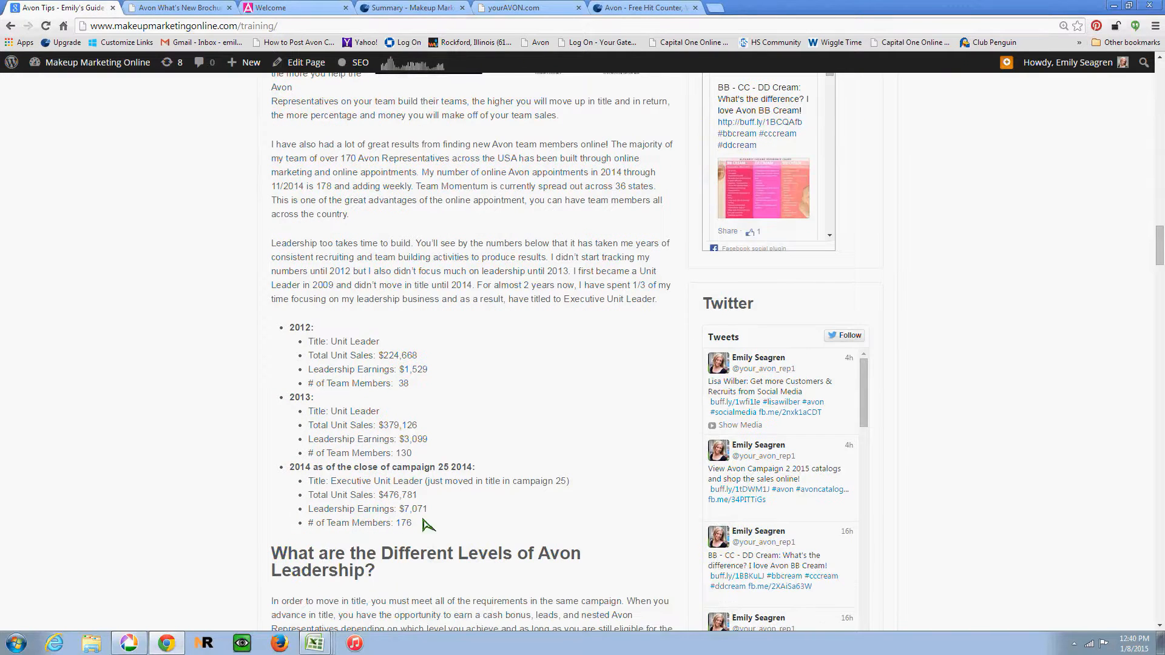
{"action": "mouse_move", "coordinate": [448, 505]}
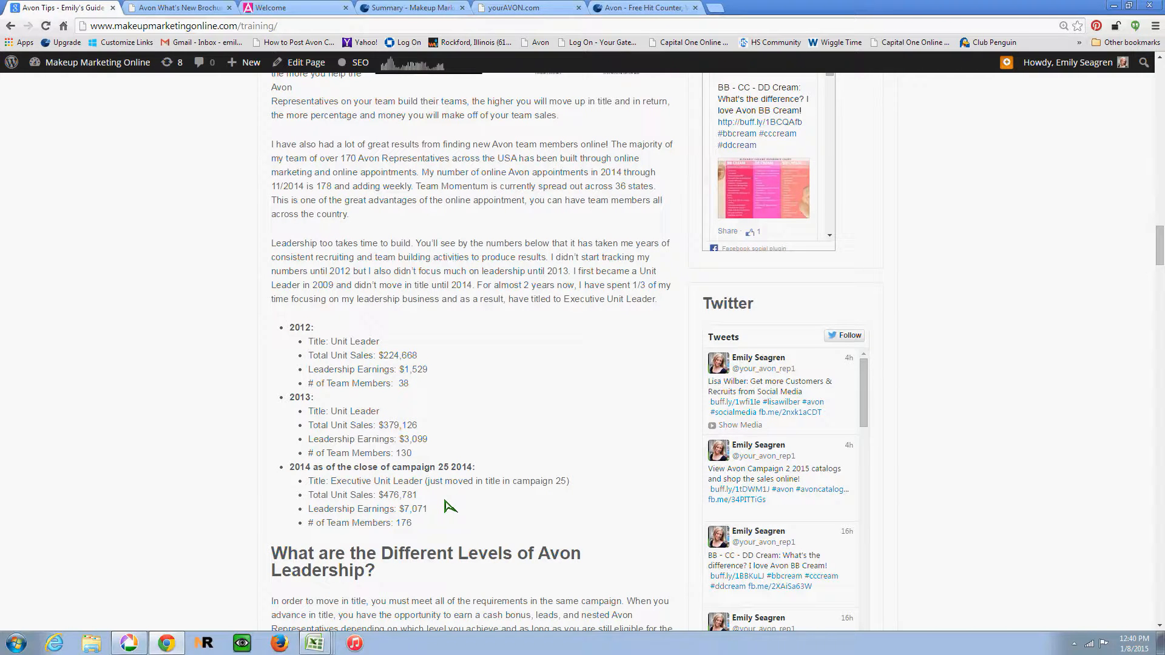
{"action": "mouse_move", "coordinate": [420, 388]}
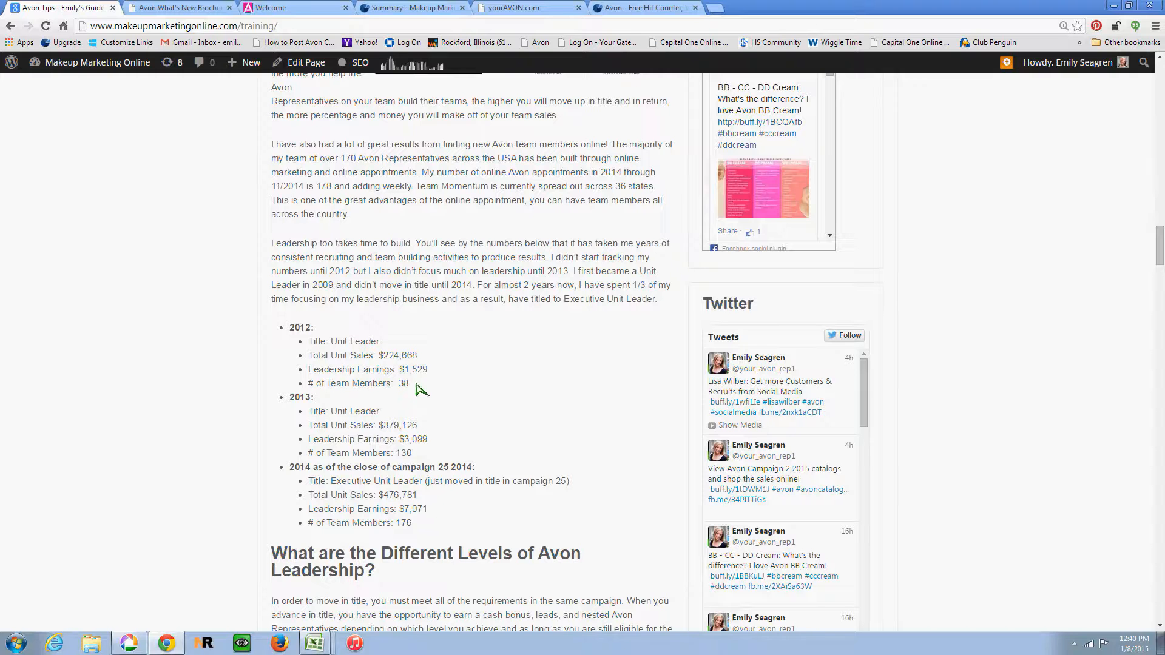
{"action": "mouse_move", "coordinate": [413, 432]}
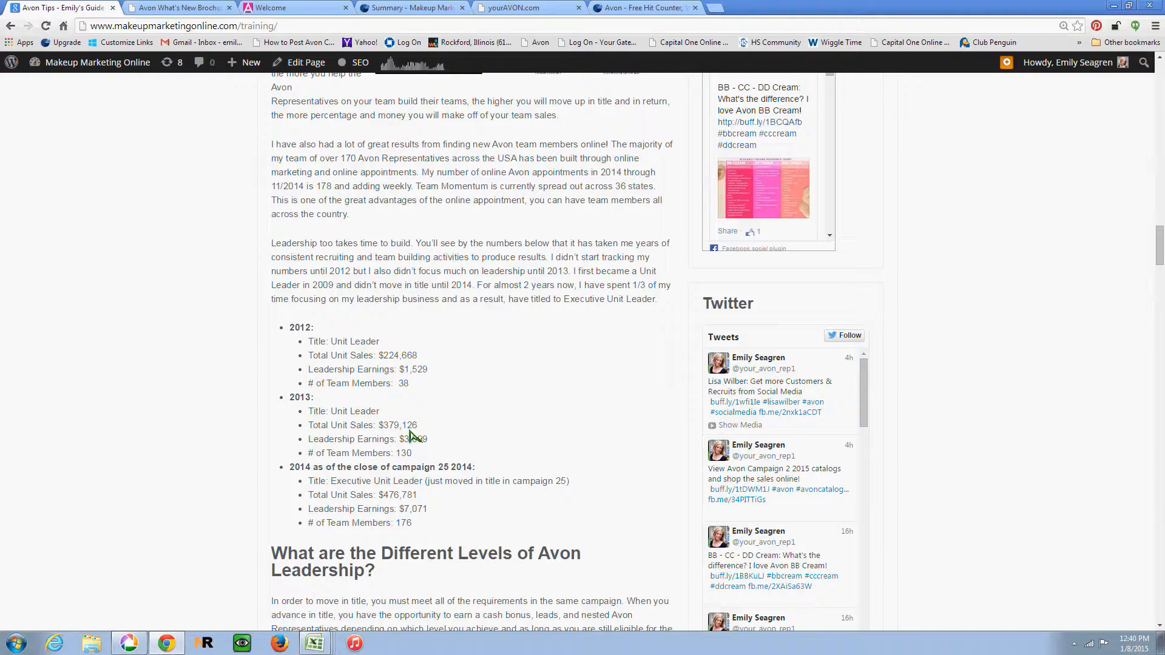
{"action": "mouse_move", "coordinate": [420, 487]}
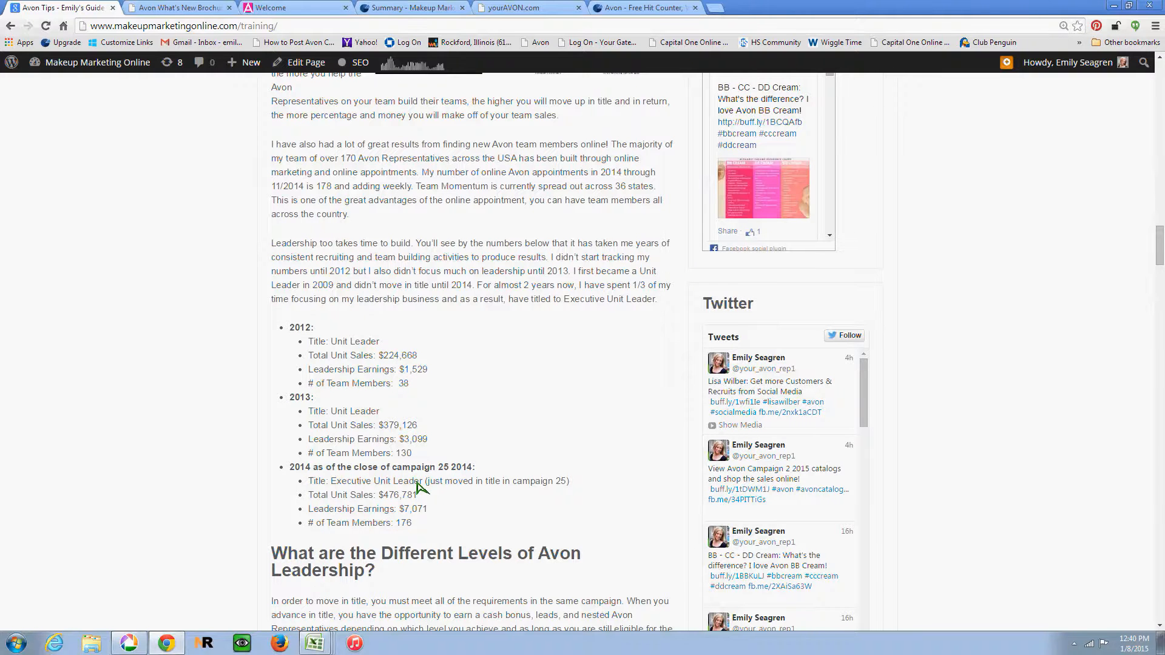
{"action": "scroll", "scroll_direction": "down", "scroll_amount": 3}
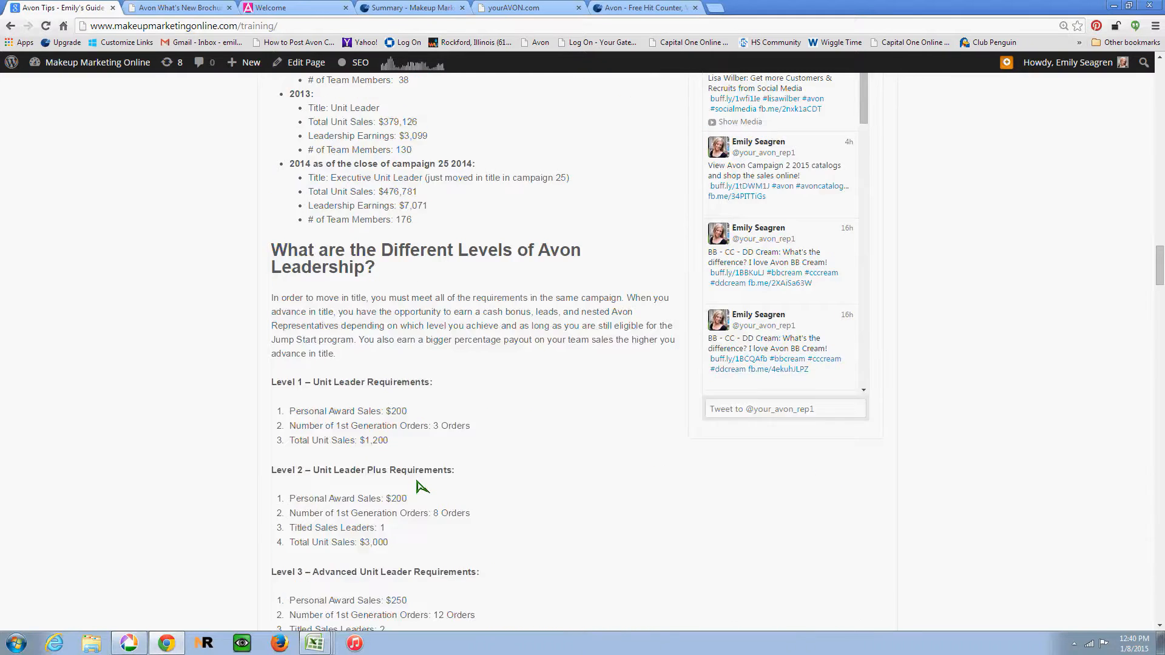
{"action": "scroll", "scroll_direction": "down", "scroll_amount": 3}
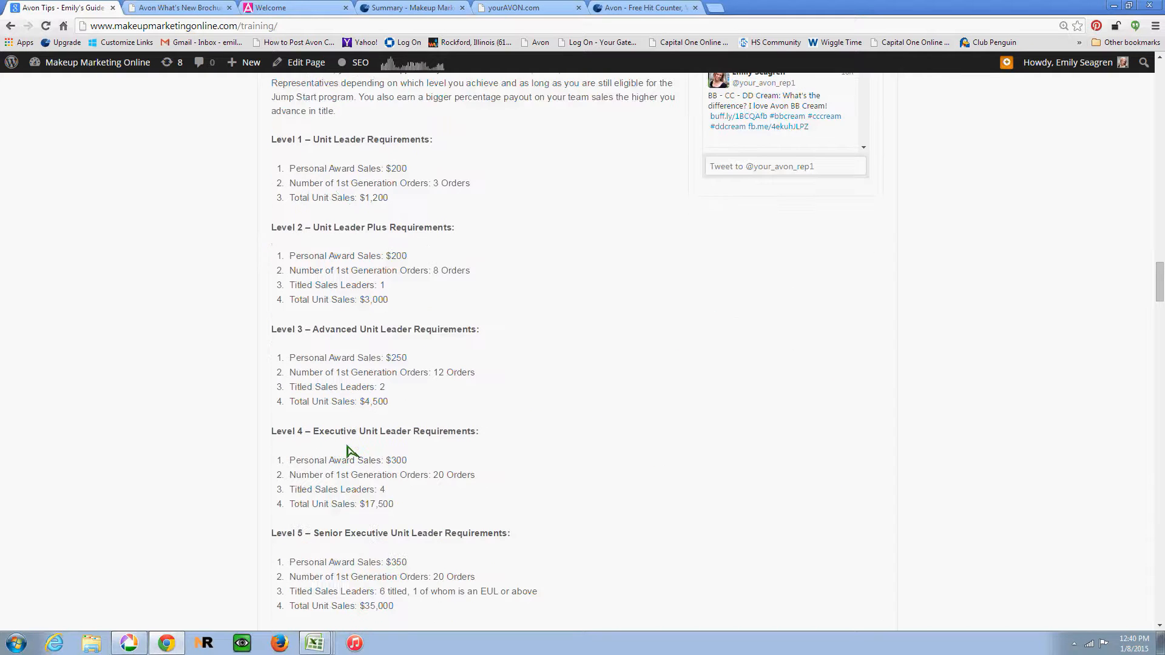
{"action": "scroll", "scroll_direction": "down", "scroll_amount": 3}
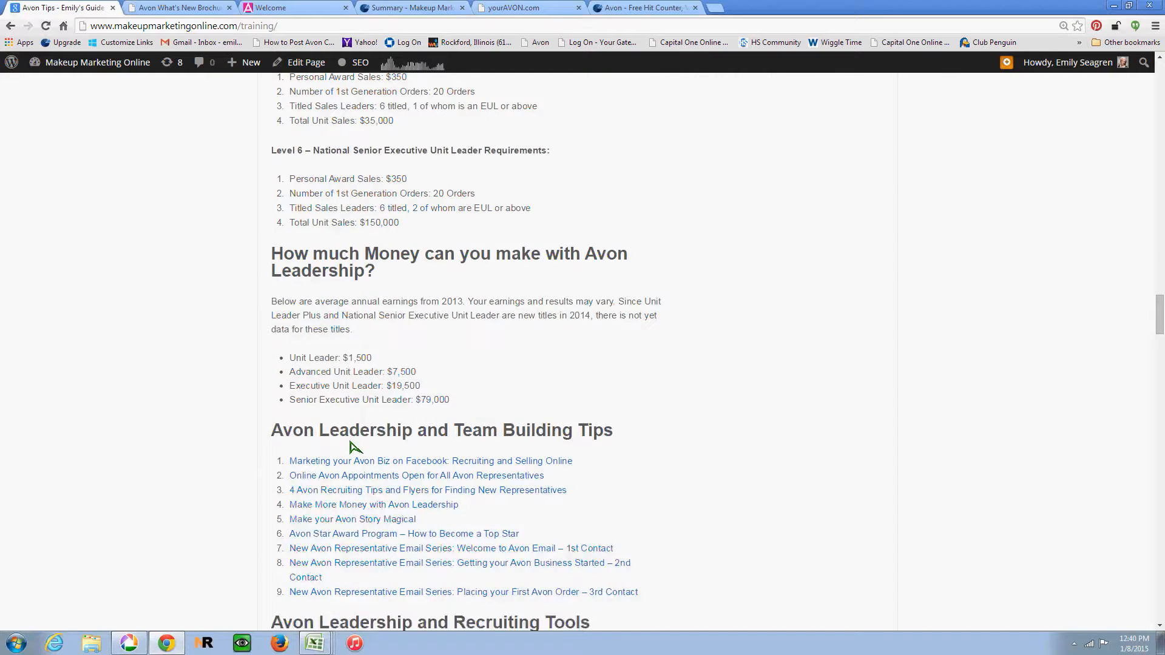
{"action": "scroll", "scroll_direction": "down", "scroll_amount": 3}
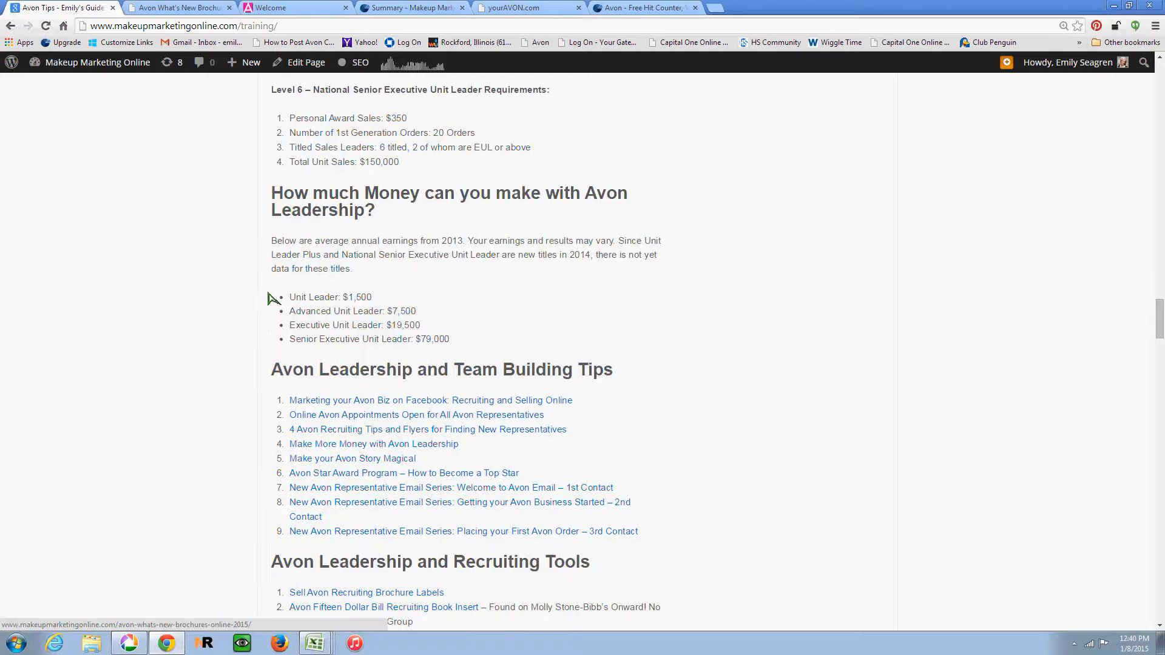
{"action": "mouse_move", "coordinate": [349, 311]}
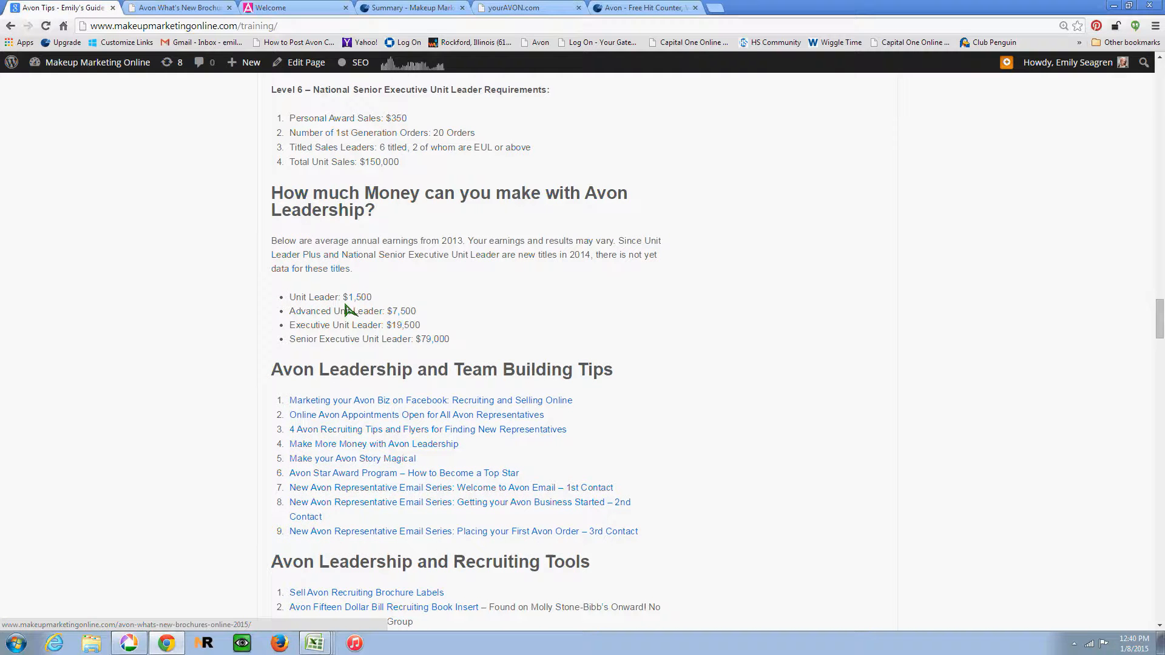
{"action": "mouse_move", "coordinate": [364, 312]}
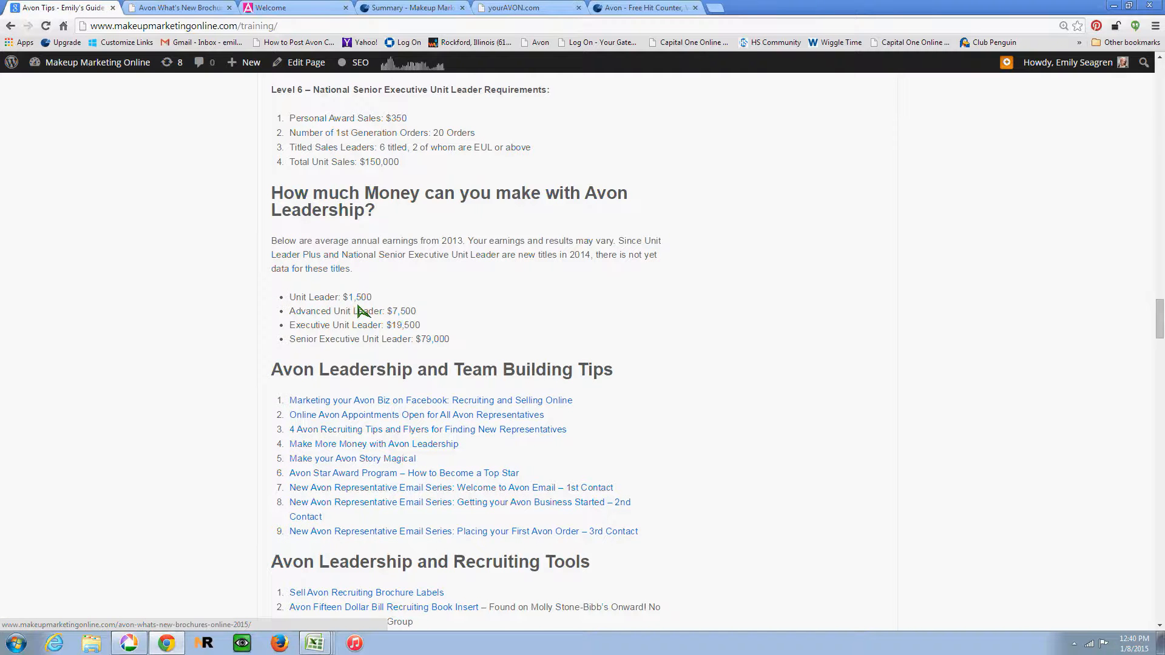
{"action": "scroll", "scroll_direction": "down", "scroll_amount": 3}
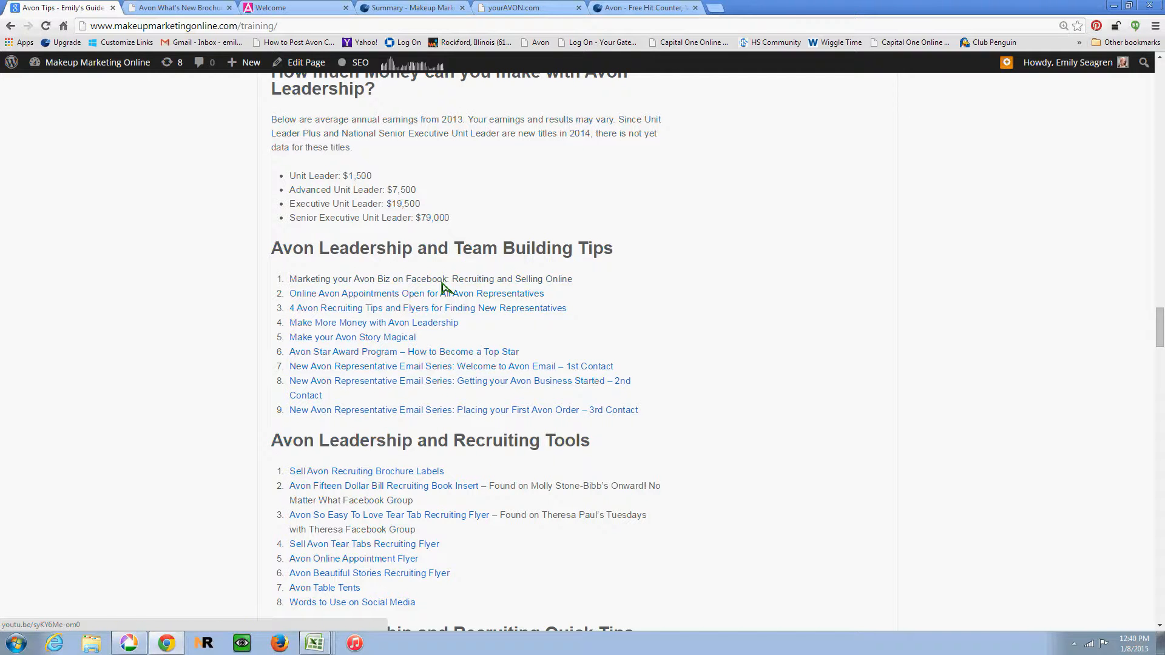
{"action": "scroll", "scroll_direction": "down", "scroll_amount": 3}
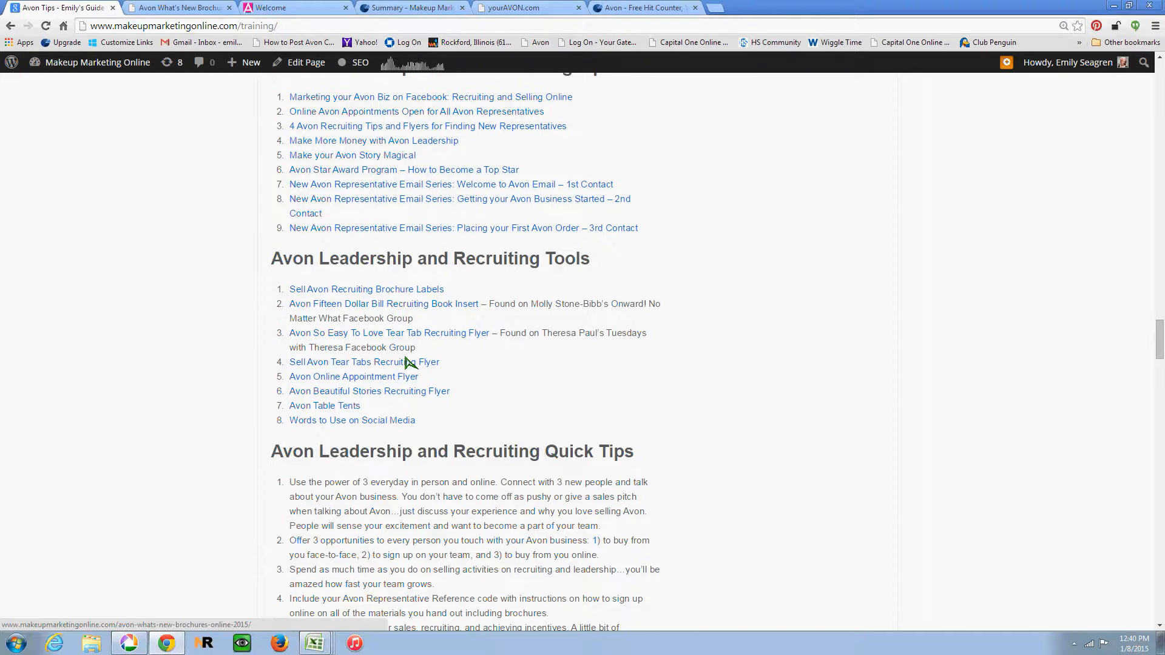
{"action": "mouse_move", "coordinate": [389, 419]}
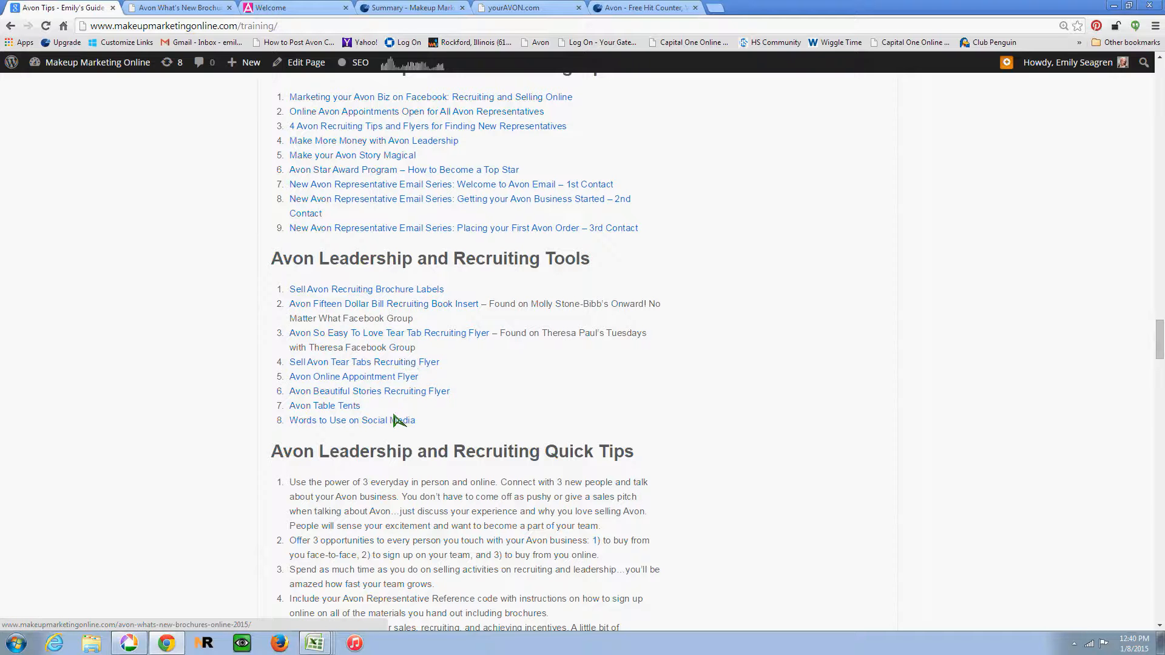
{"action": "mouse_move", "coordinate": [354, 430]}
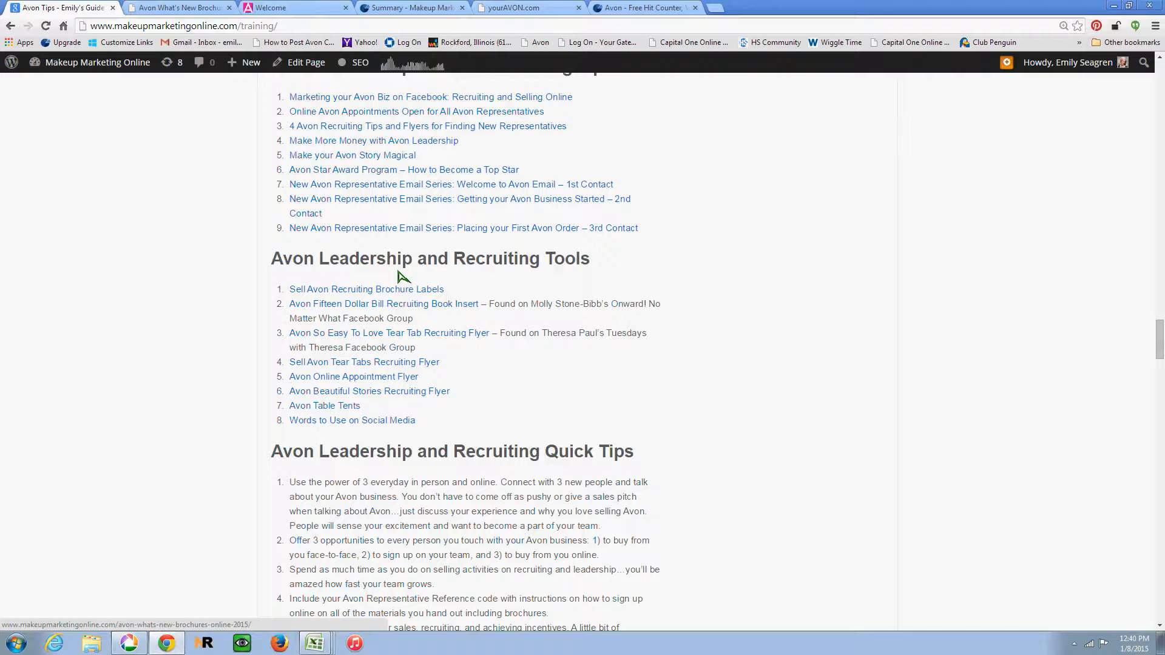
{"action": "mouse_move", "coordinate": [401, 284]}
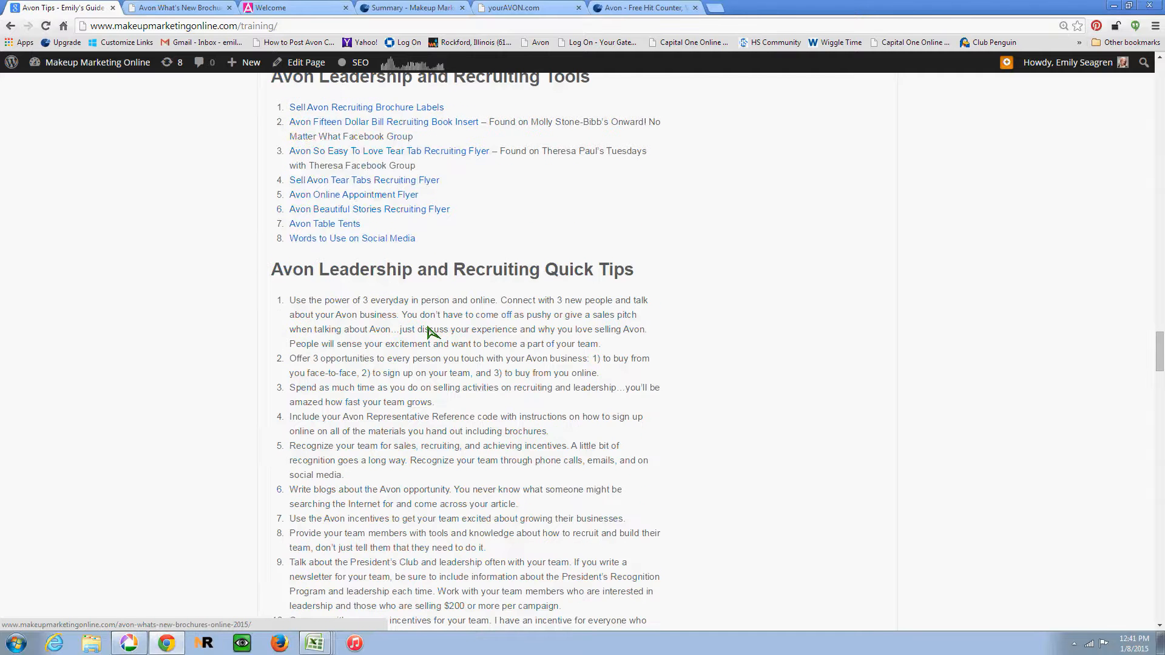
{"action": "scroll", "scroll_direction": "down", "scroll_amount": 3}
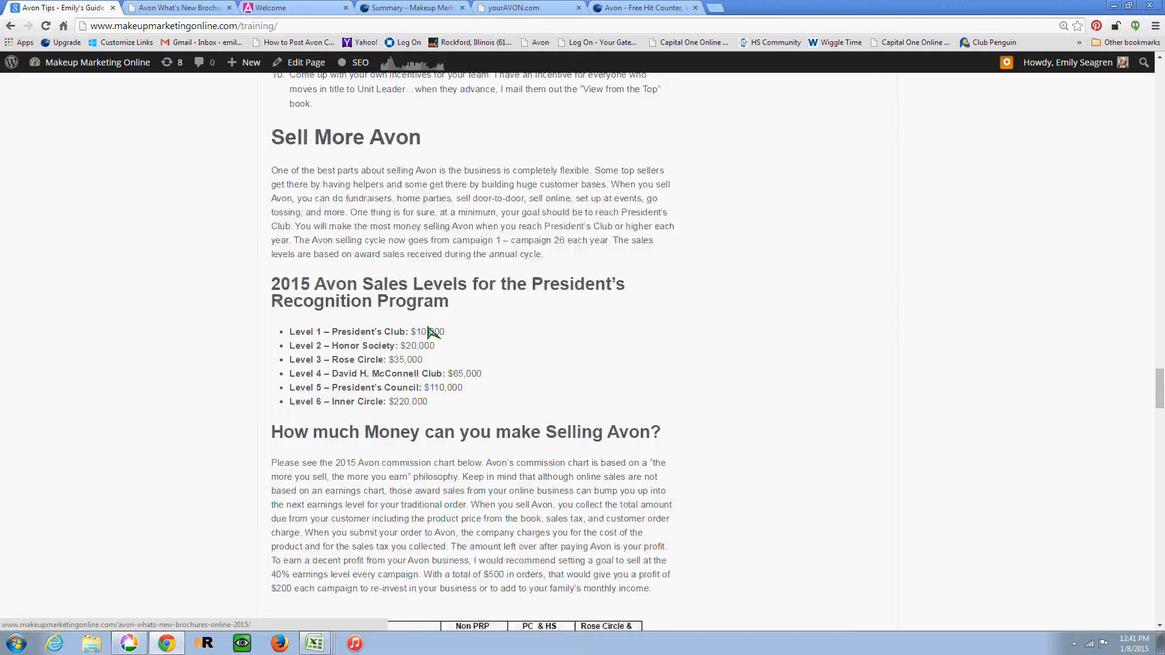
{"action": "scroll", "scroll_direction": "down", "scroll_amount": 3}
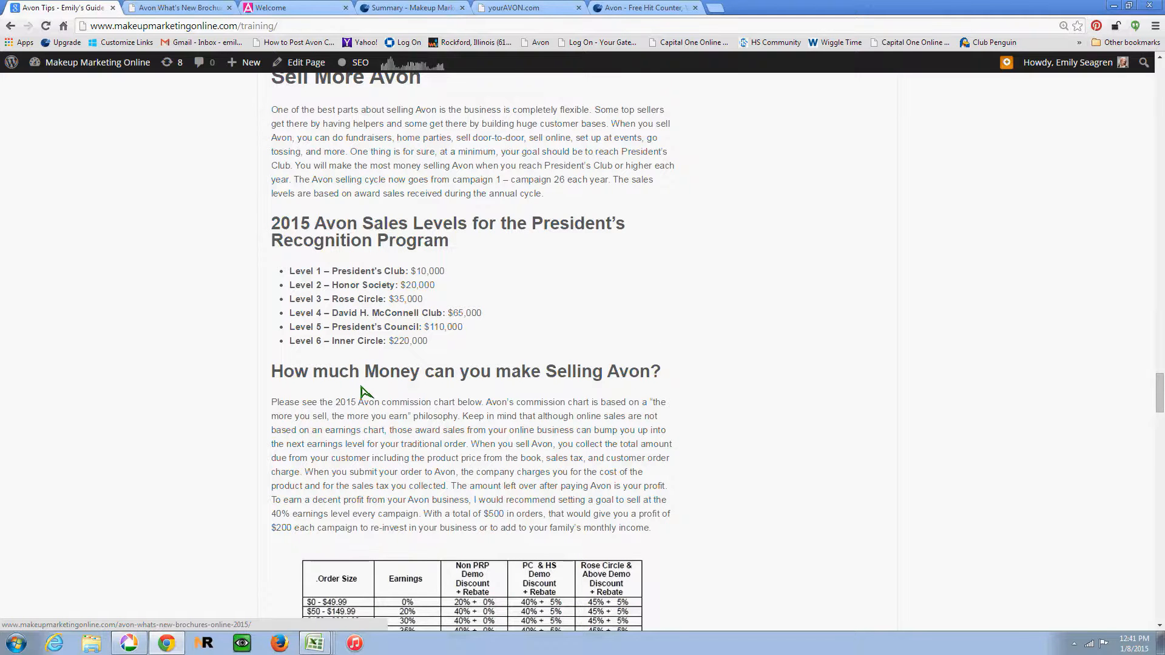
{"action": "scroll", "scroll_direction": "down", "scroll_amount": 3}
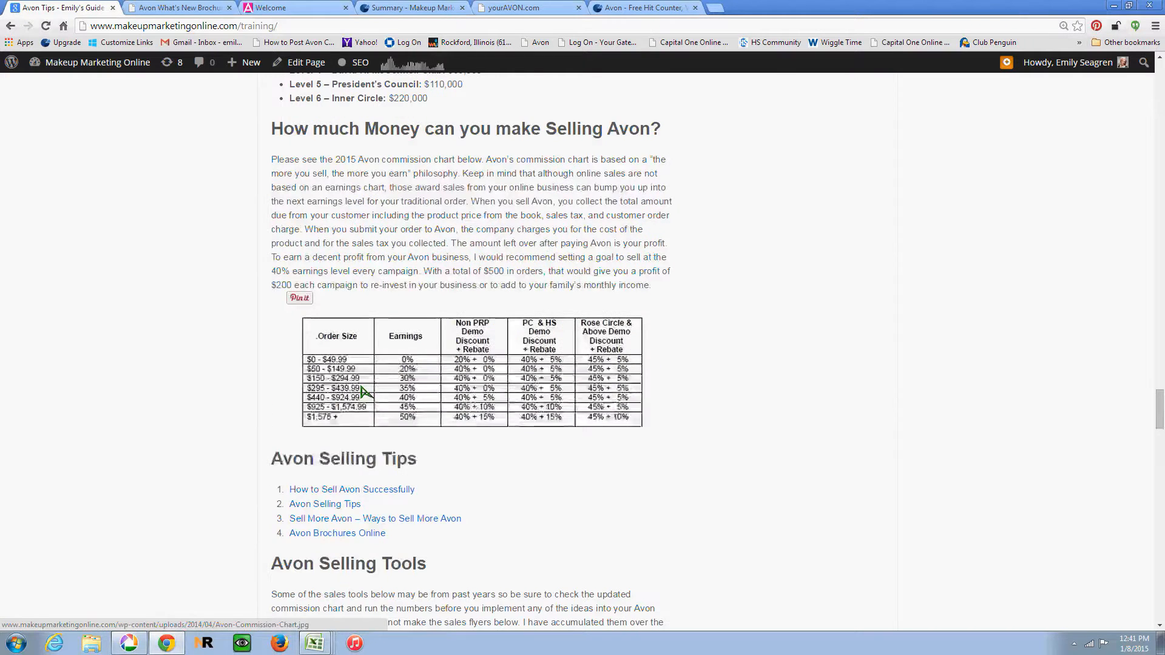
{"action": "scroll", "scroll_direction": "down", "scroll_amount": 3}
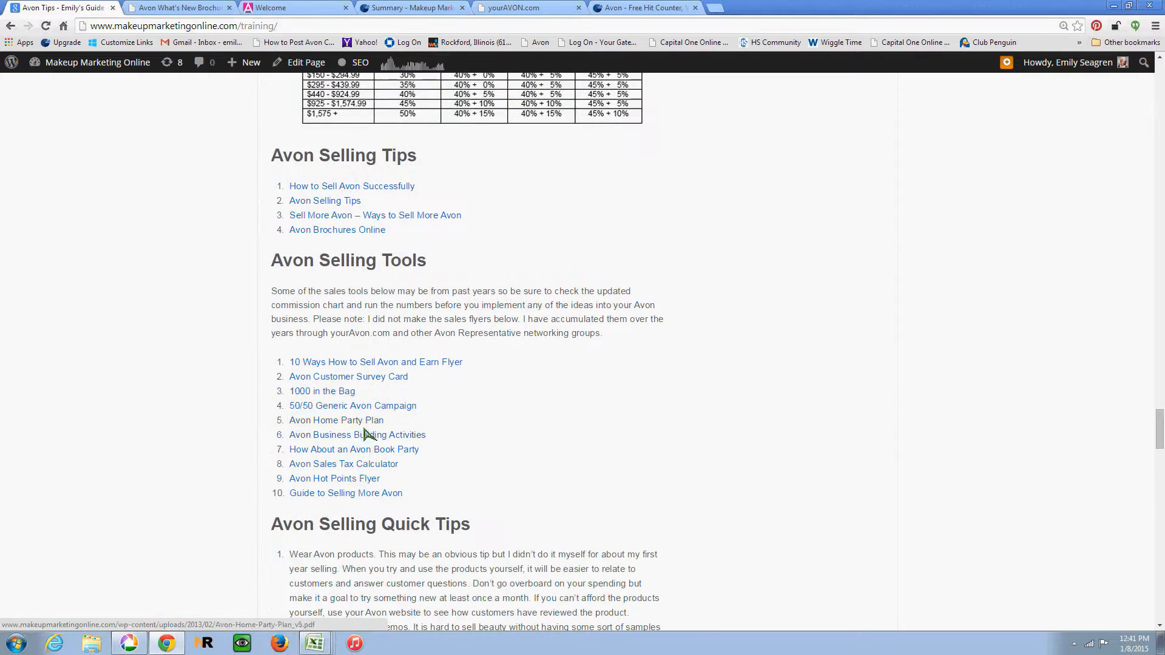
{"action": "mouse_move", "coordinate": [325, 464]}
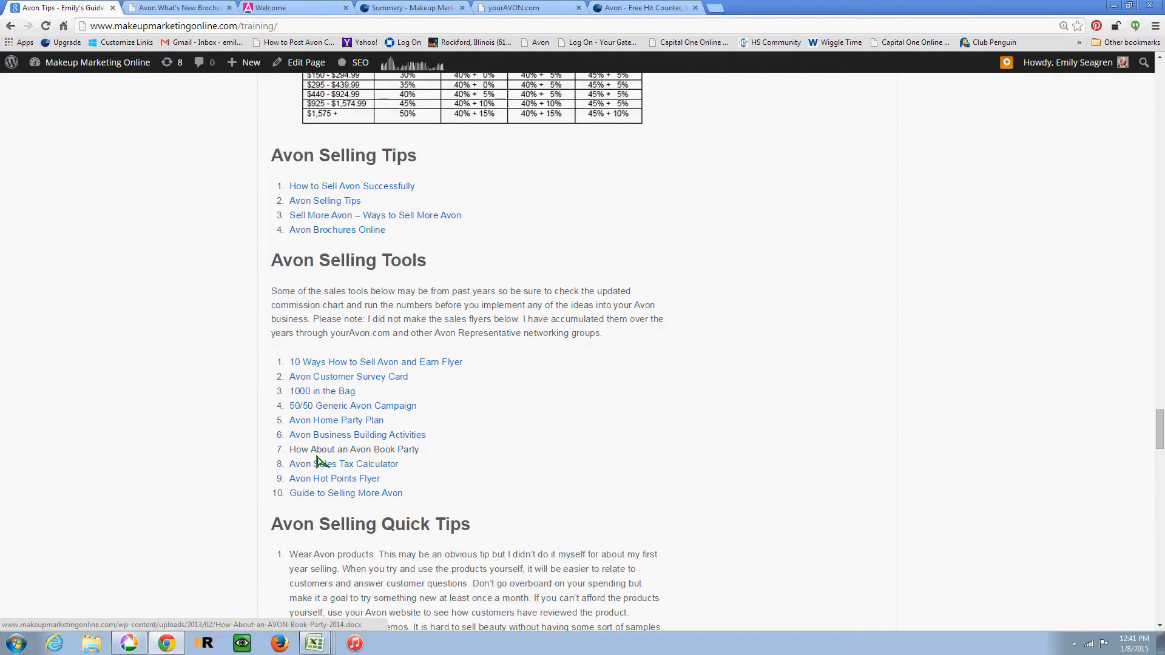
{"action": "mouse_move", "coordinate": [345, 361]}
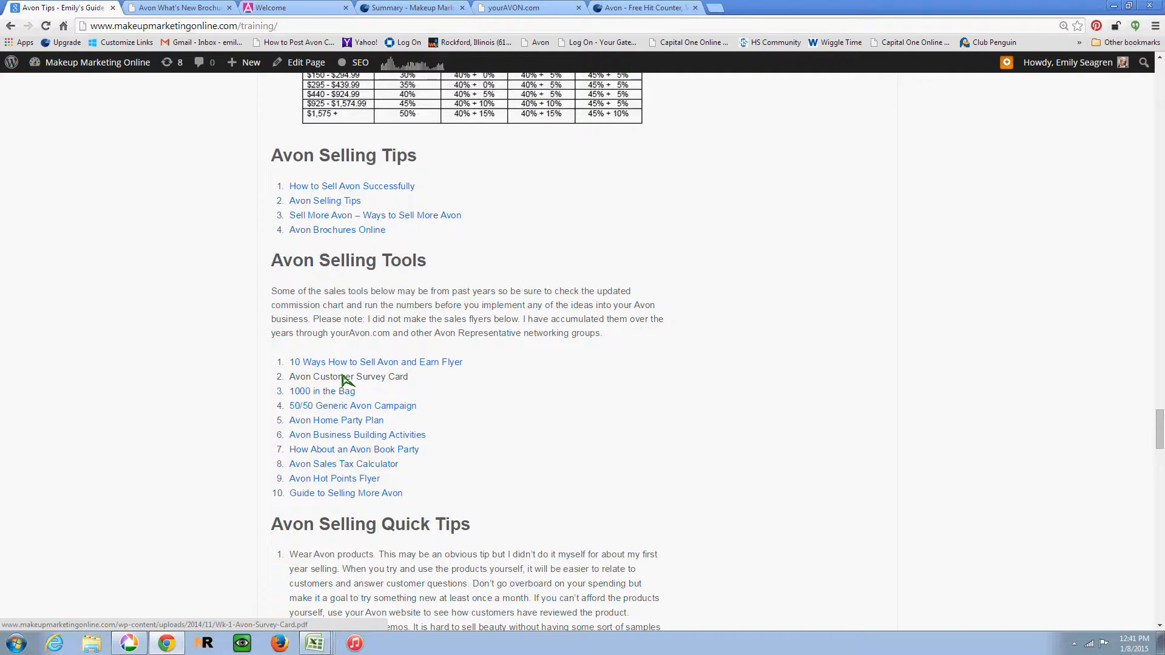
{"action": "scroll", "scroll_direction": "down", "scroll_amount": 3}
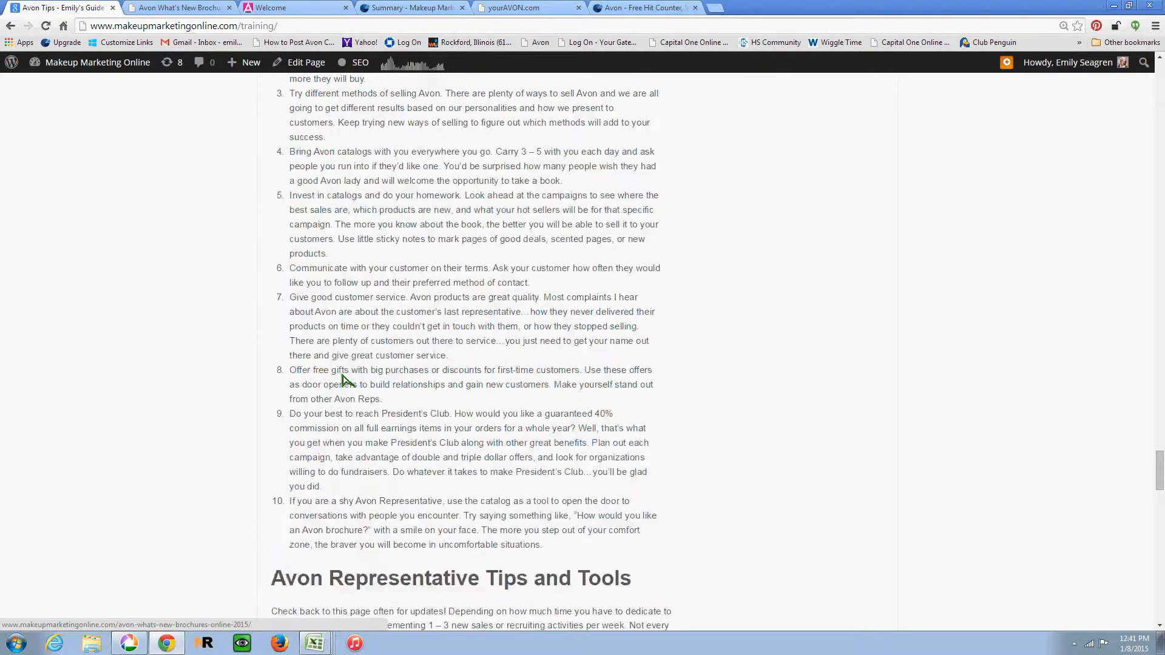
Step: Scroll through the remainder of the Avon Tips page toward its end
{"action": "scroll", "scroll_direction": "down", "scroll_amount": 3}
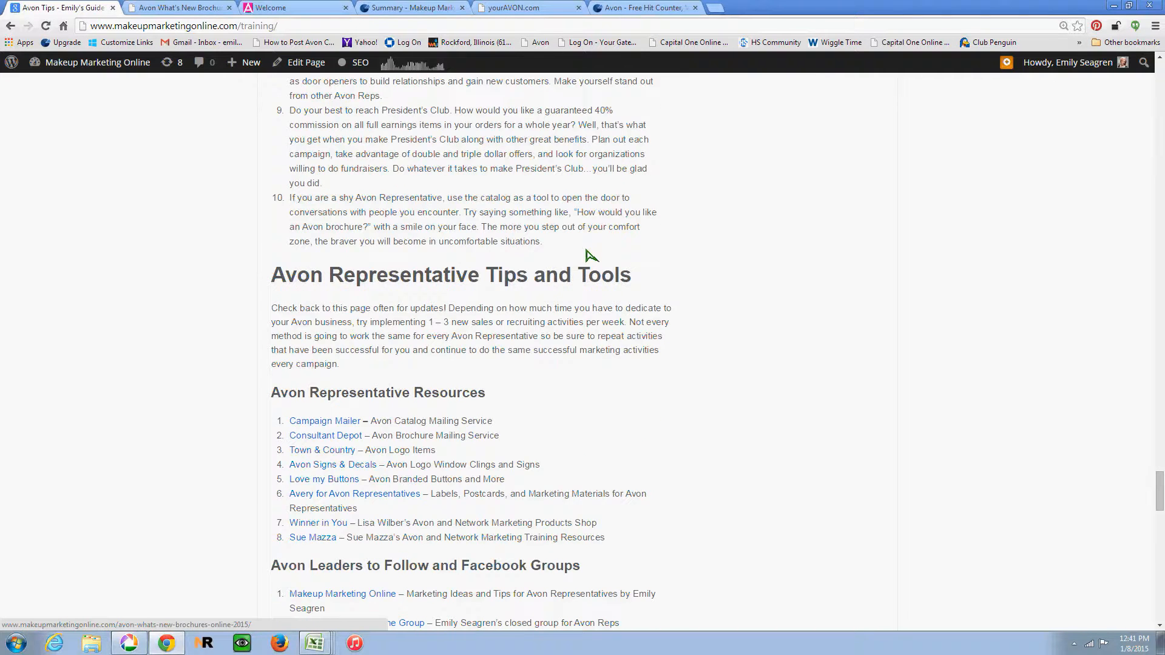
{"action": "scroll", "scroll_direction": "down", "scroll_amount": 3}
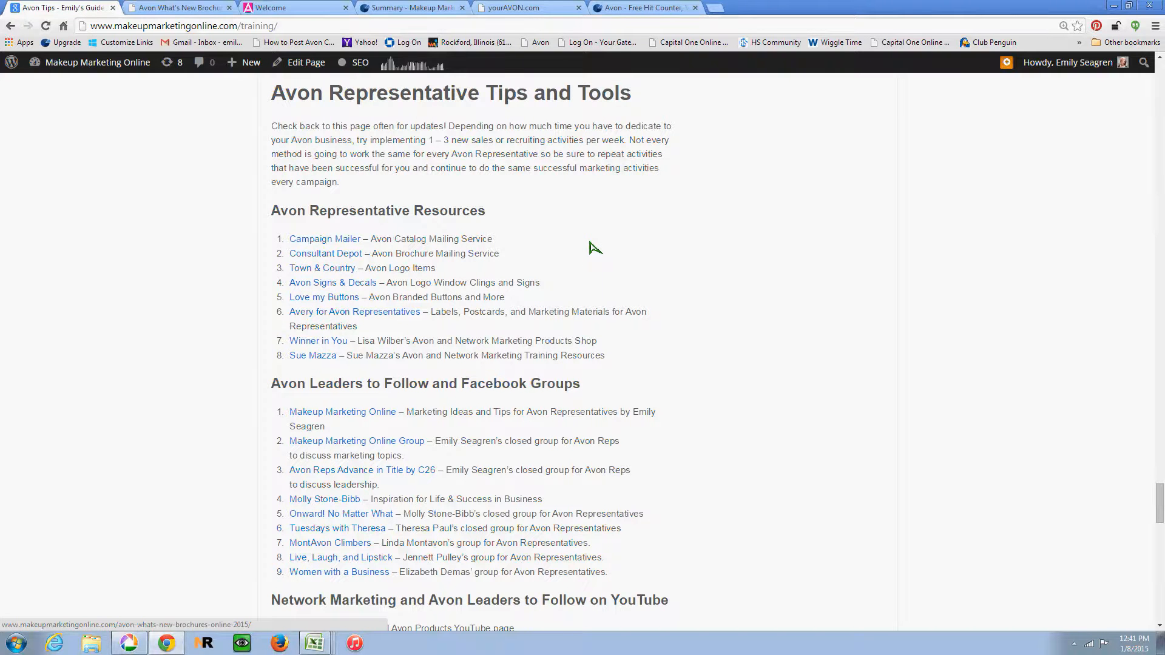
{"action": "scroll", "scroll_direction": "down", "scroll_amount": 3}
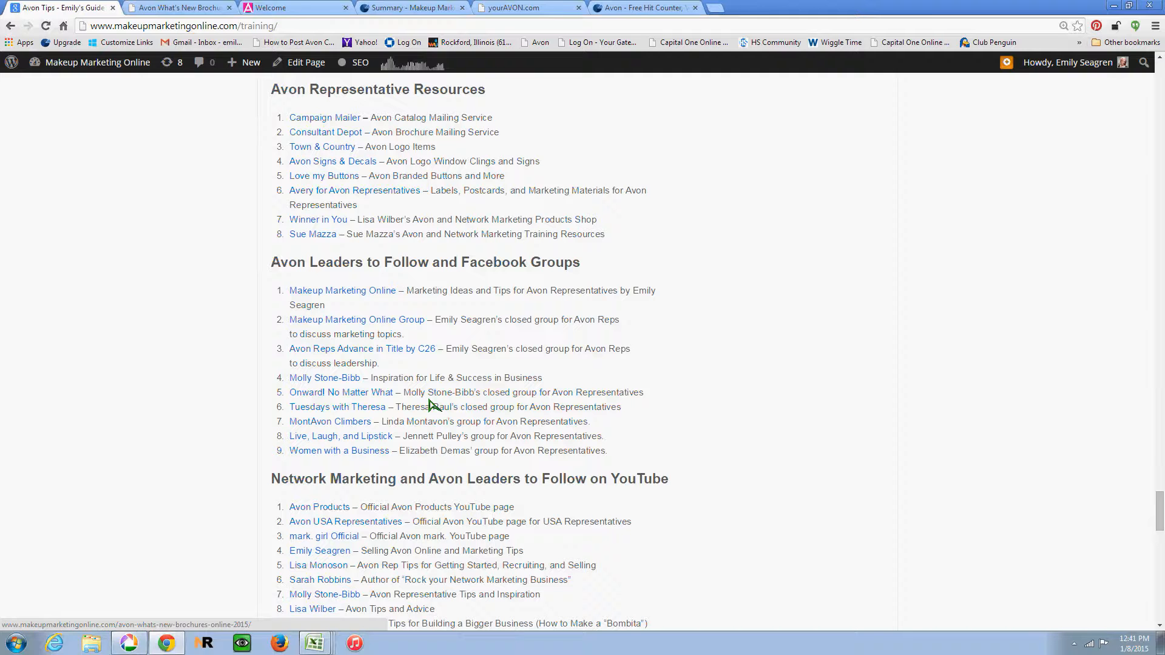
{"action": "mouse_move", "coordinate": [422, 417]}
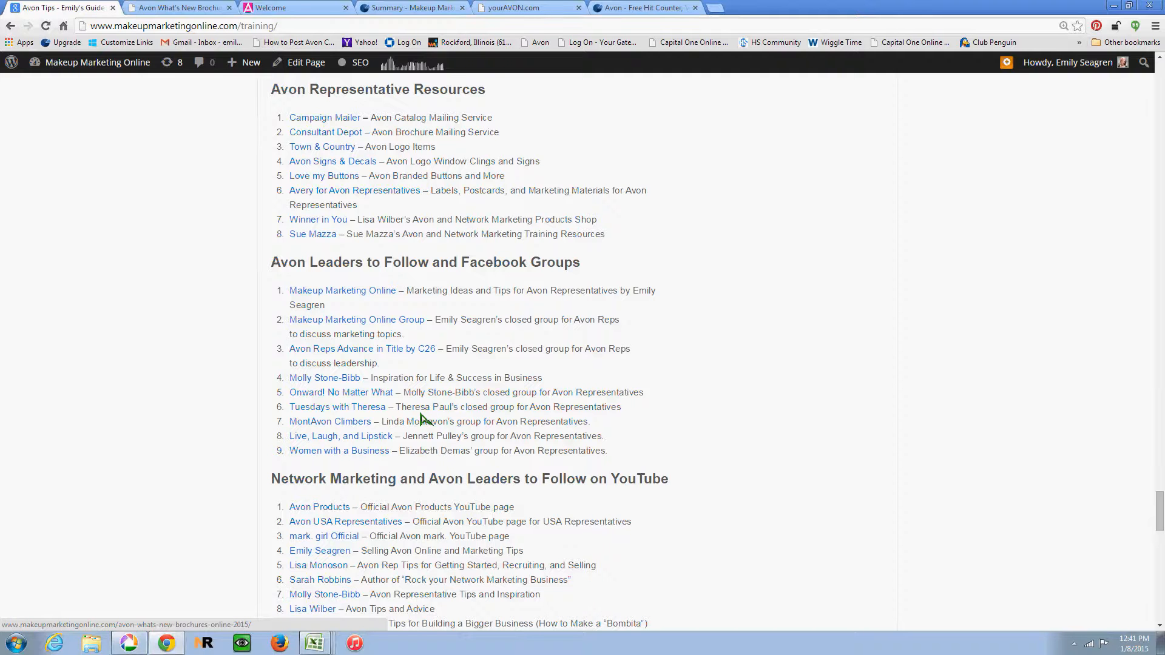
{"action": "scroll", "scroll_direction": "down", "scroll_amount": 3}
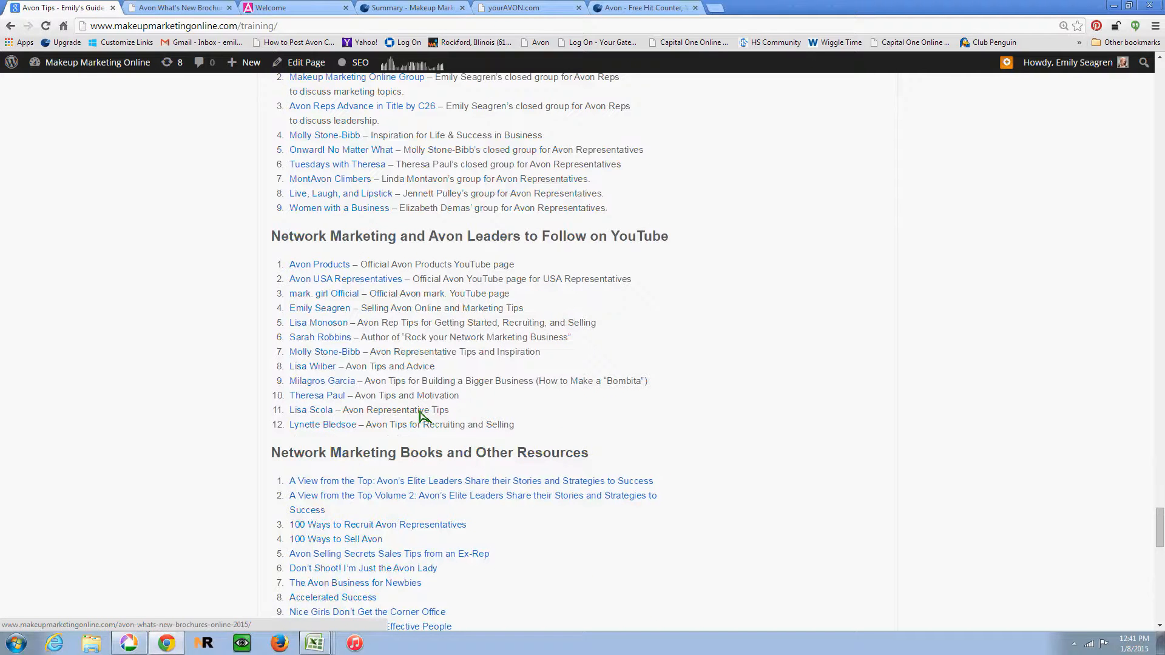
{"action": "scroll", "scroll_direction": "up", "scroll_amount": 3}
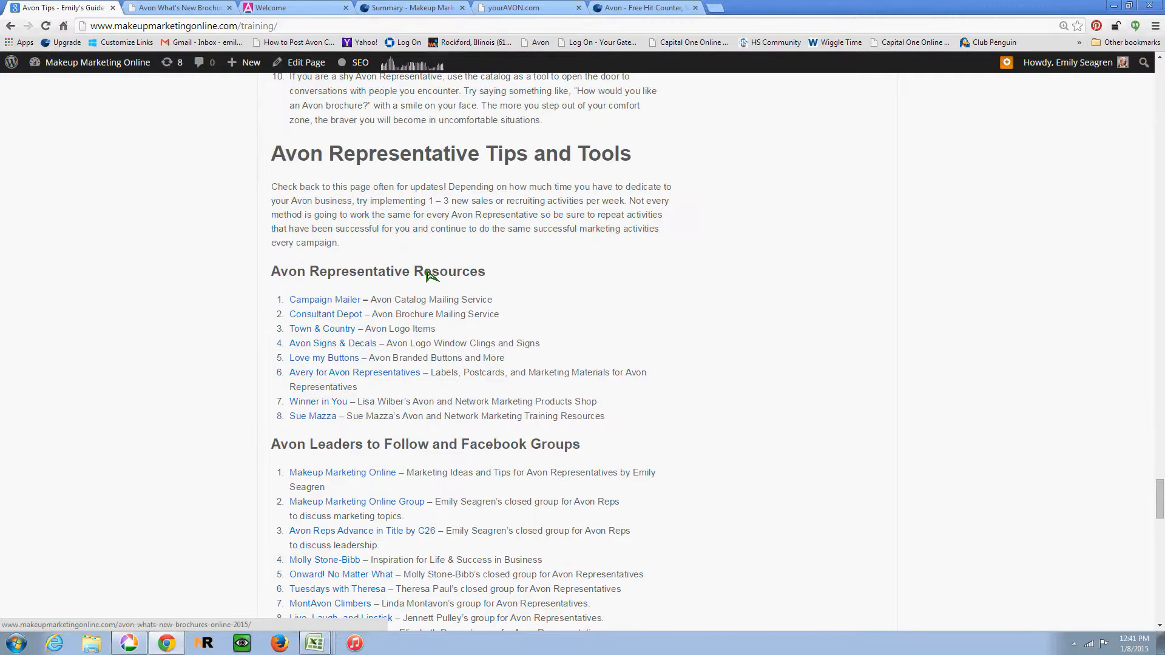
{"action": "scroll", "scroll_direction": "down", "scroll_amount": 3}
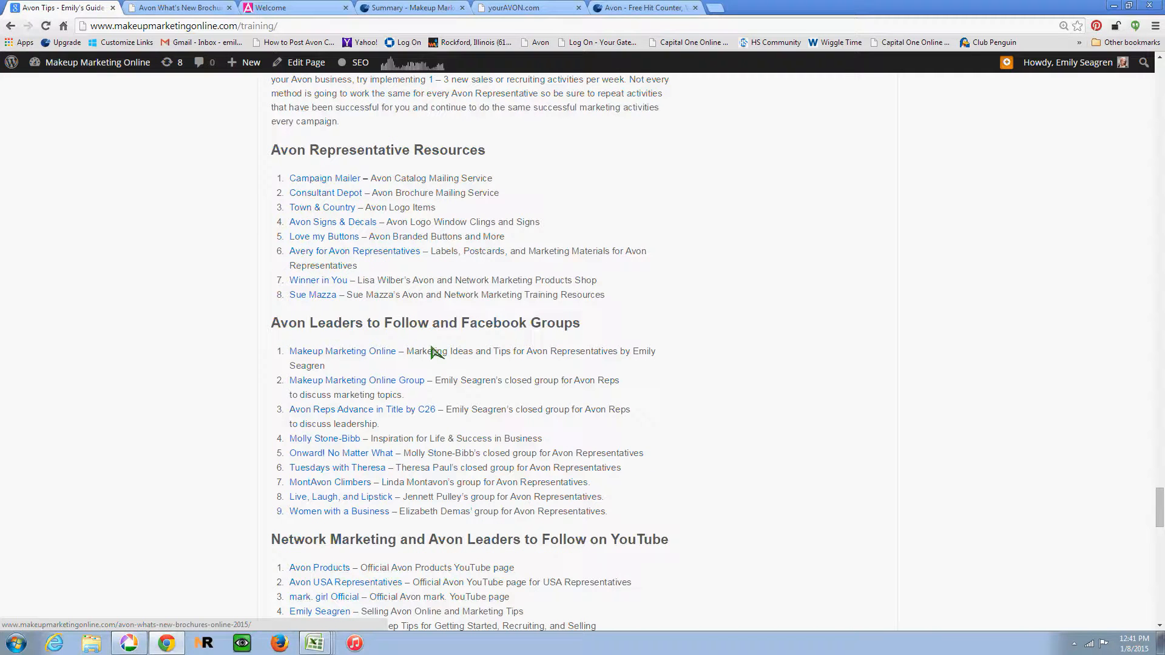
{"action": "scroll", "scroll_direction": "down", "scroll_amount": 3}
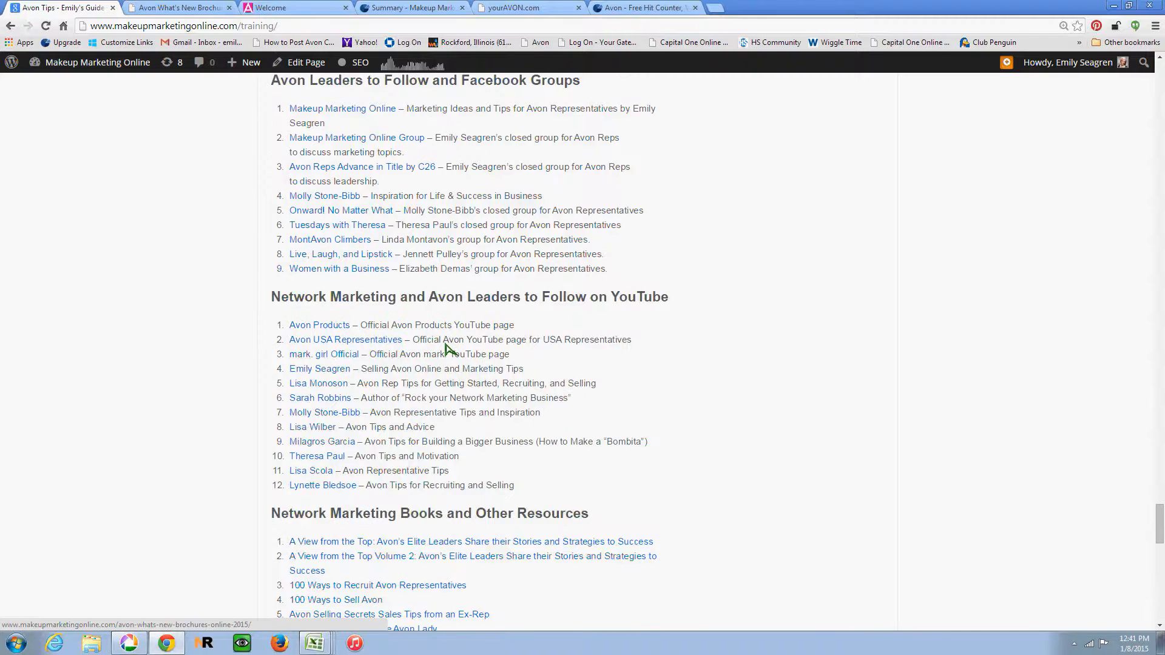
{"action": "scroll", "scroll_direction": "down", "scroll_amount": 3}
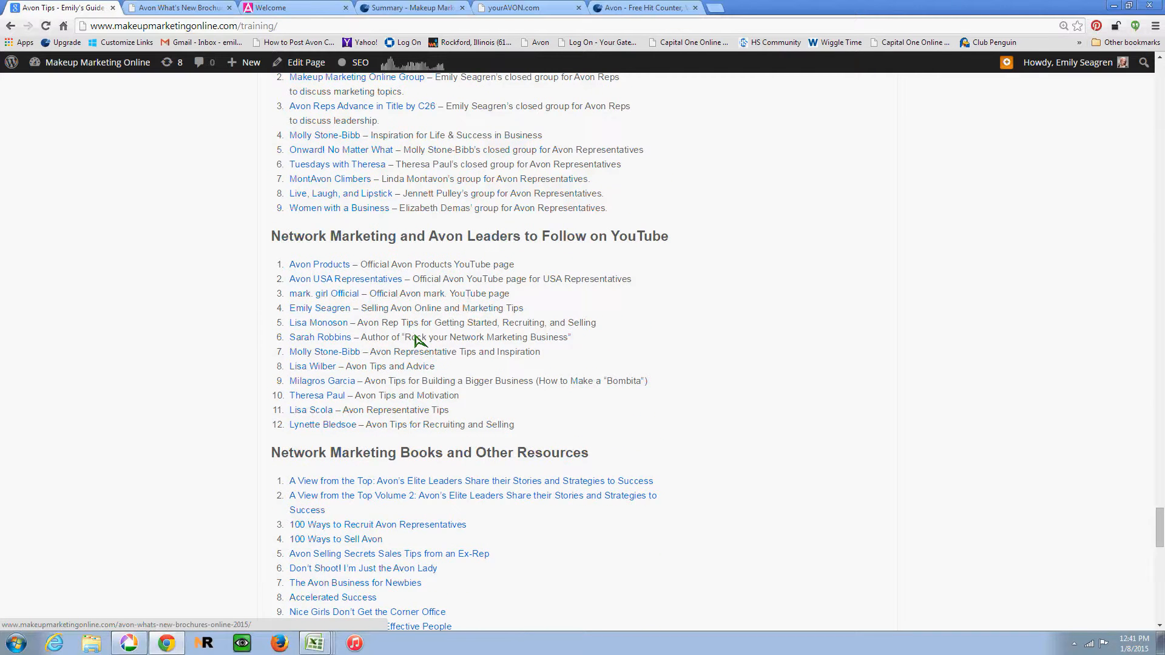
{"action": "scroll", "scroll_direction": "down", "scroll_amount": 3}
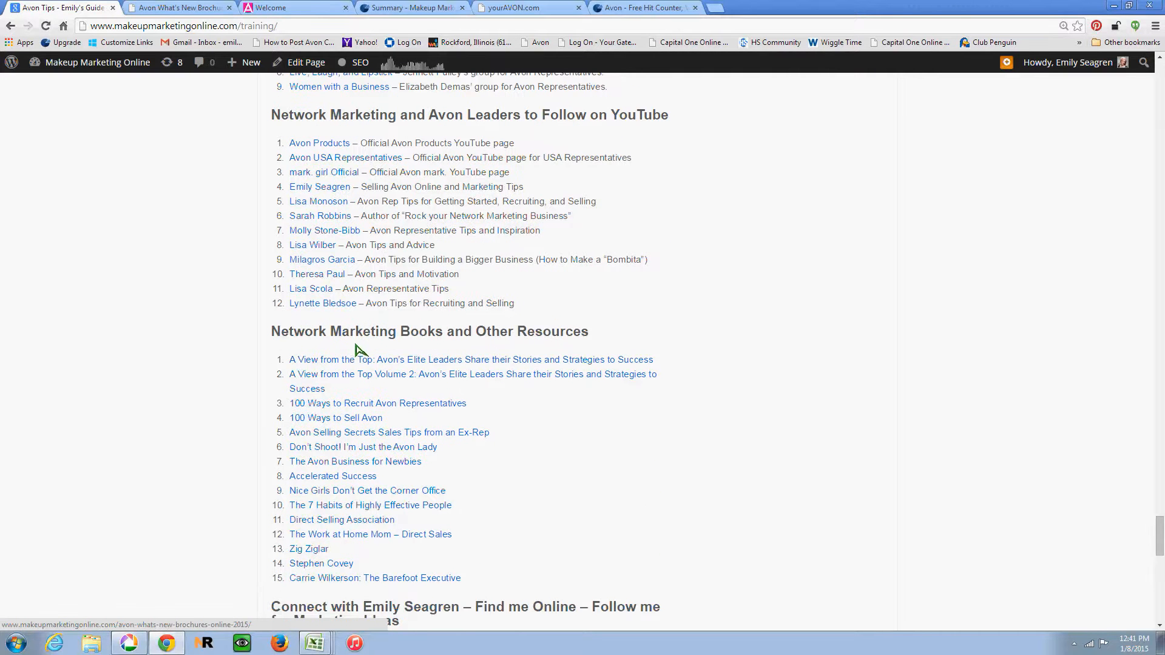
{"action": "scroll", "scroll_direction": "down", "scroll_amount": 3}
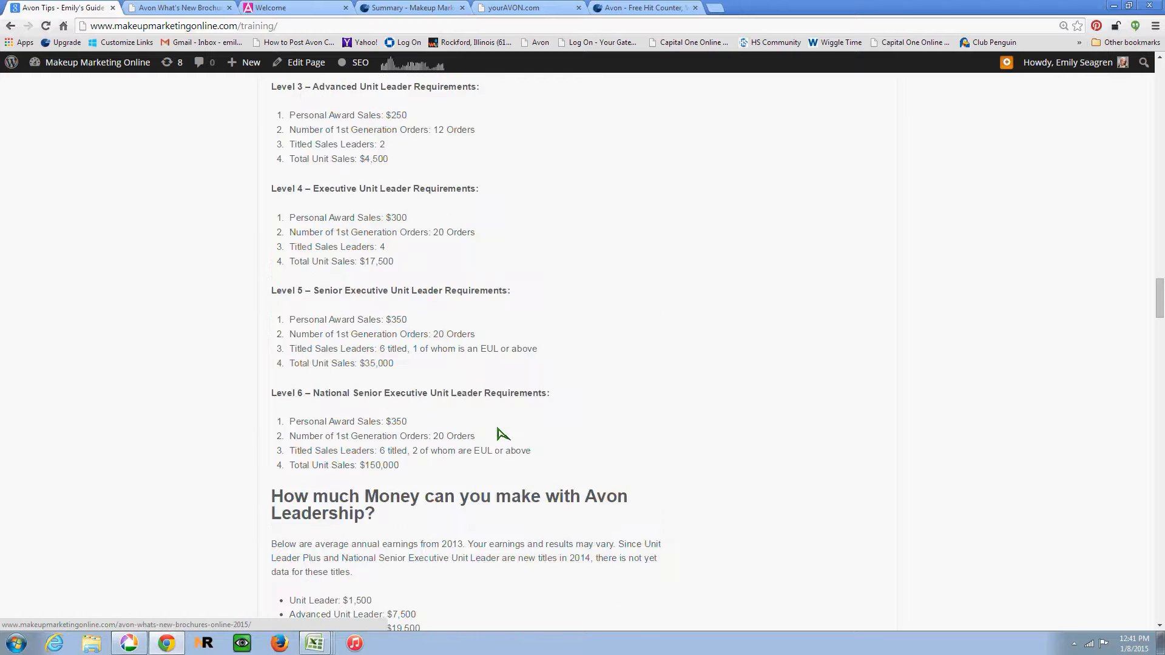
{"action": "scroll", "scroll_direction": "down", "scroll_amount": 3}
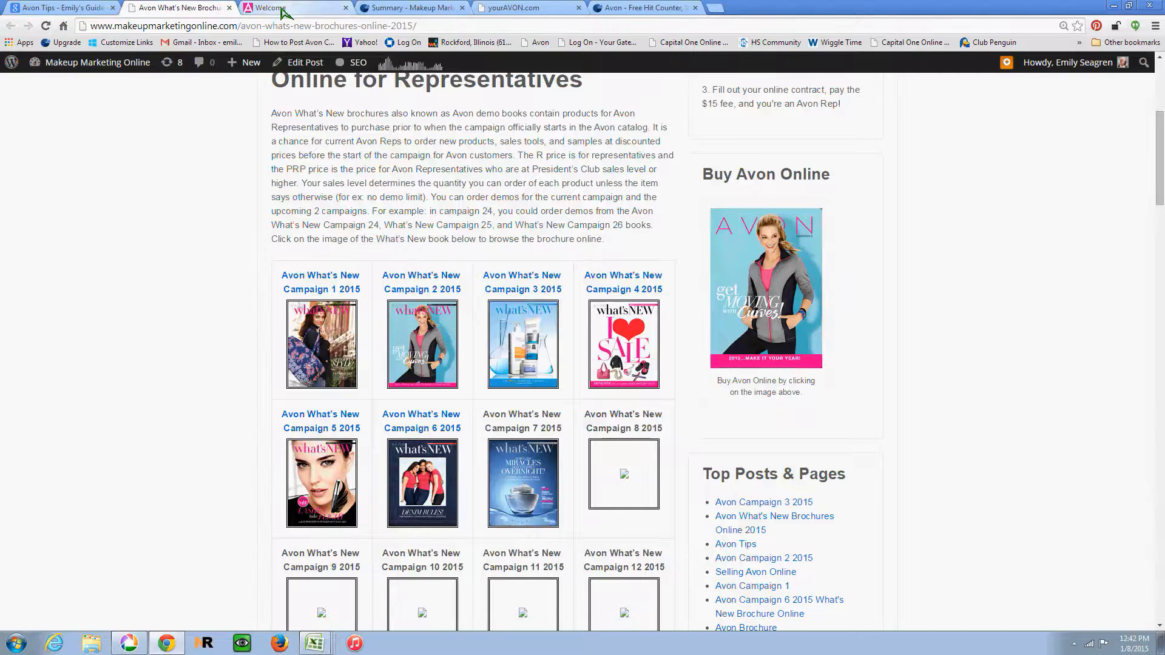
Step: Show the Avon representative storefront home page with its visit counter reading 00199423
{"action": "left_click", "coordinate": [267, 7]}
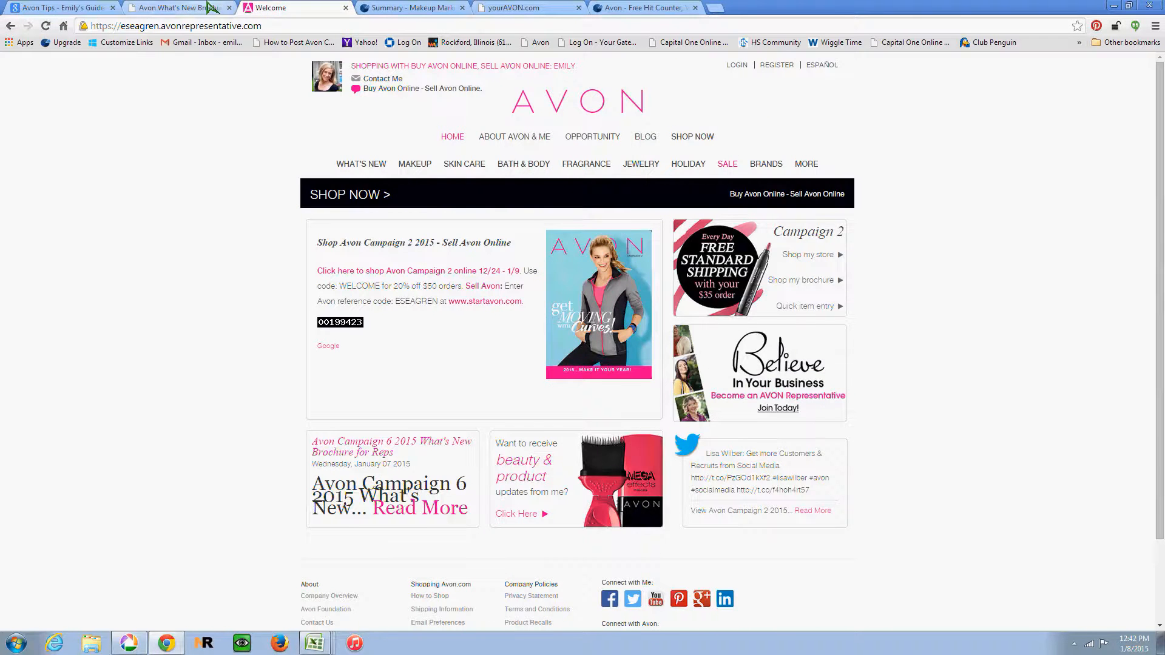
{"action": "left_click", "coordinate": [175, 7]}
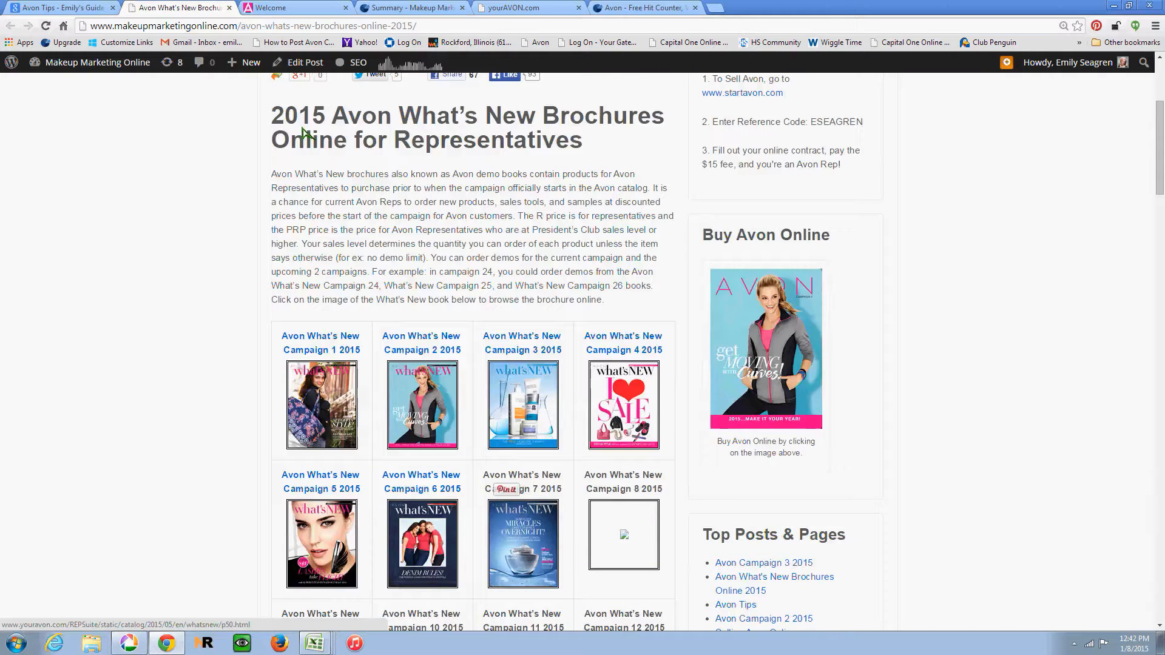
{"action": "left_click", "coordinate": [272, 7]}
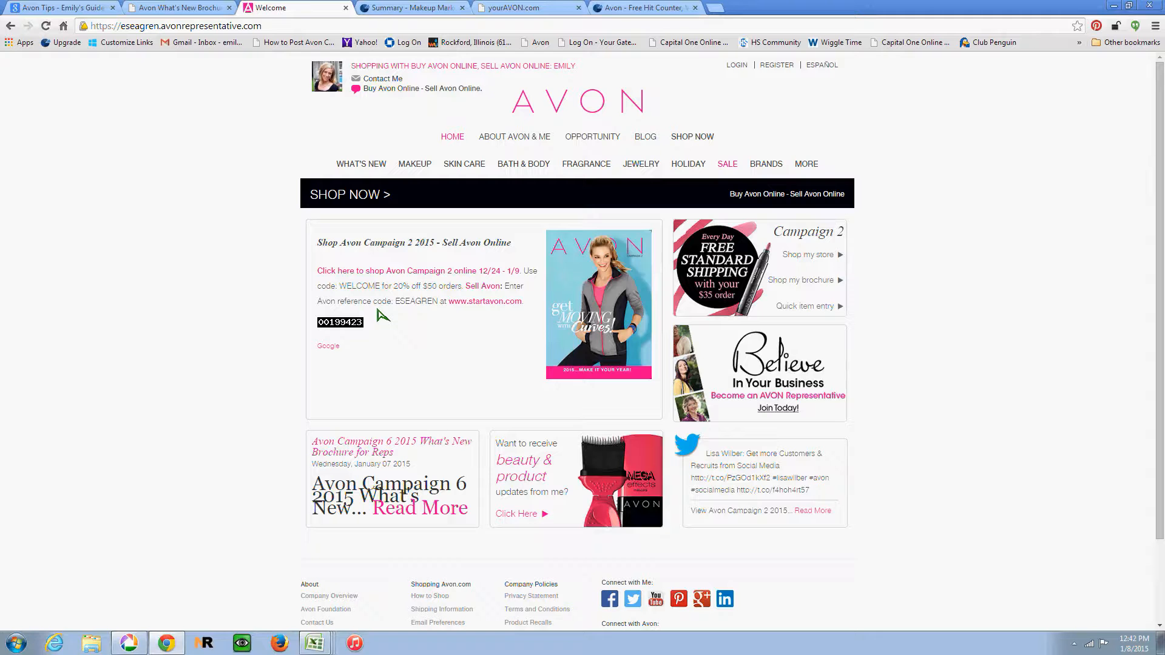
{"action": "mouse_move", "coordinate": [356, 333]}
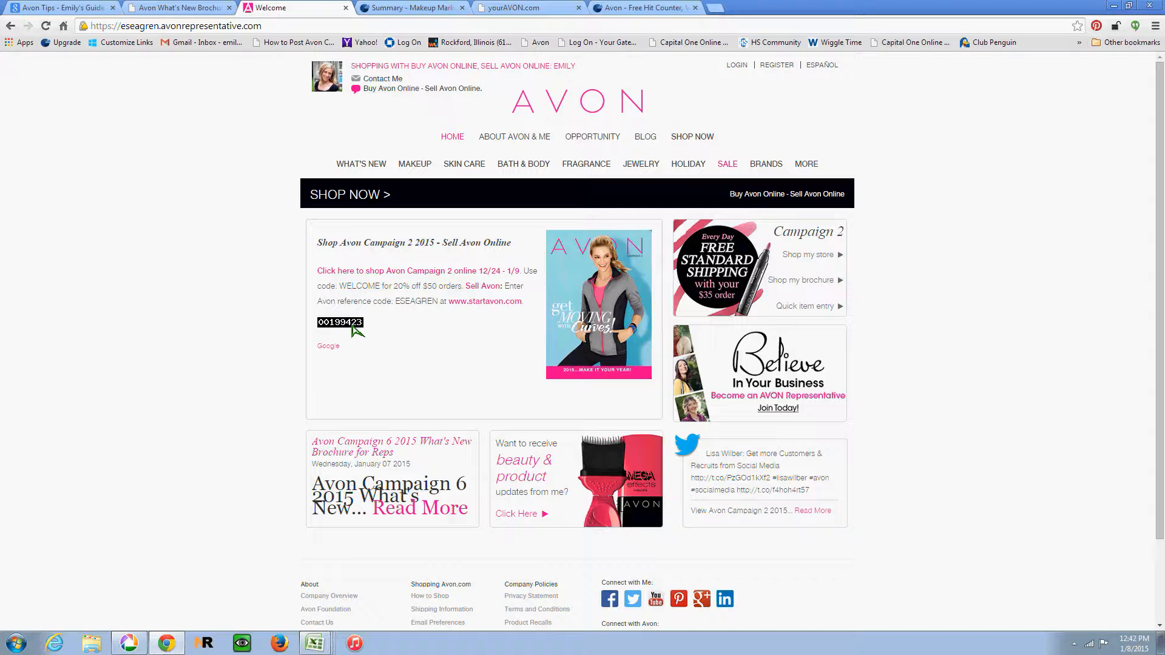
{"action": "mouse_move", "coordinate": [782, 468]}
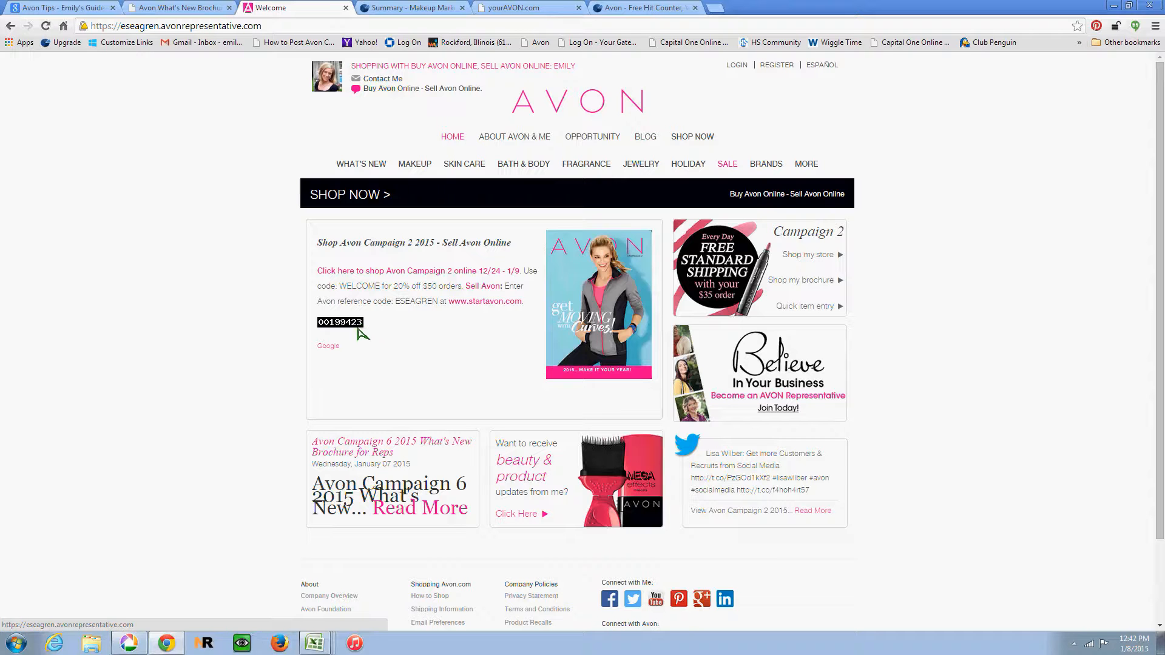
{"action": "mouse_move", "coordinate": [344, 30]}
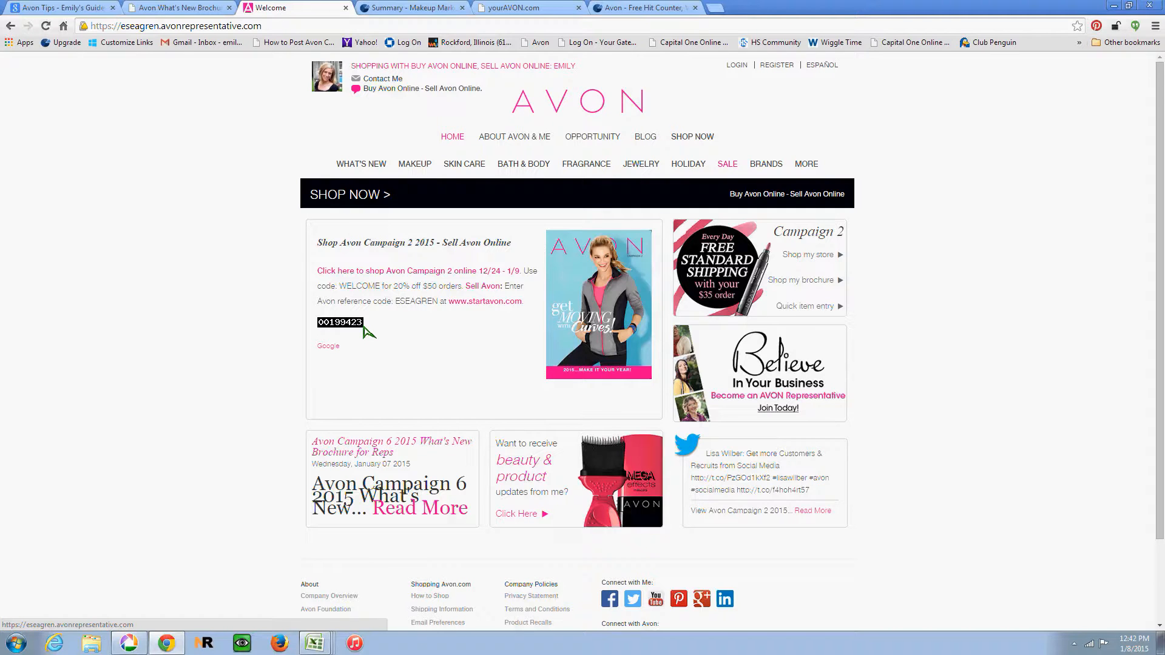
{"action": "mouse_move", "coordinate": [508, 157]}
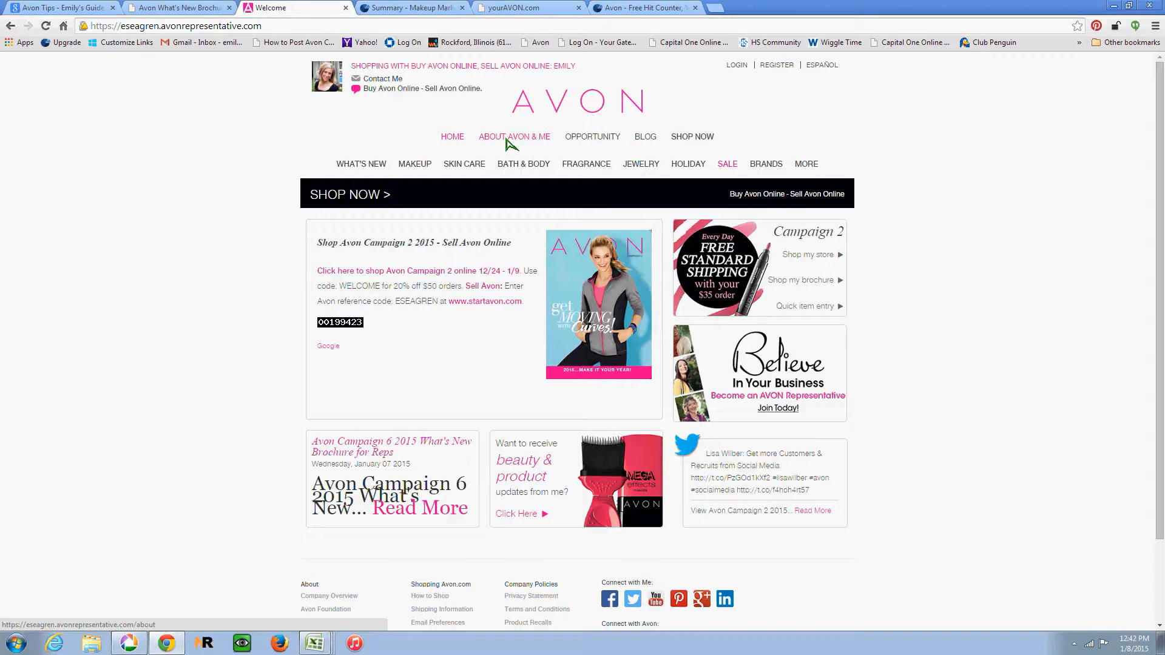
Step: Go to the About Avon & Me page and look over its corporate, foundation and profile content
{"action": "left_click", "coordinate": [515, 136]}
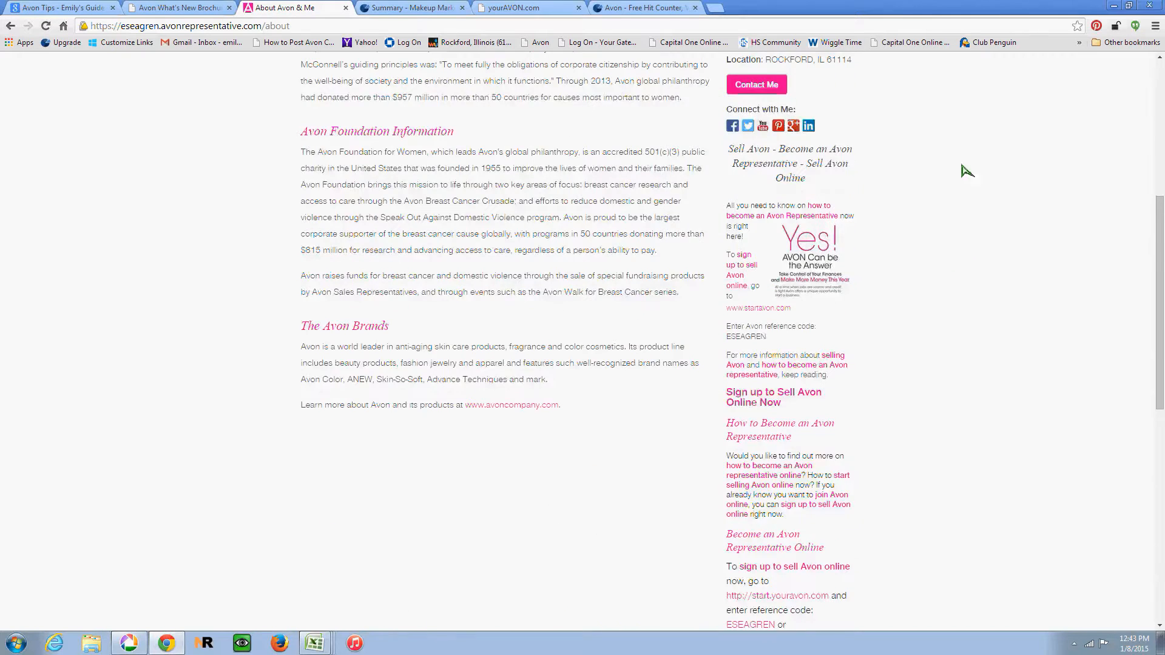
{"action": "scroll", "scroll_direction": "down", "scroll_amount": 3}
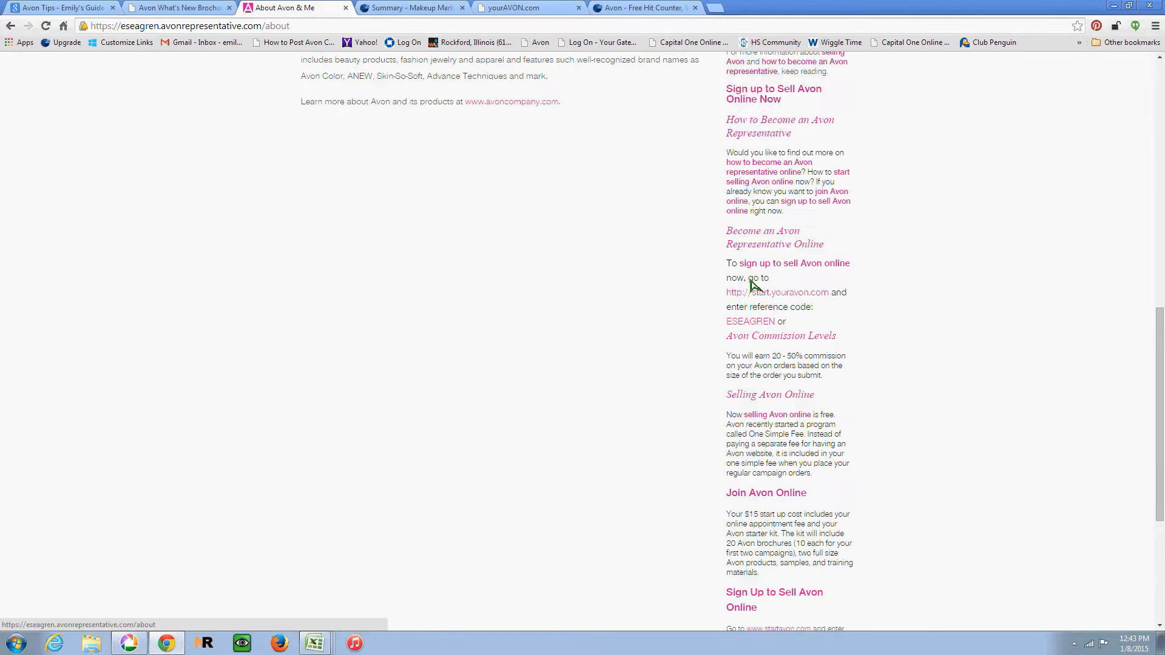
{"action": "scroll", "scroll_direction": "up", "scroll_amount": 3}
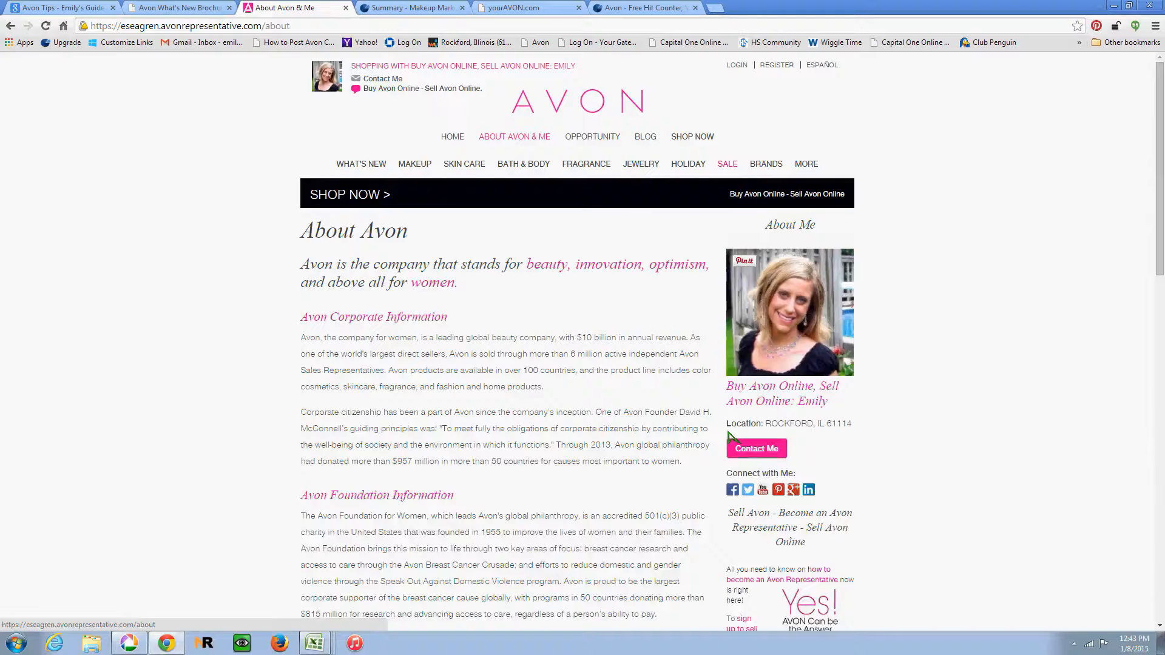
{"action": "scroll", "scroll_direction": "down", "scroll_amount": 3}
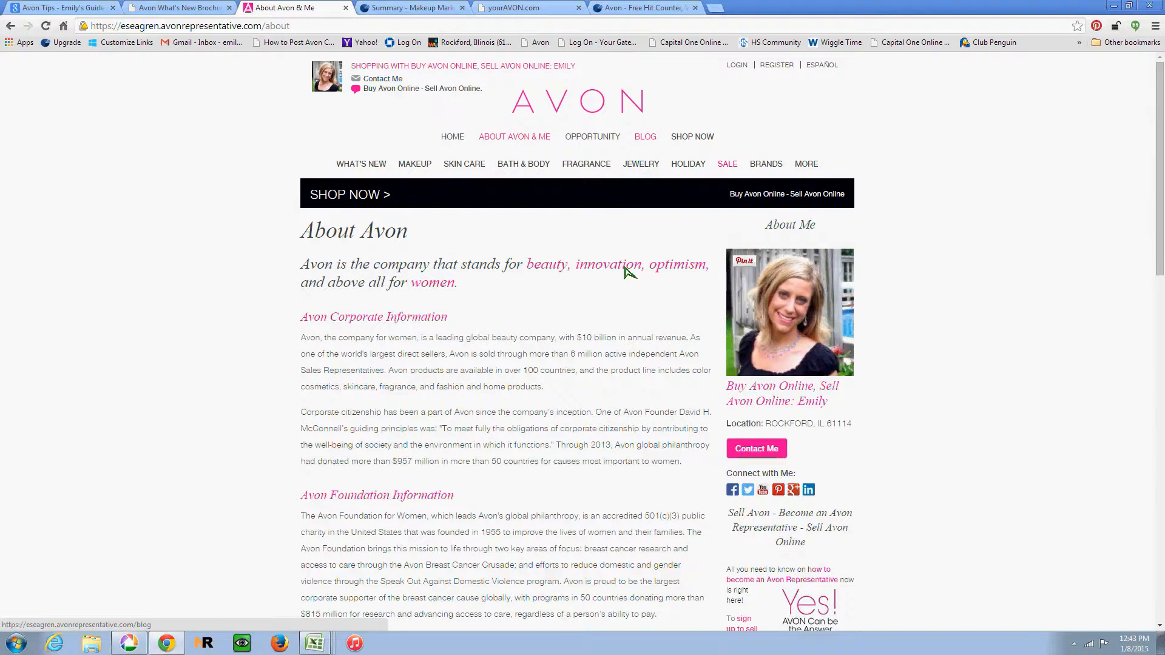
Step: Go to the representative's Blog and browse its January 2015 posts
{"action": "left_click", "coordinate": [645, 136]}
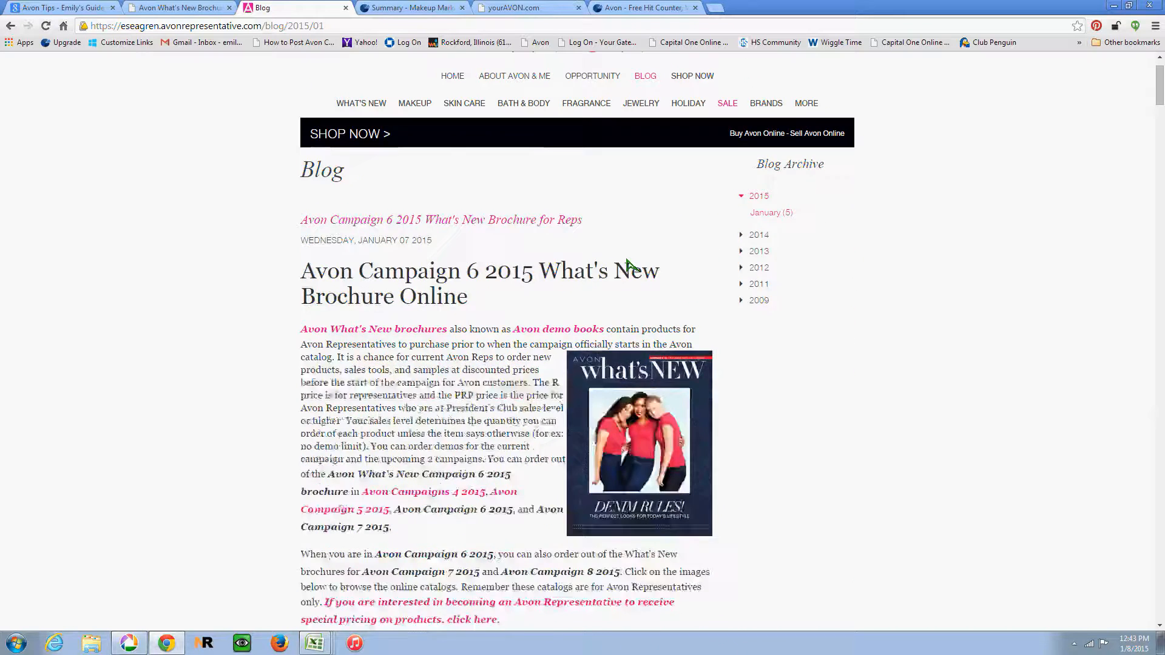
{"action": "scroll", "scroll_direction": "down", "scroll_amount": 3}
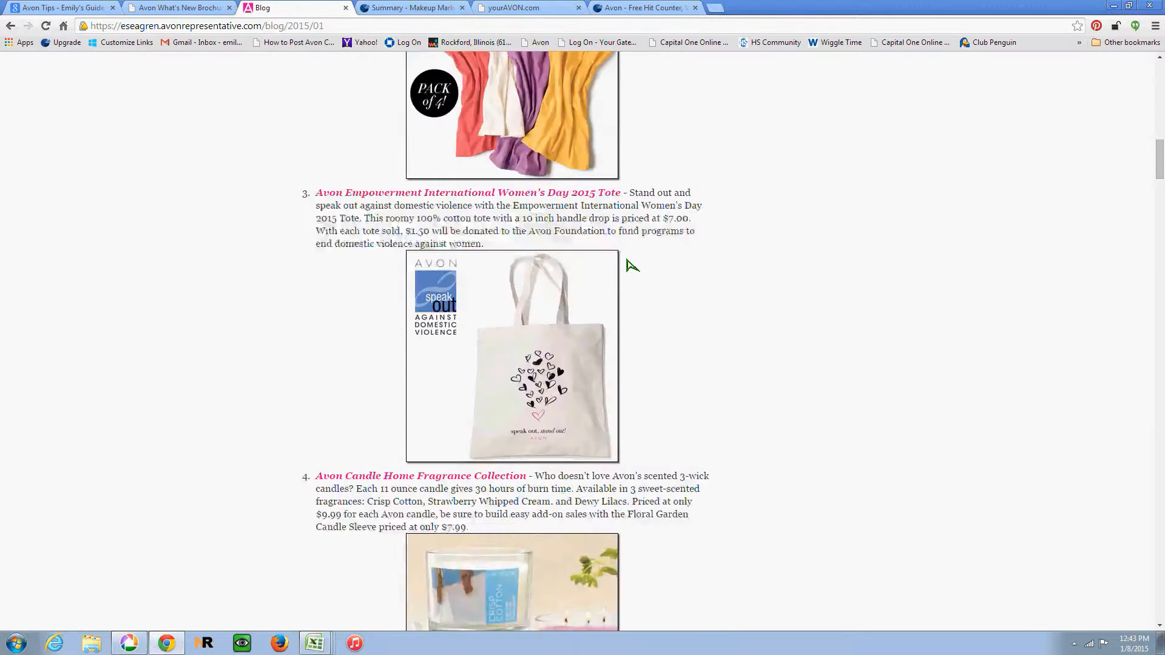
{"action": "scroll", "scroll_direction": "down", "scroll_amount": 3}
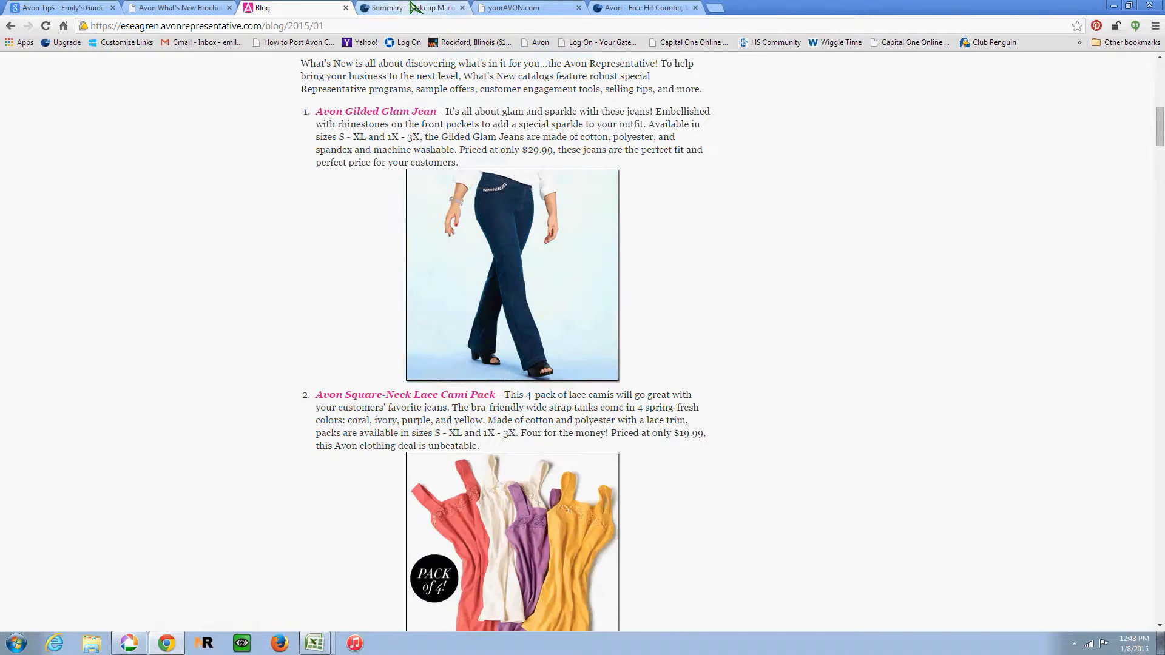
Step: Show StatCounter's projects overview with visit counts for Avon Rep, Avon Store and Makeup Marketing Online
{"action": "left_click", "coordinate": [418, 7]}
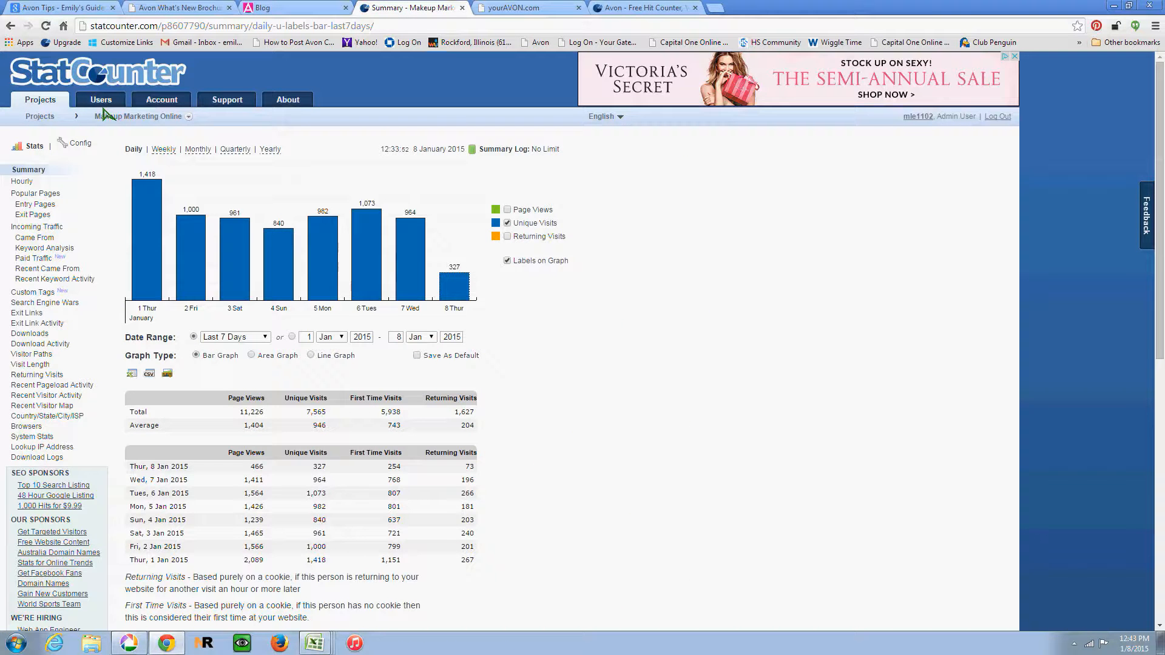
{"action": "left_click", "coordinate": [39, 116]}
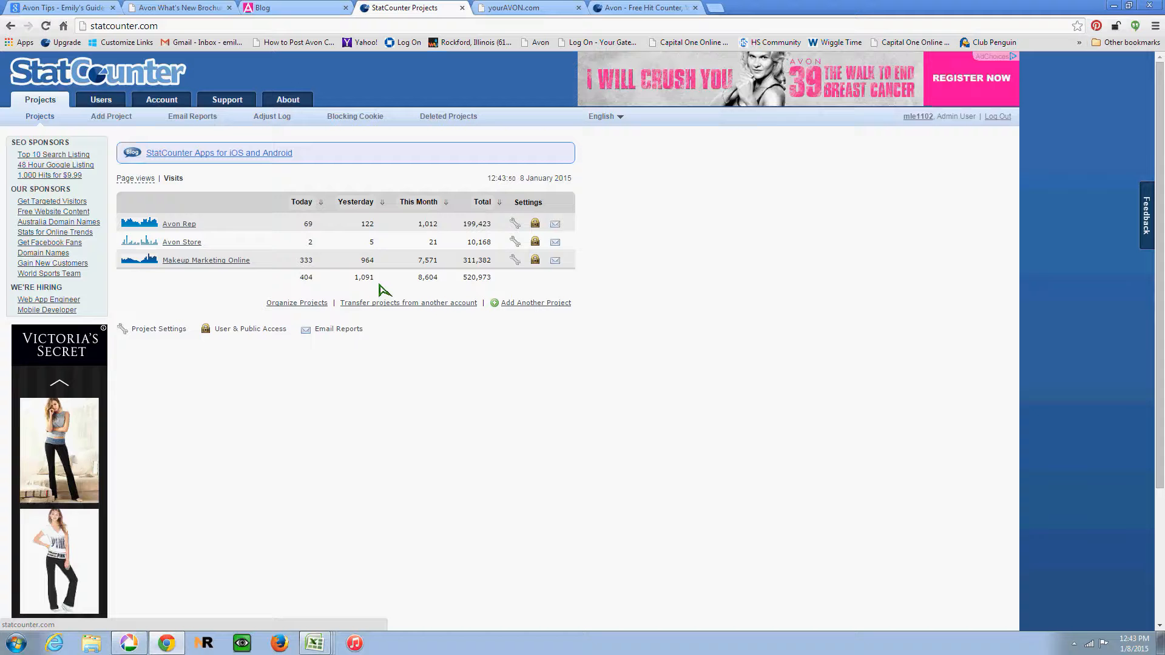
{"action": "mouse_move", "coordinate": [391, 281]}
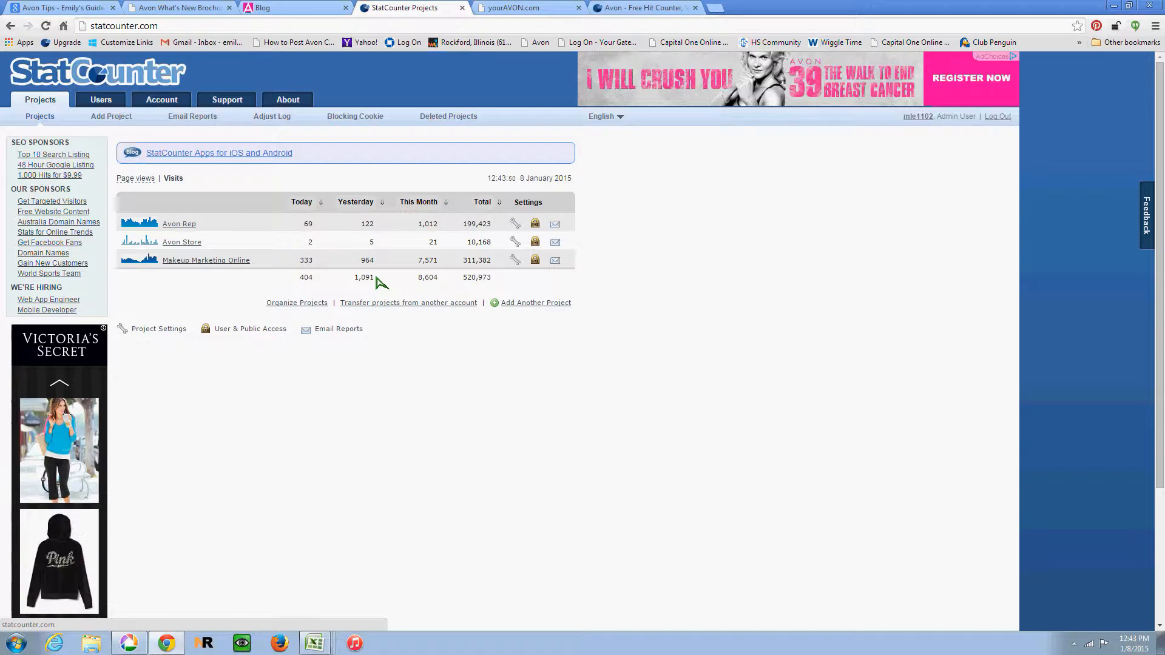
{"action": "mouse_move", "coordinate": [398, 276]}
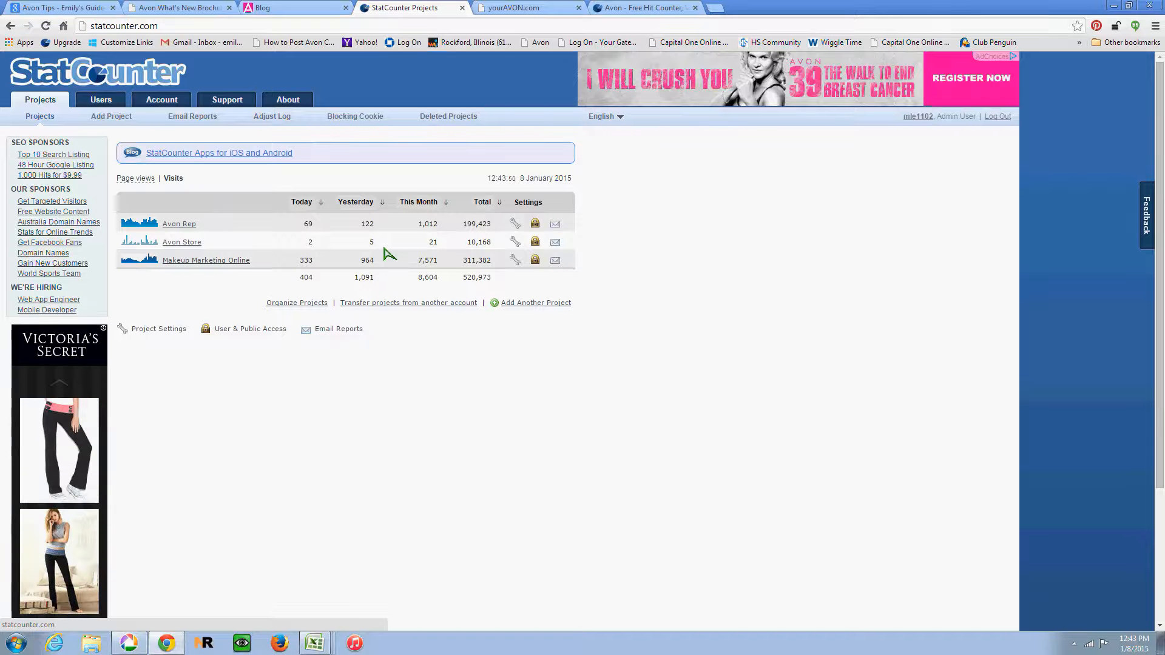
{"action": "mouse_move", "coordinate": [190, 267]}
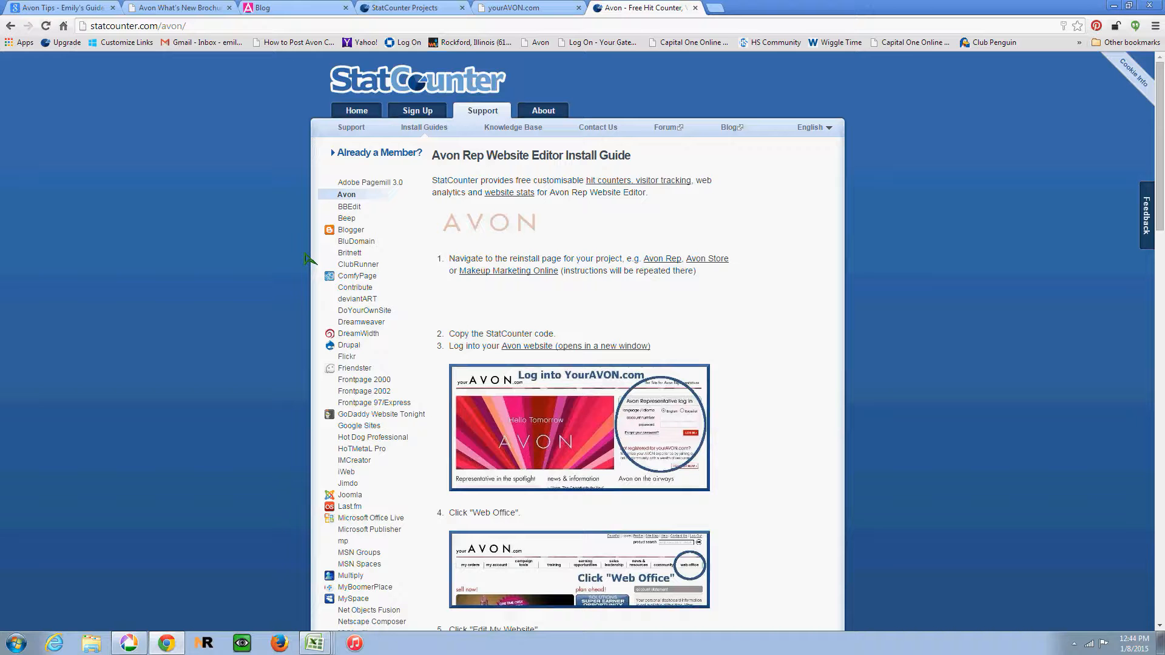
{"action": "mouse_move", "coordinate": [517, 301]}
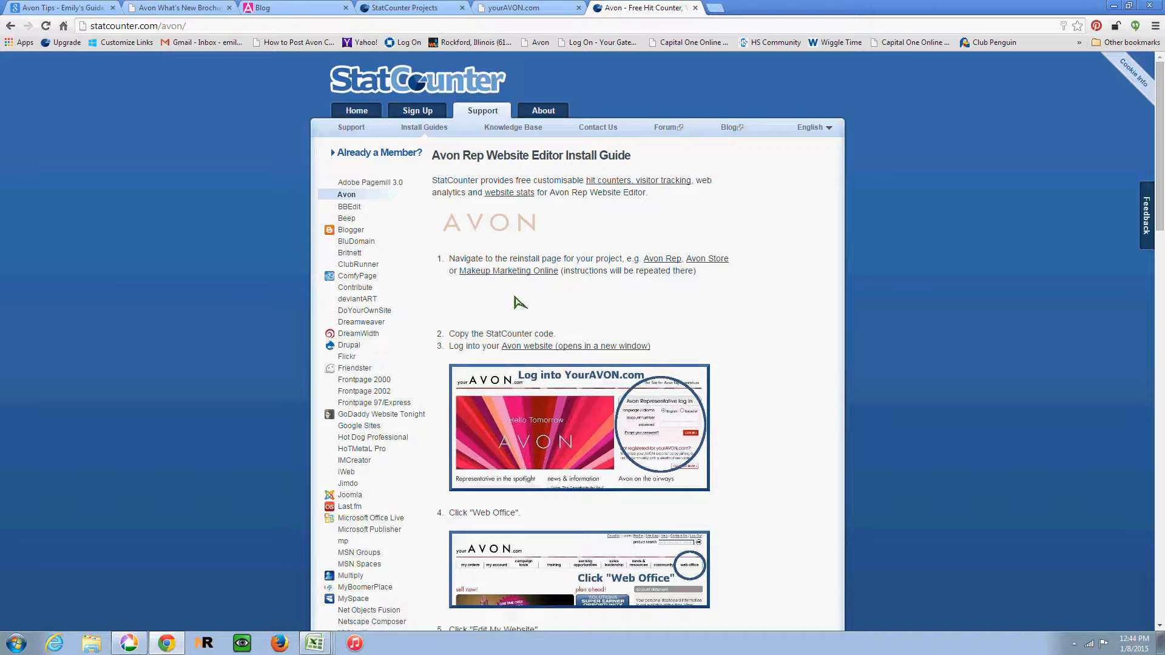
{"action": "mouse_move", "coordinate": [614, 311]}
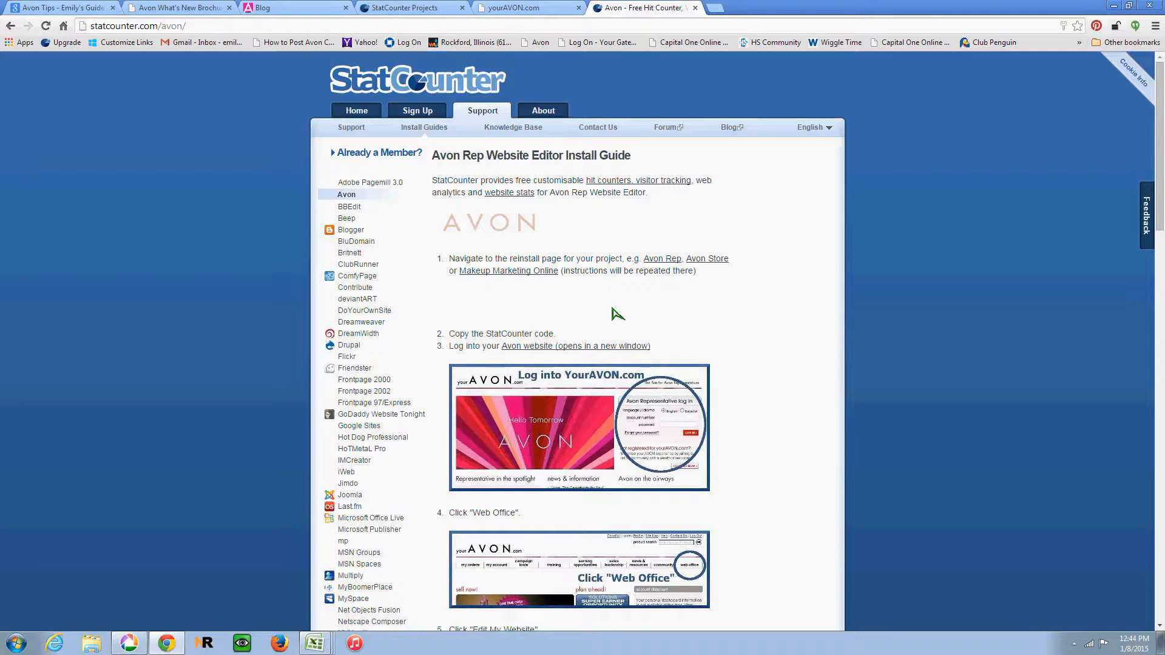
Step: Read through the Avon Rep Website Editor Install Guide's numbered steps and return to its top
{"action": "scroll", "scroll_direction": "down", "scroll_amount": 3}
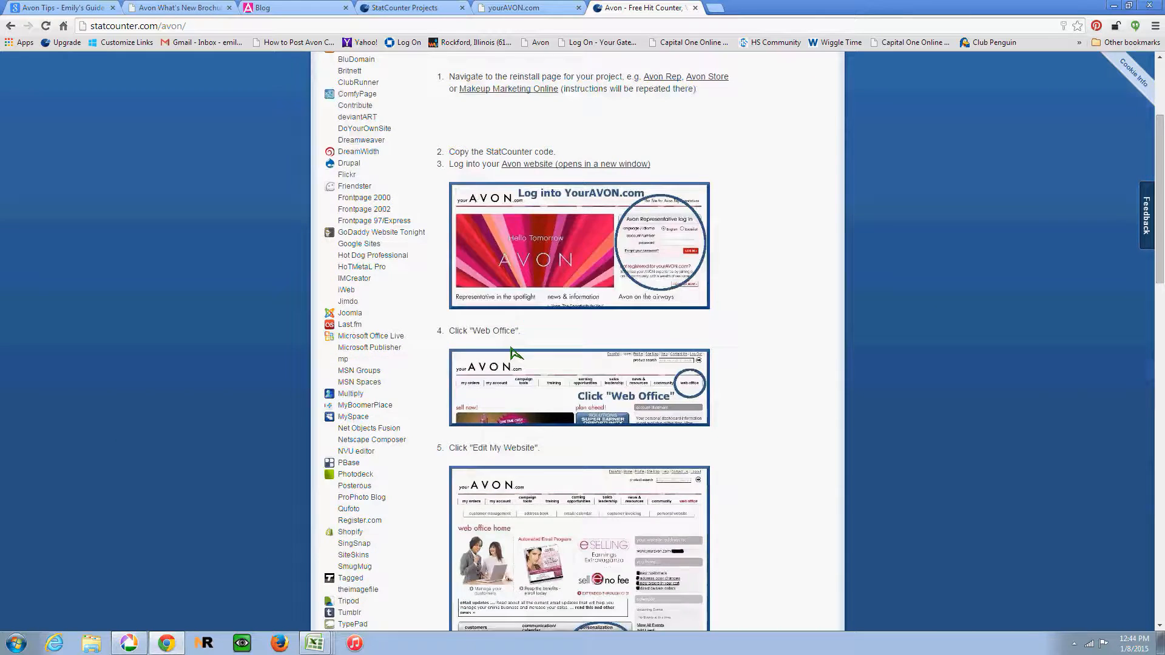
{"action": "scroll", "scroll_direction": "down", "scroll_amount": 3}
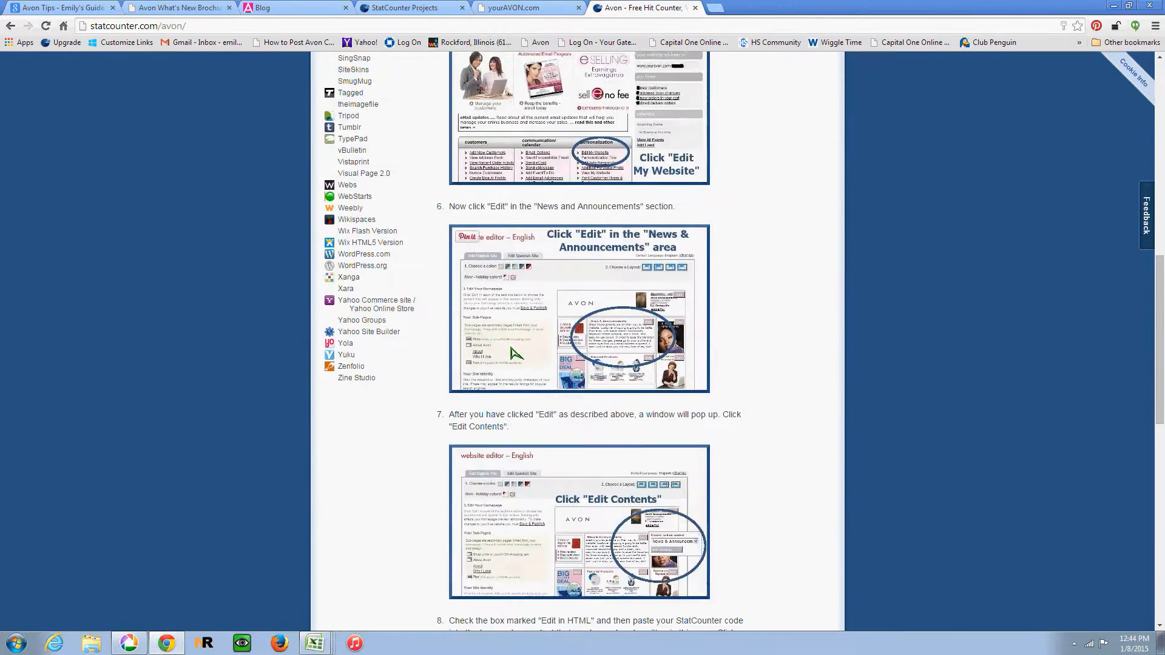
{"action": "scroll", "scroll_direction": "down", "scroll_amount": 3}
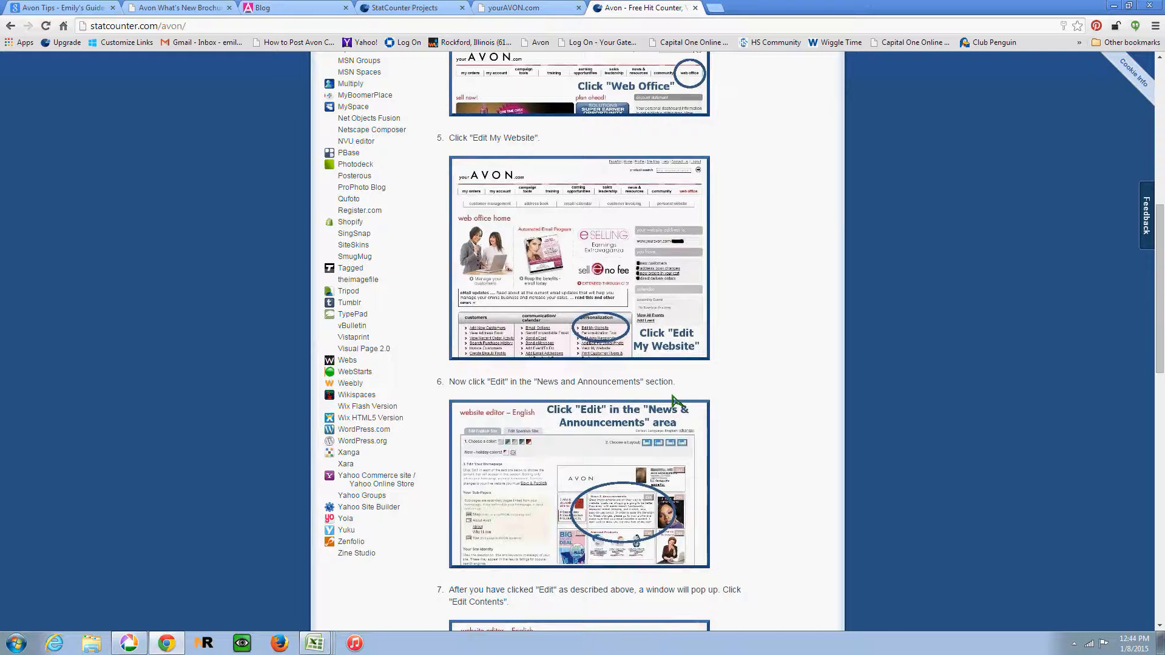
{"action": "scroll", "scroll_direction": "up", "scroll_amount": 3}
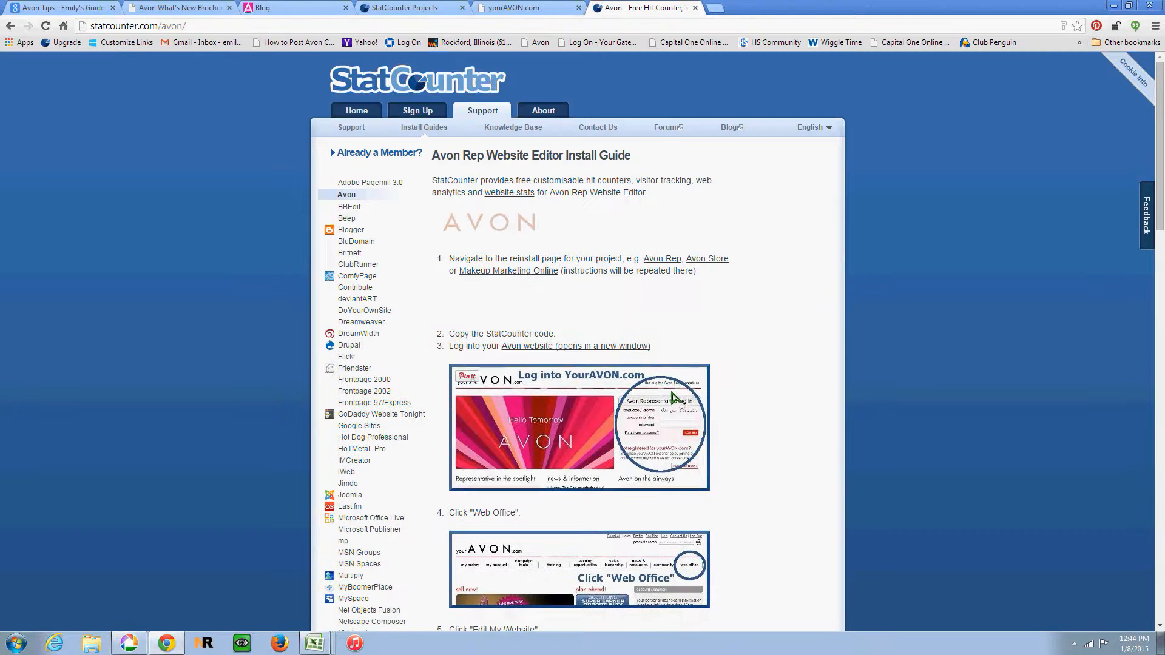
{"action": "mouse_move", "coordinate": [718, 246]}
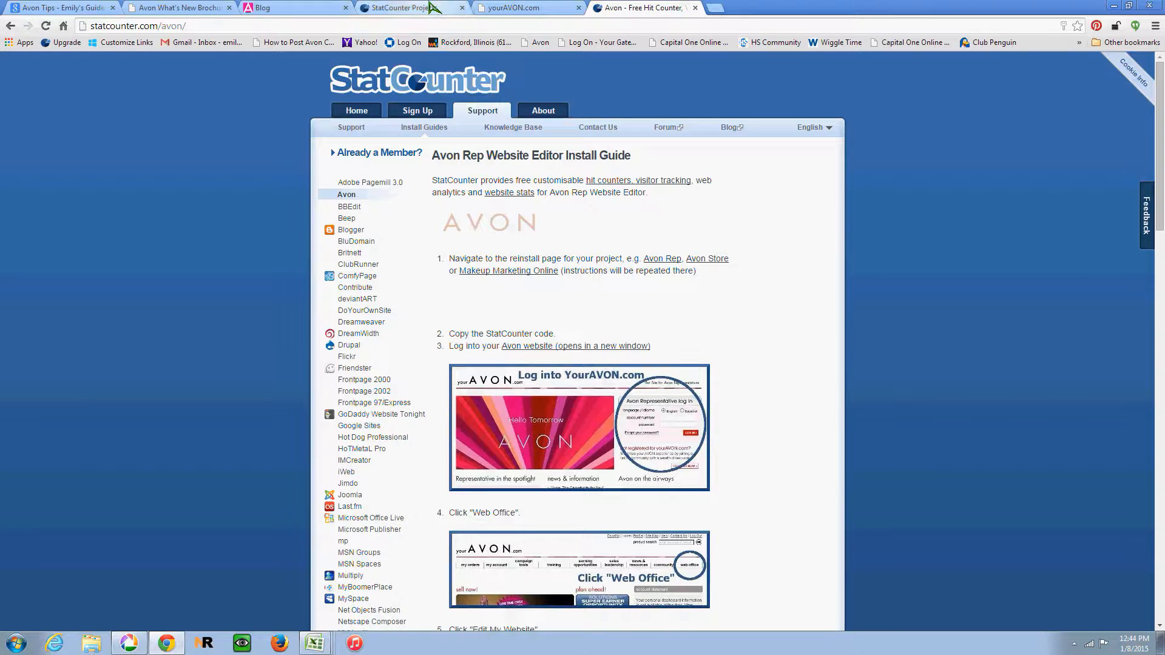
{"action": "mouse_move", "coordinate": [510, 306]}
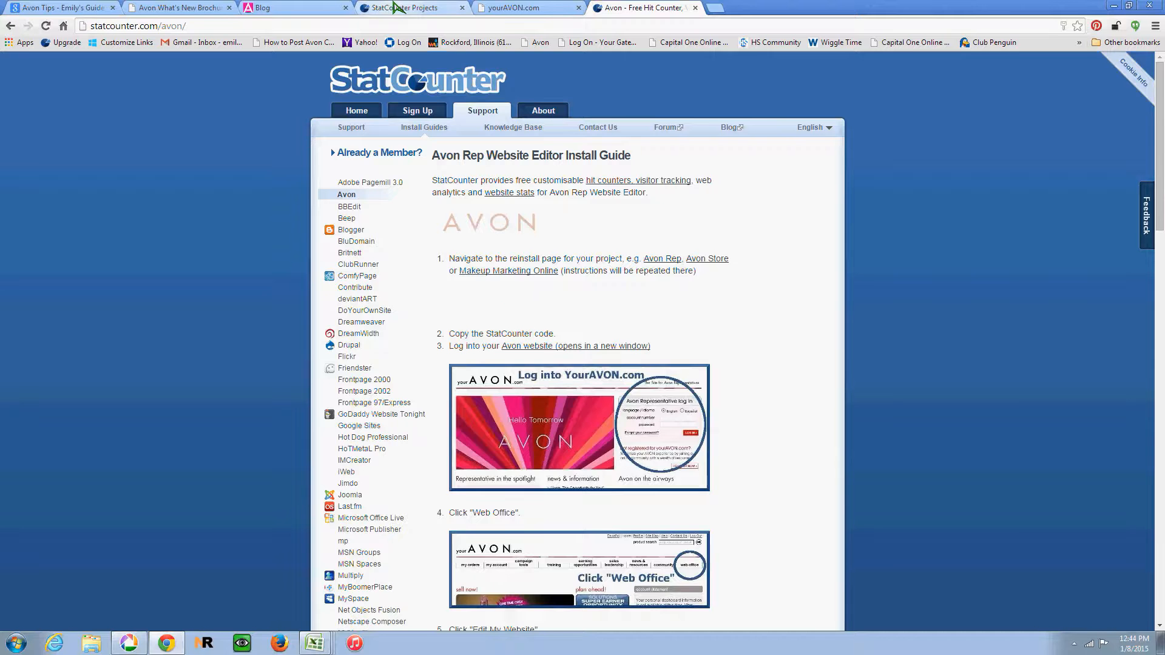
Step: Open the Customize Counter/Button settings for the Makeup Marketing Online project in StatCounter
{"action": "left_click", "coordinate": [410, 7]}
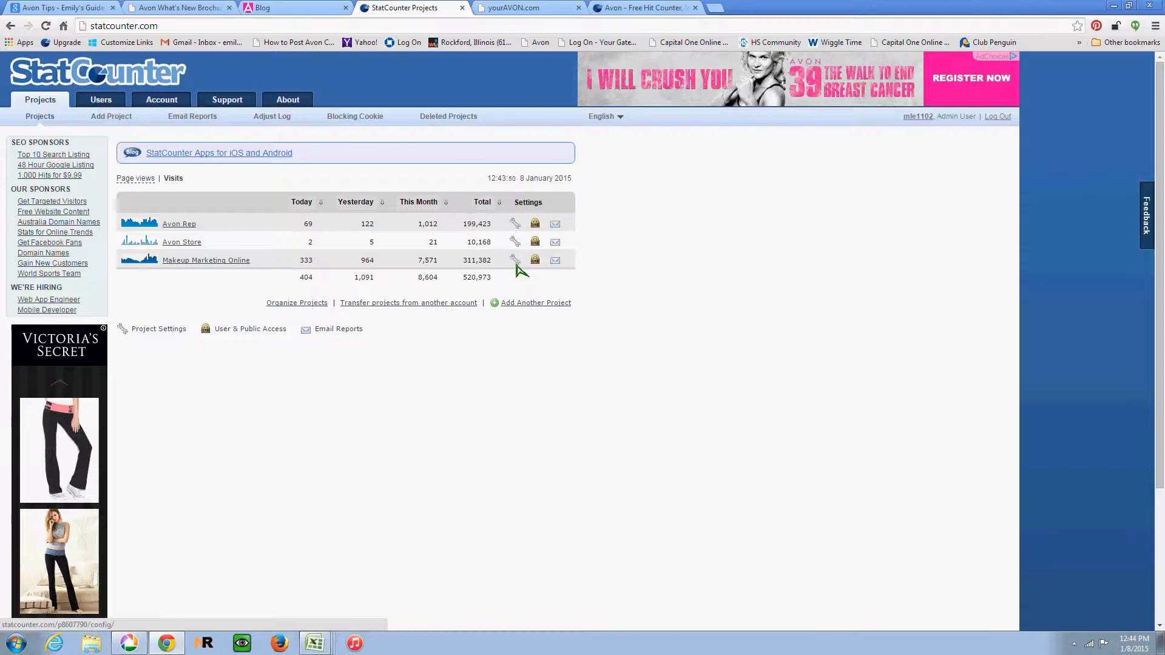
{"action": "left_click", "coordinate": [514, 260]}
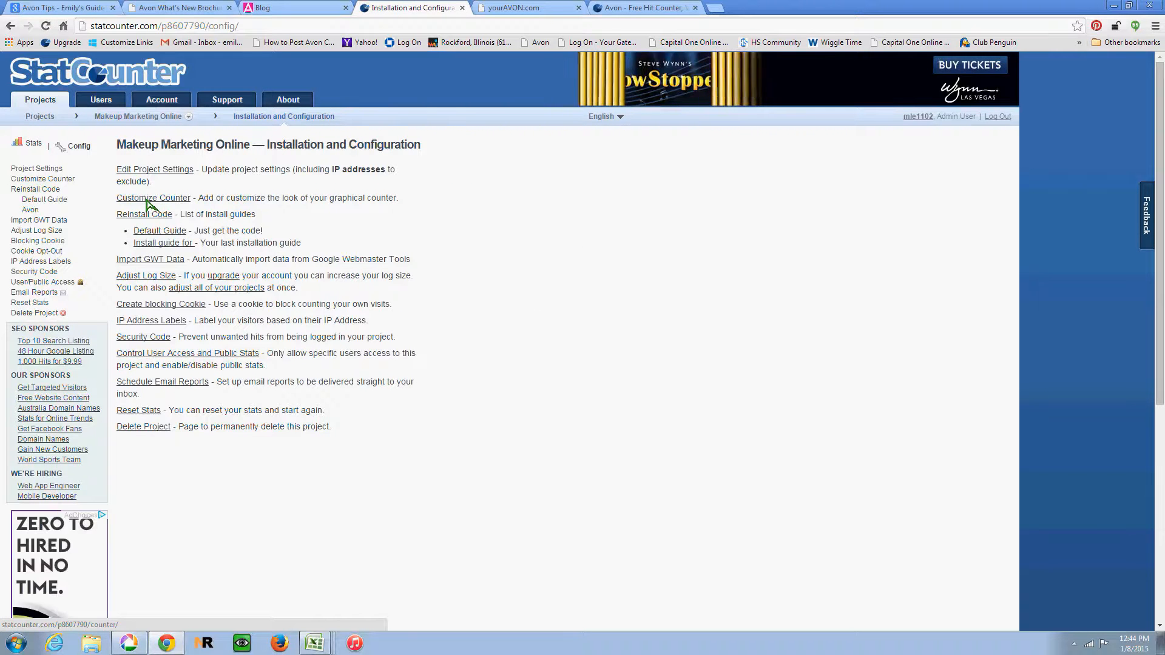
{"action": "left_click", "coordinate": [153, 198]}
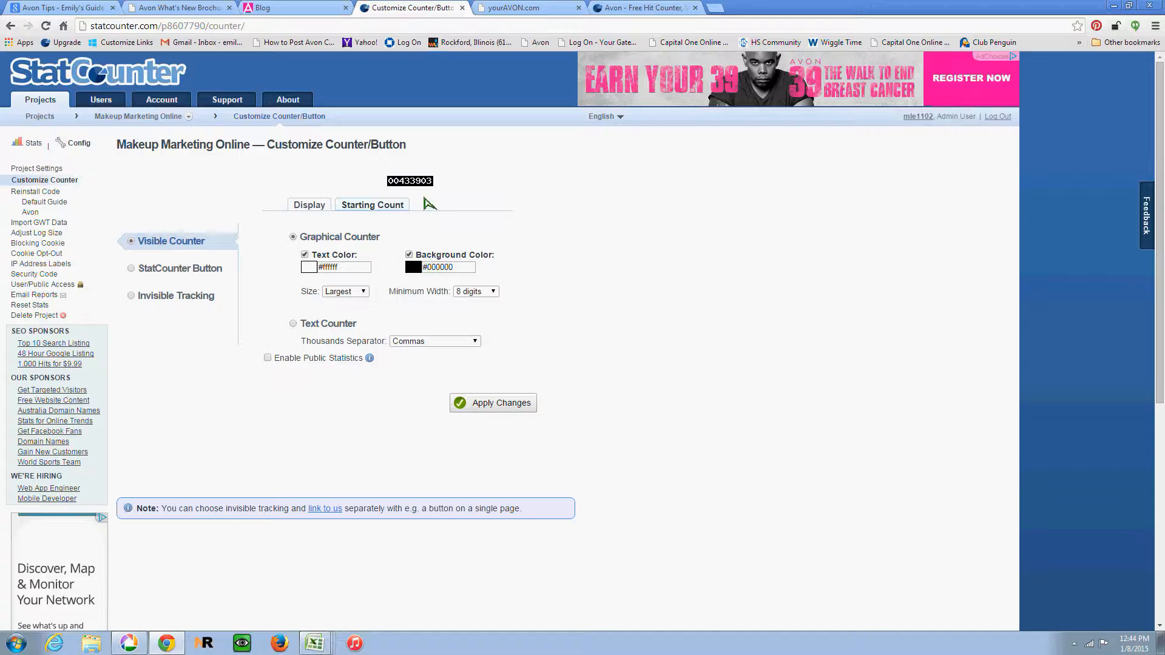
{"action": "mouse_move", "coordinate": [410, 301]}
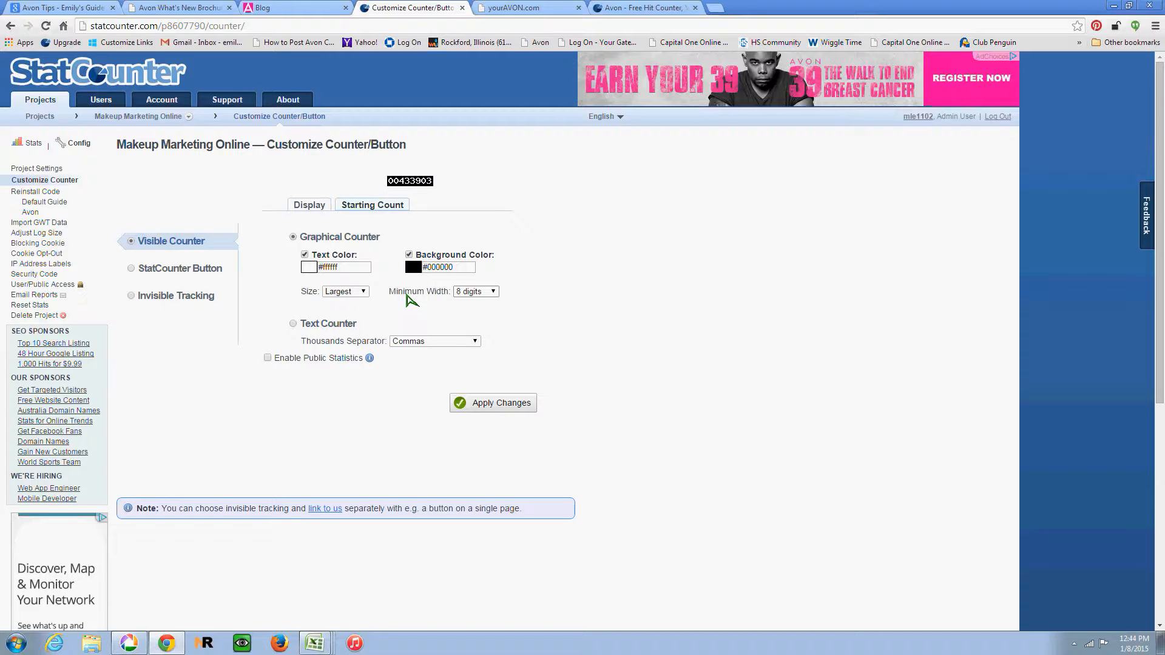
{"action": "mouse_move", "coordinate": [317, 299]}
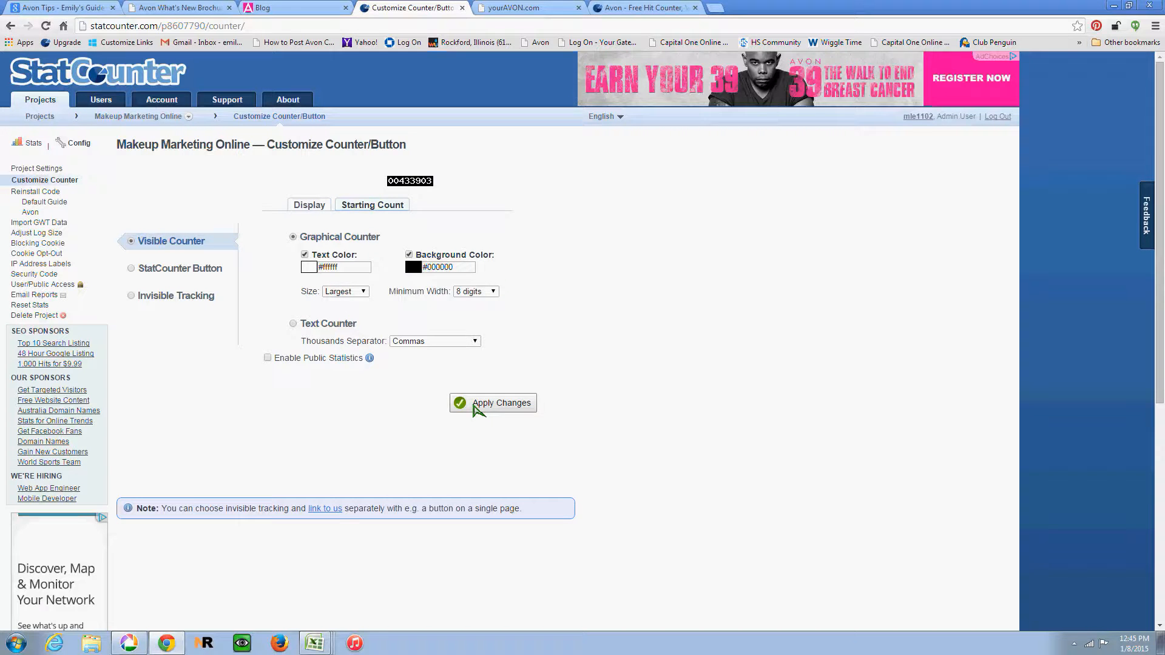
Step: Apply the counter changes and go to the Reinstall Code page listing installation guides
{"action": "left_click", "coordinate": [500, 403]}
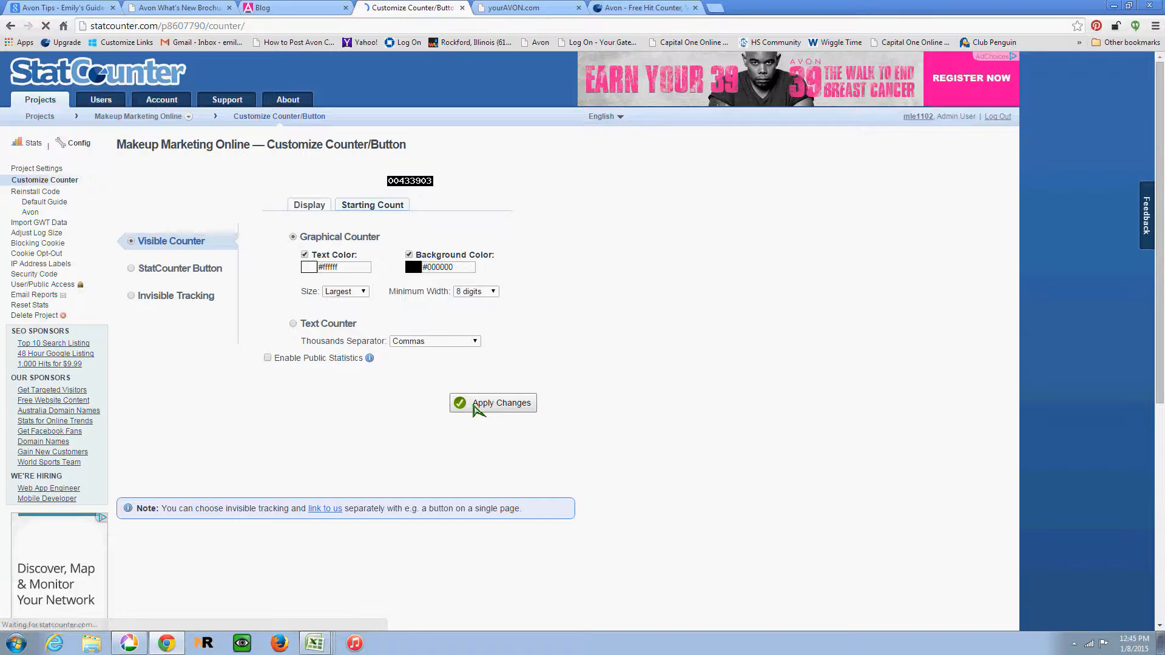
{"action": "left_click", "coordinate": [493, 403]}
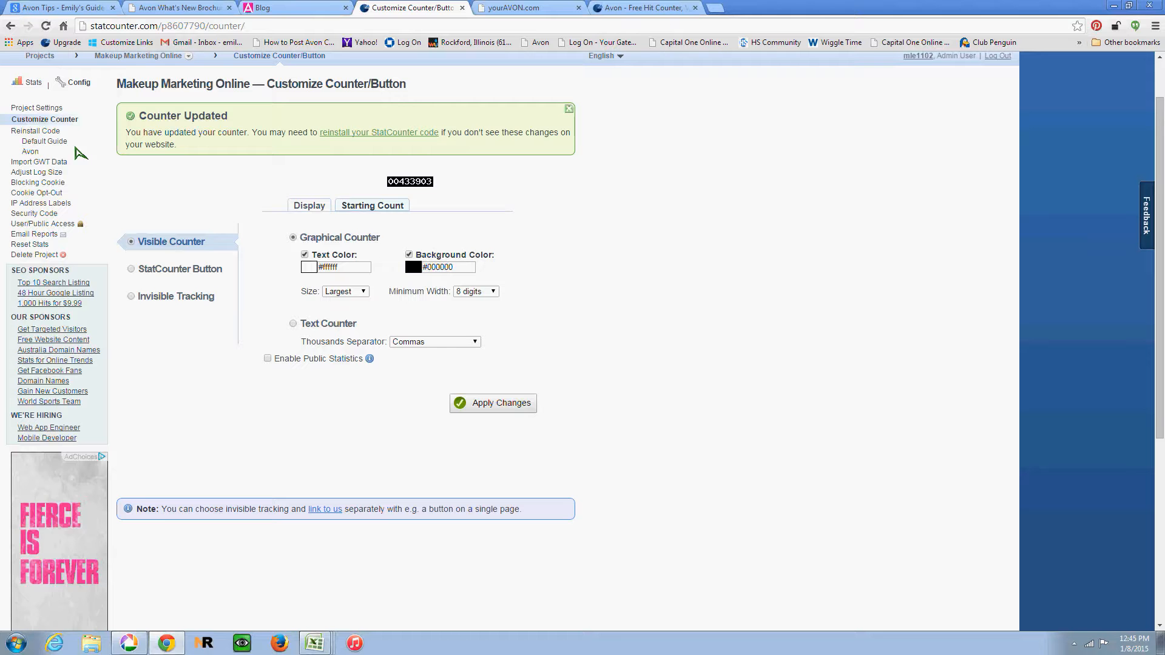
{"action": "mouse_move", "coordinate": [42, 134]}
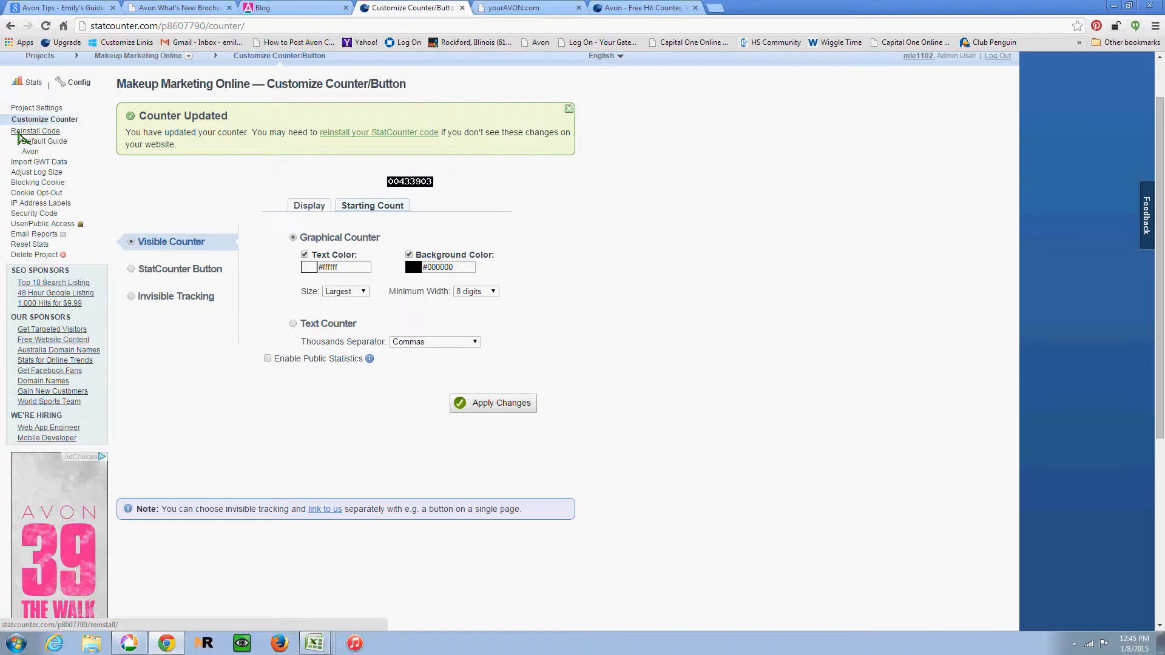
{"action": "mouse_move", "coordinate": [33, 145]}
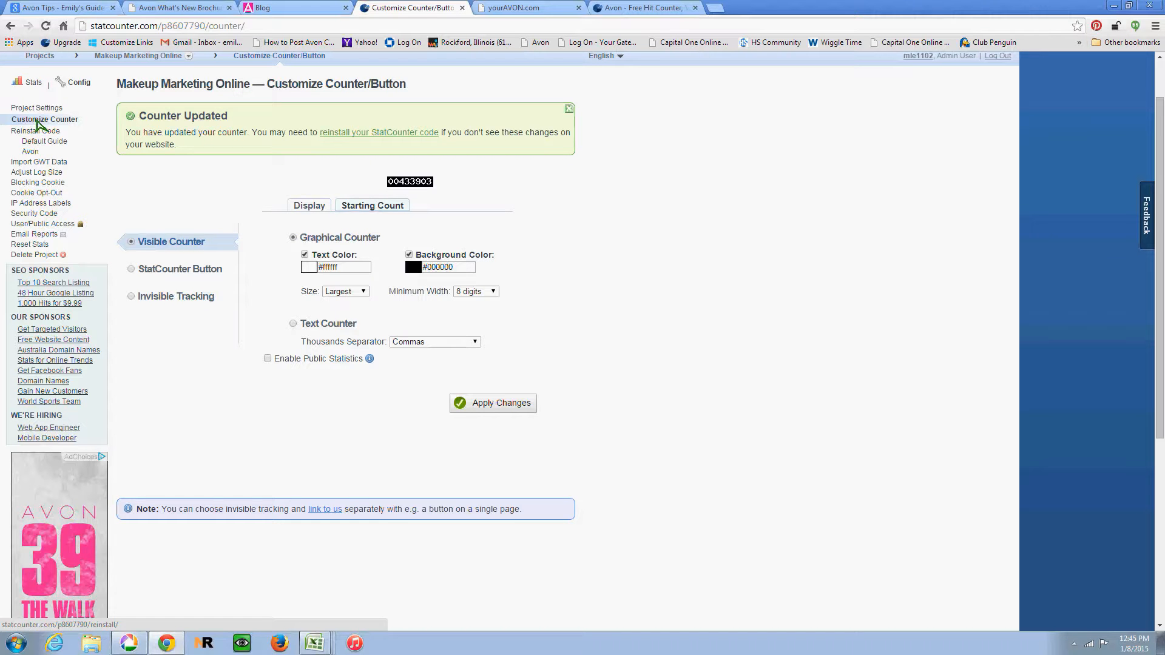
{"action": "left_click", "coordinate": [29, 131]}
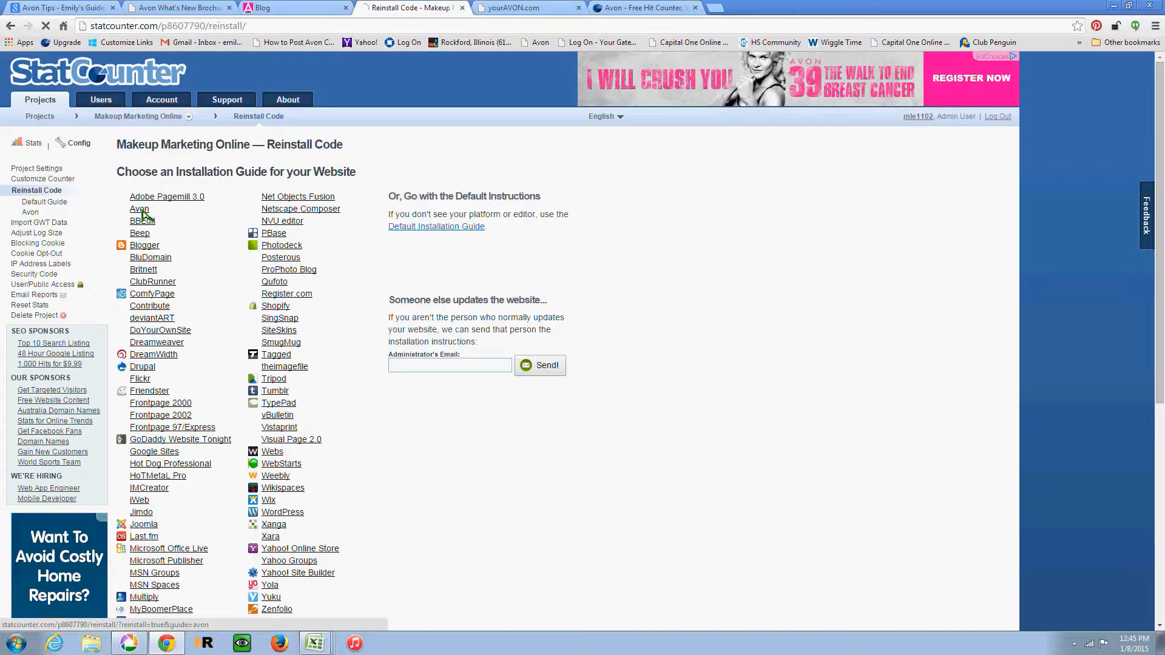
Step: Choose the Avon Rep Website Editor guide and copy its StatCounter tracking code to the clipboard
{"action": "left_click", "coordinate": [136, 209]}
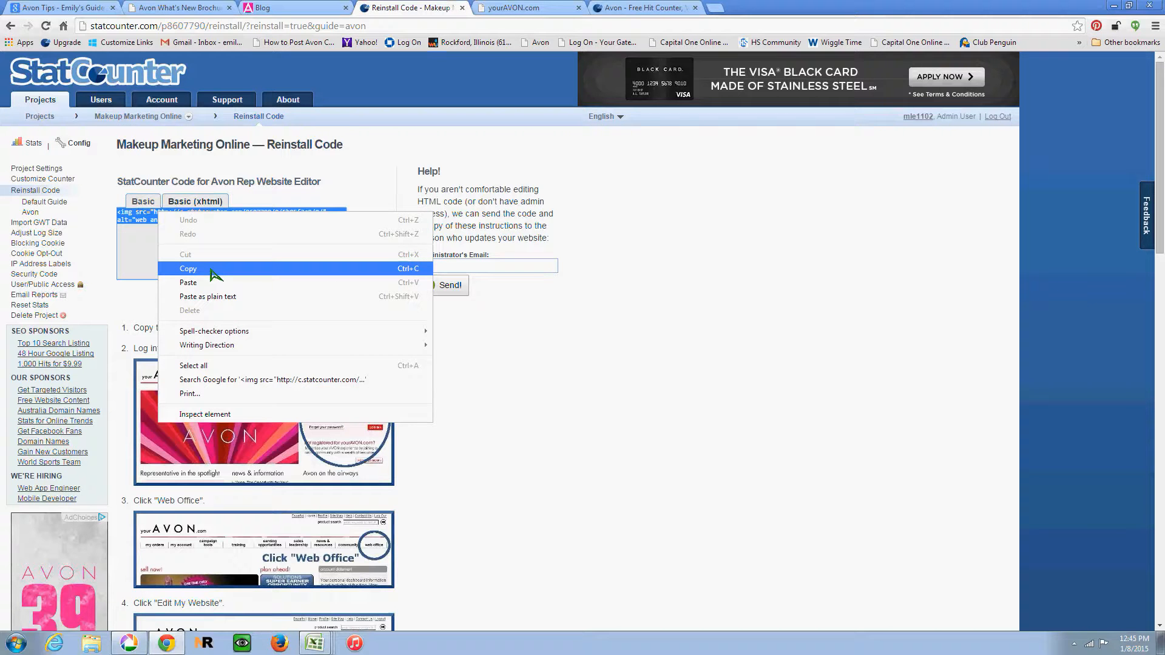
{"action": "mouse_move", "coordinate": [418, 278]}
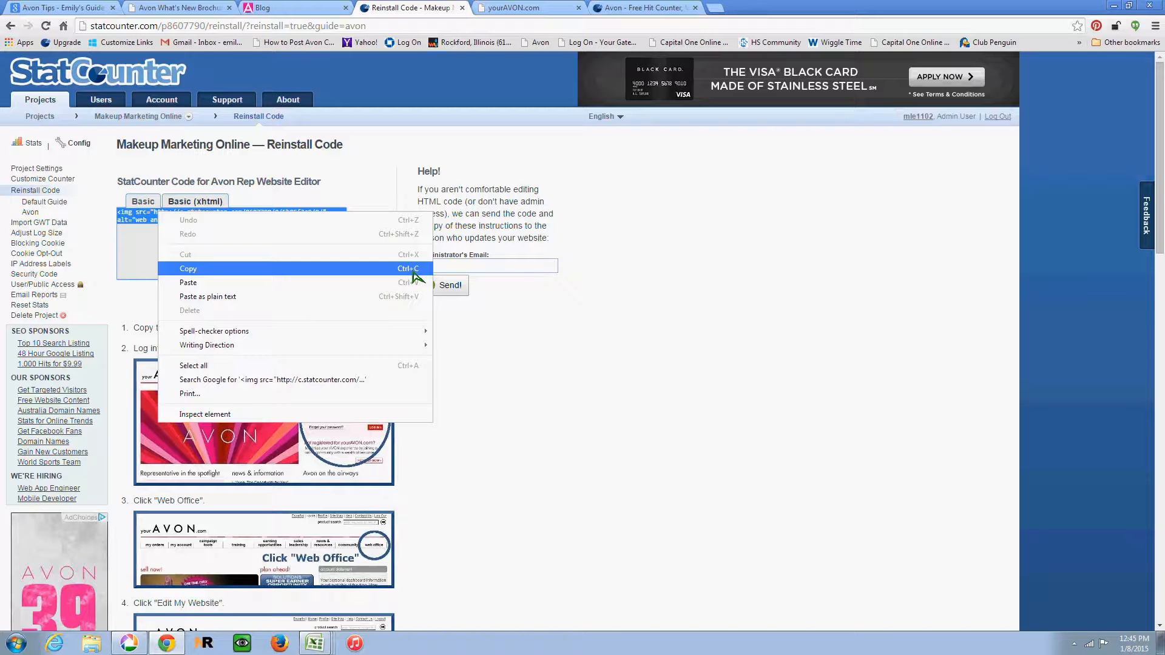
{"action": "left_click", "coordinate": [188, 269]}
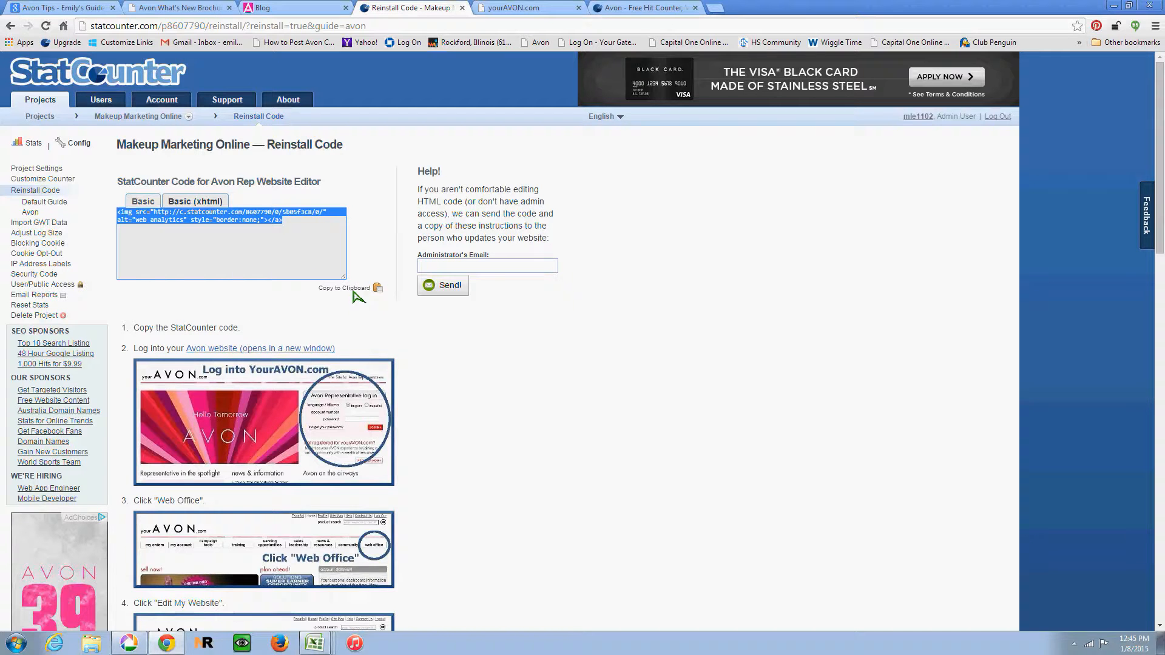
{"action": "mouse_move", "coordinate": [377, 295]}
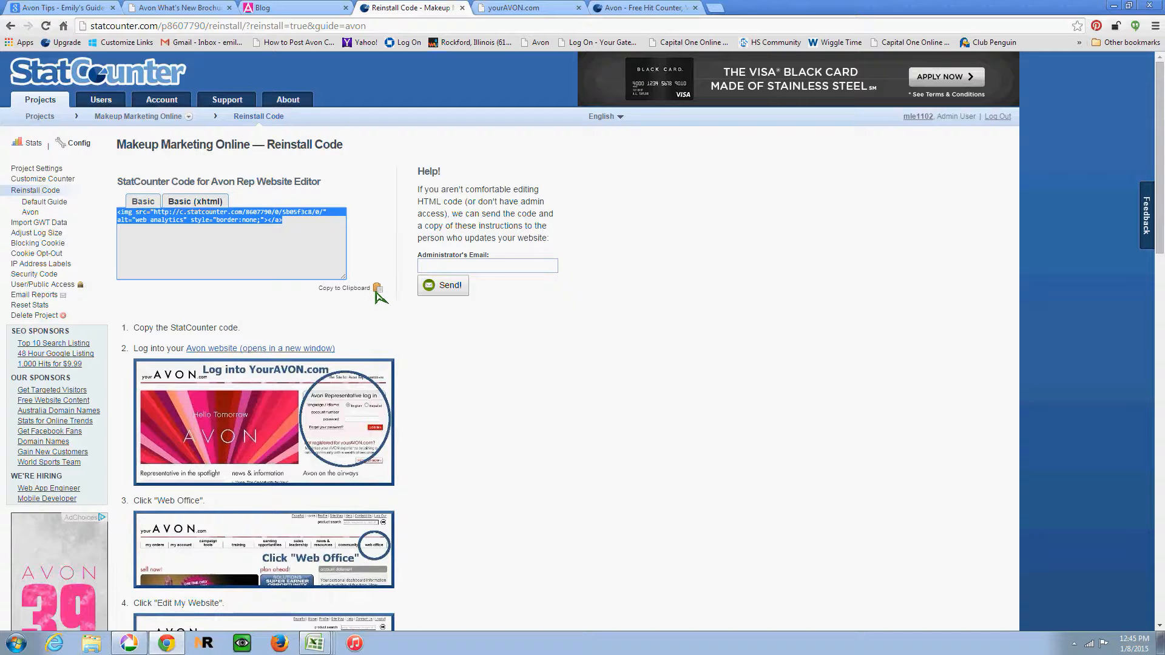
{"action": "mouse_move", "coordinate": [498, 67]}
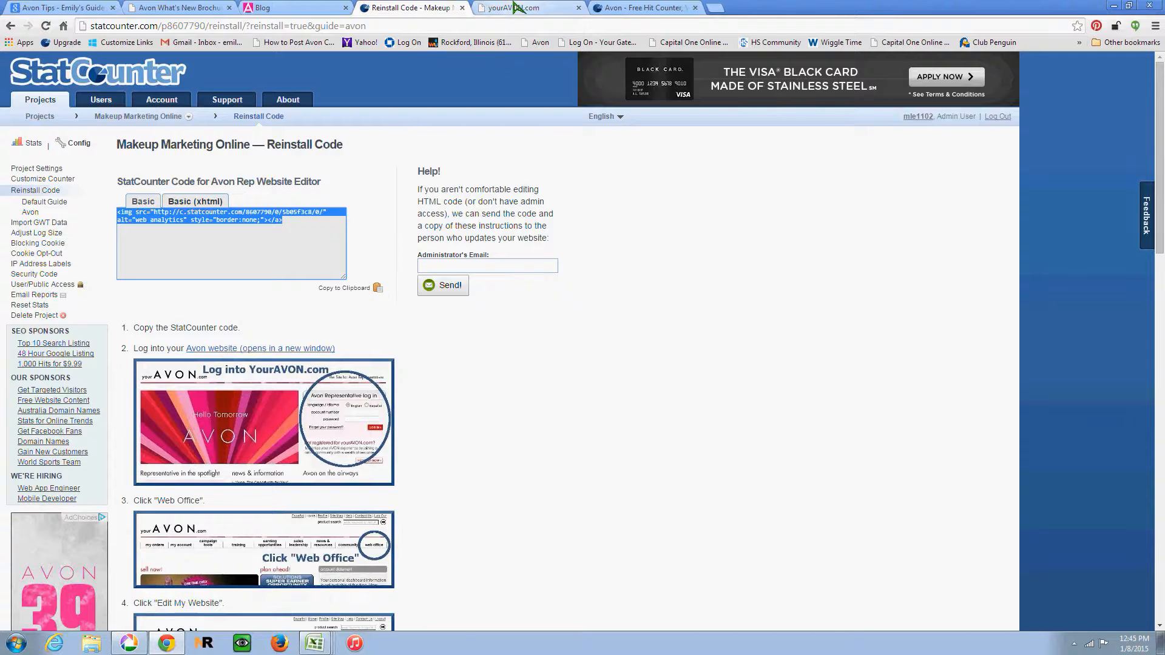
Step: Go to yourAVON.com's web office and bring up the eStore Editor's live storefront view
{"action": "left_click", "coordinate": [517, 7]}
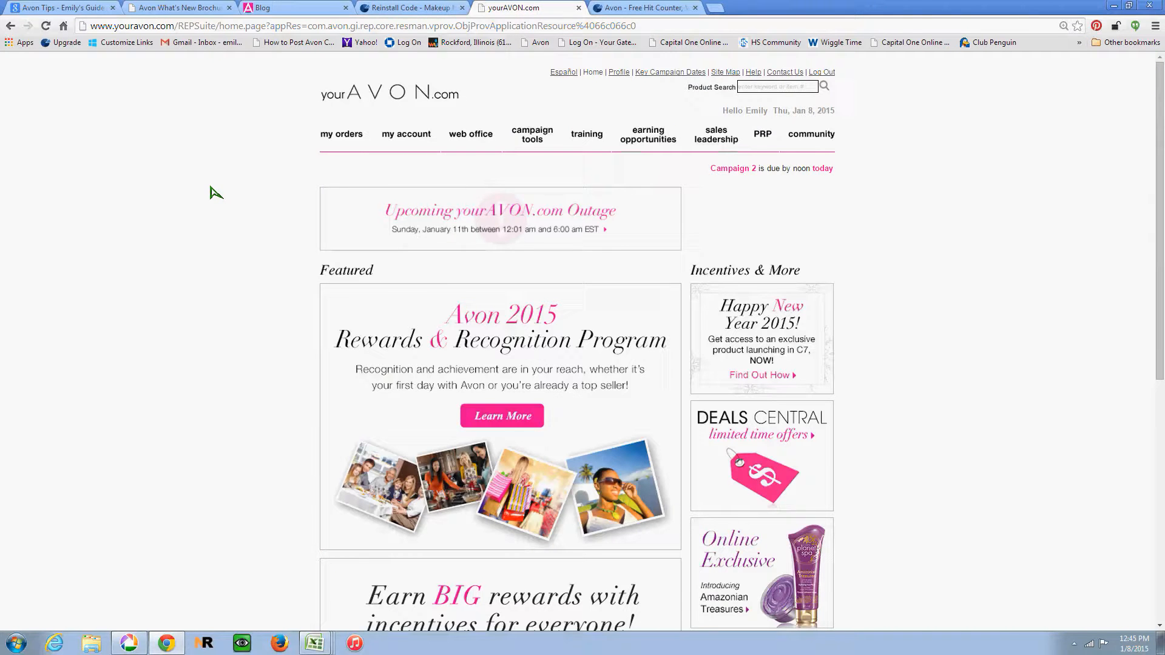
{"action": "mouse_move", "coordinate": [484, 140]}
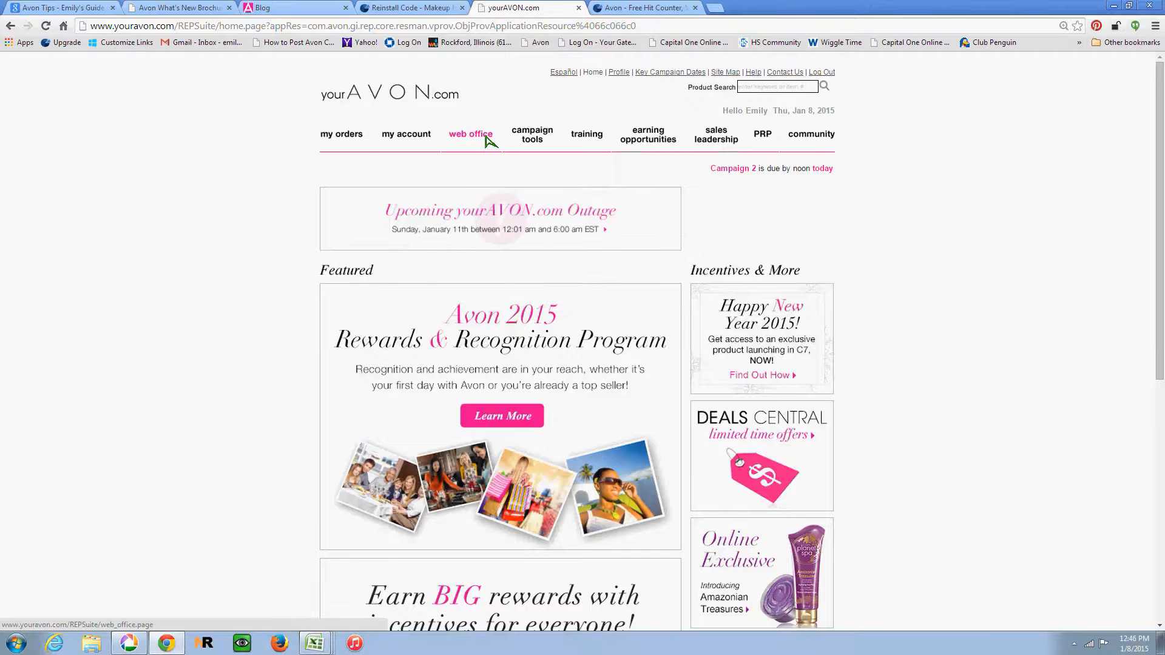
{"action": "left_click", "coordinate": [471, 133]}
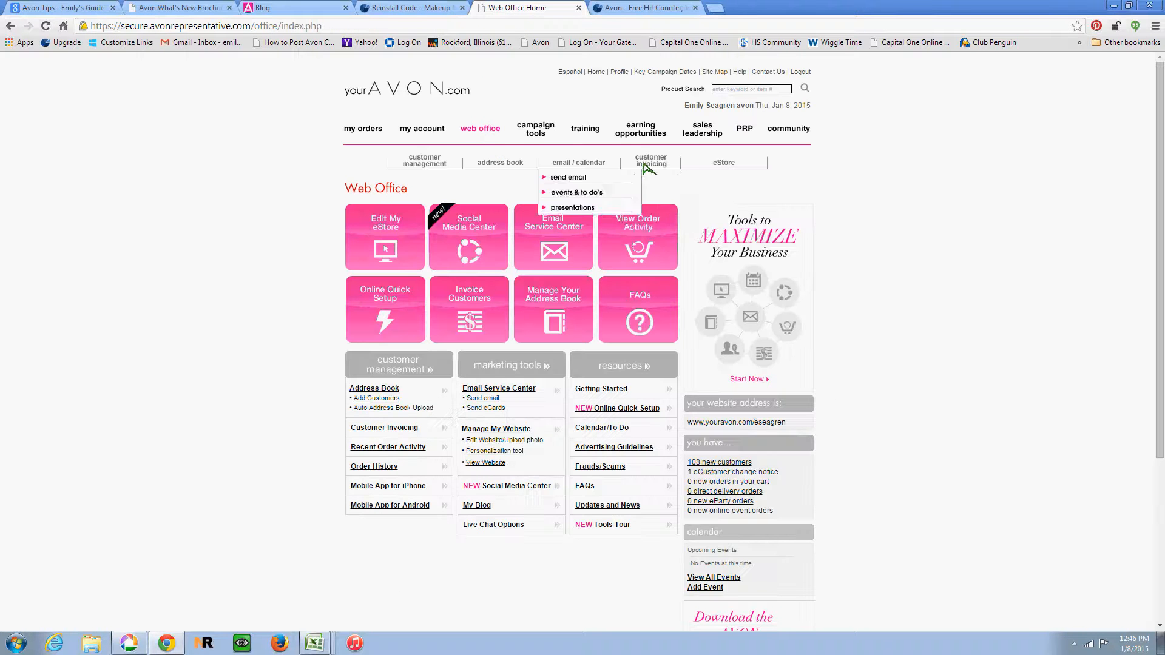
{"action": "mouse_move", "coordinate": [723, 162]}
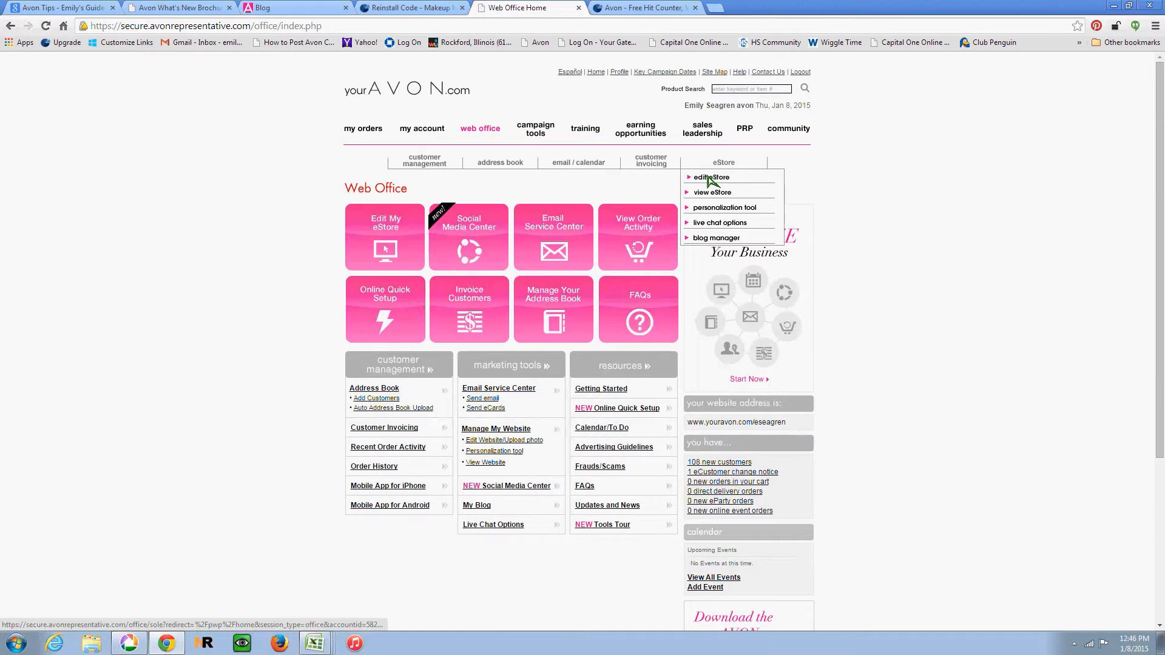
{"action": "left_click", "coordinate": [706, 177]}
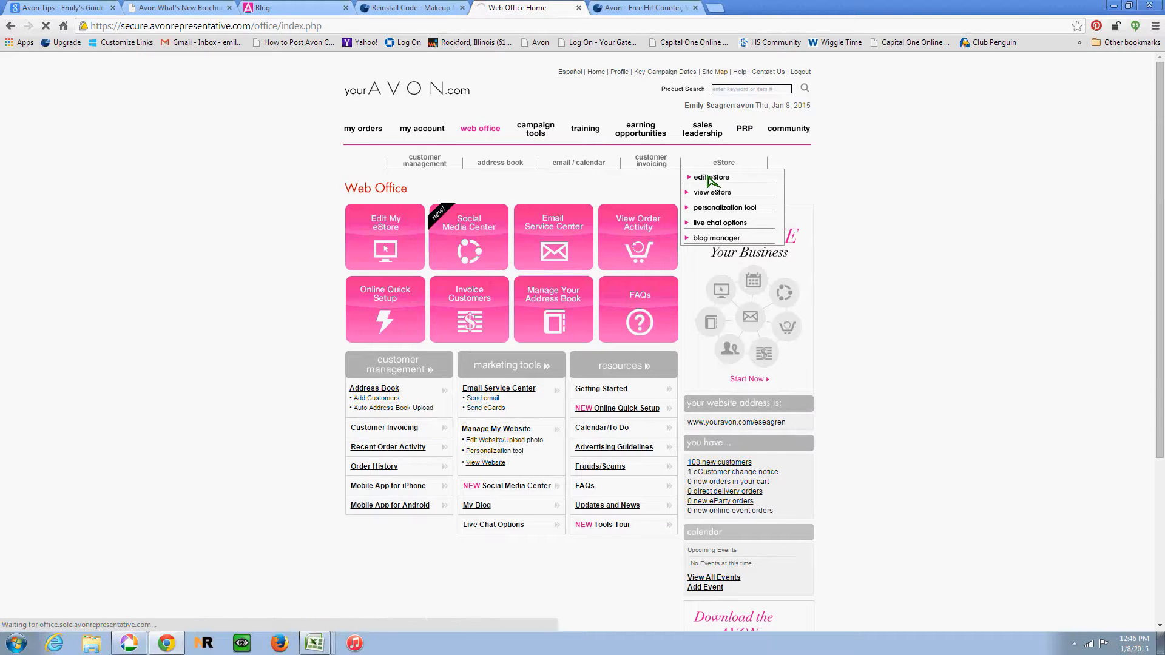
{"action": "left_click", "coordinate": [706, 177]}
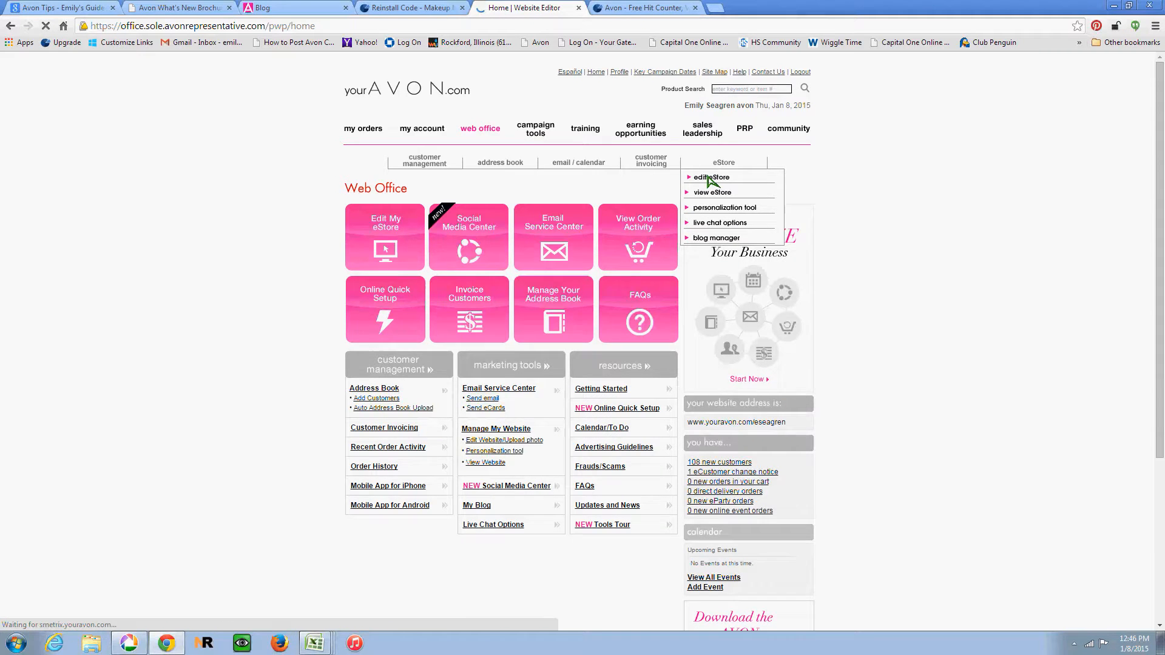
{"action": "left_click", "coordinate": [709, 178]}
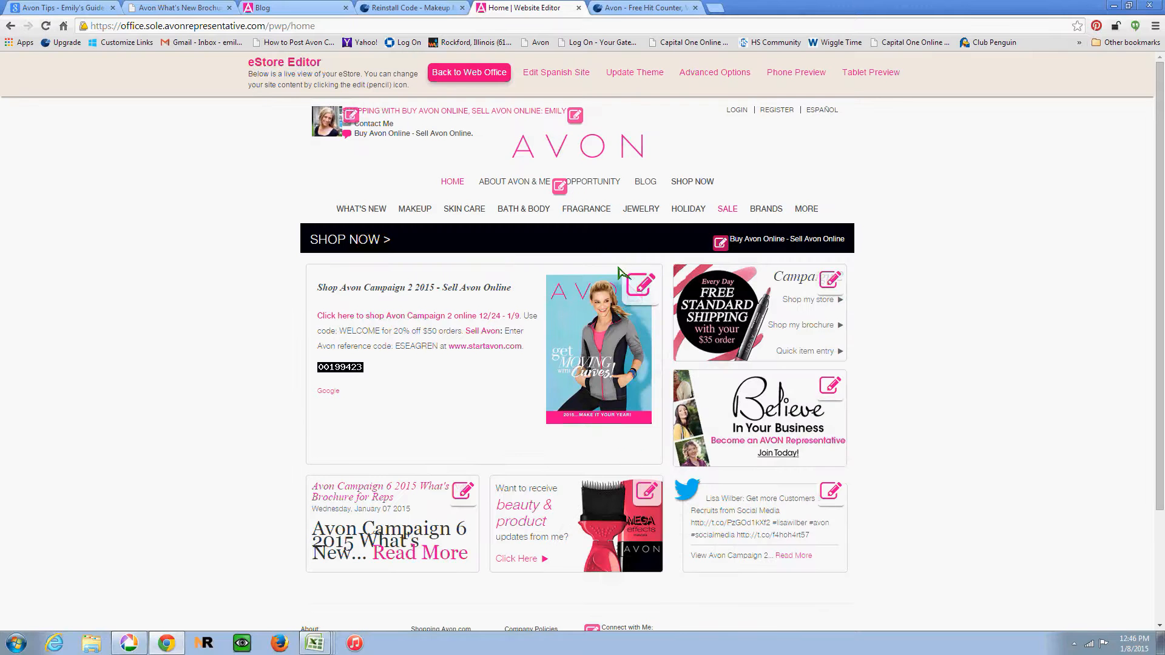
{"action": "mouse_move", "coordinate": [641, 298]}
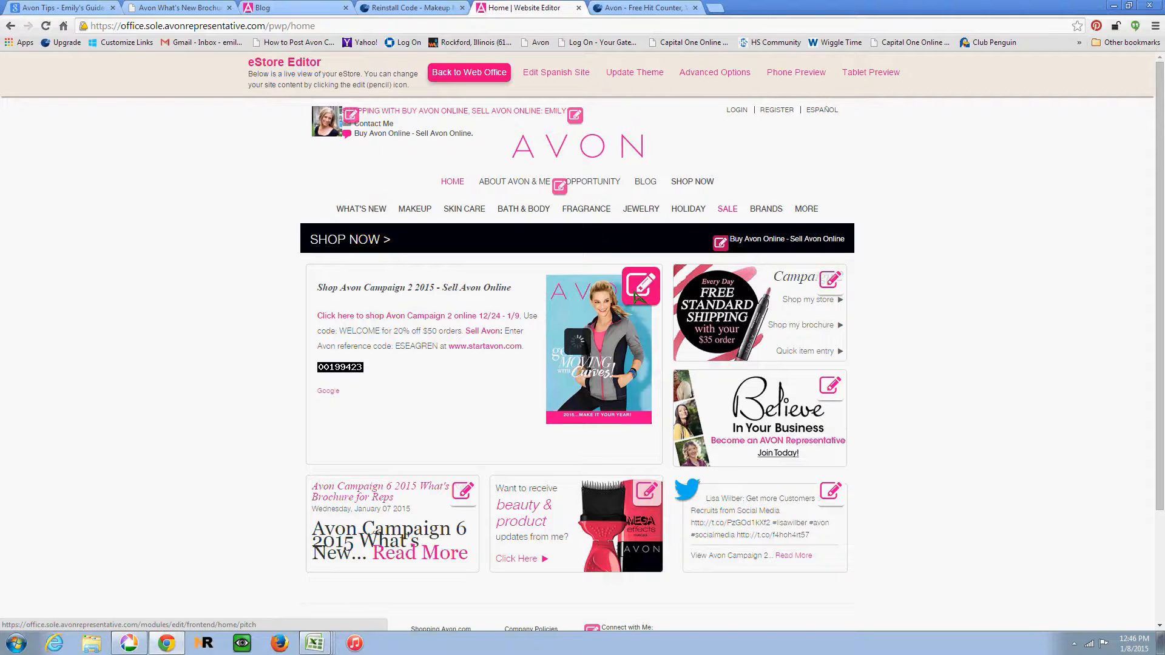
Step: Start editing the Shop Avon Campaign 2 2015 message and place the cursor in its text
{"action": "left_click", "coordinate": [641, 285]}
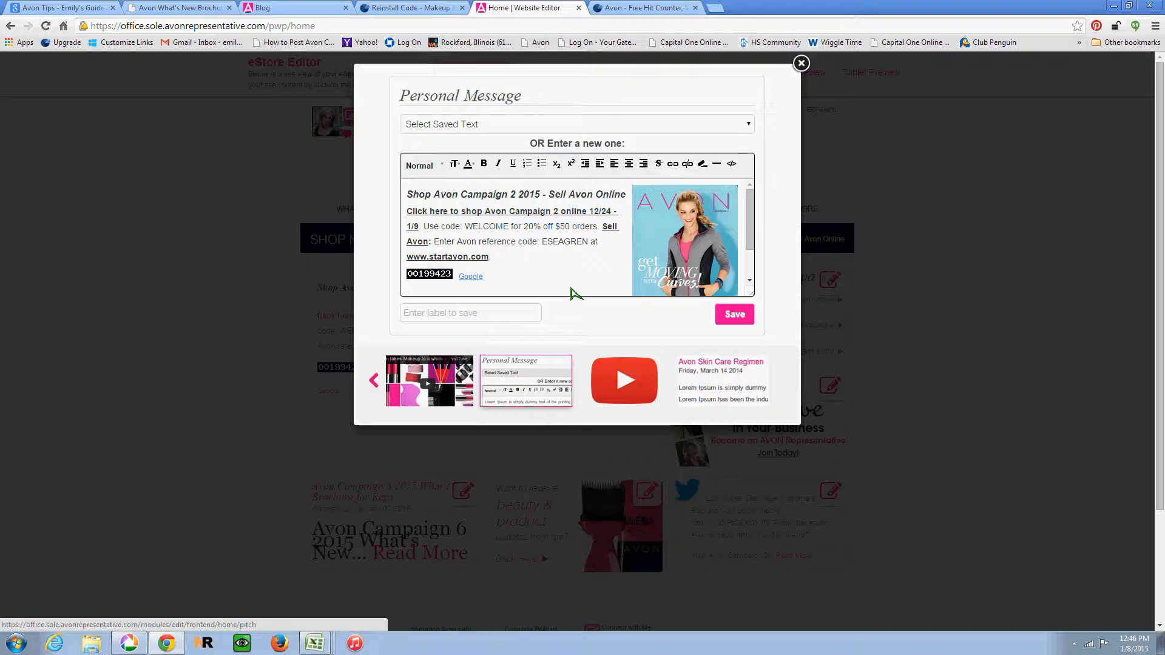
{"action": "mouse_move", "coordinate": [372, 386]}
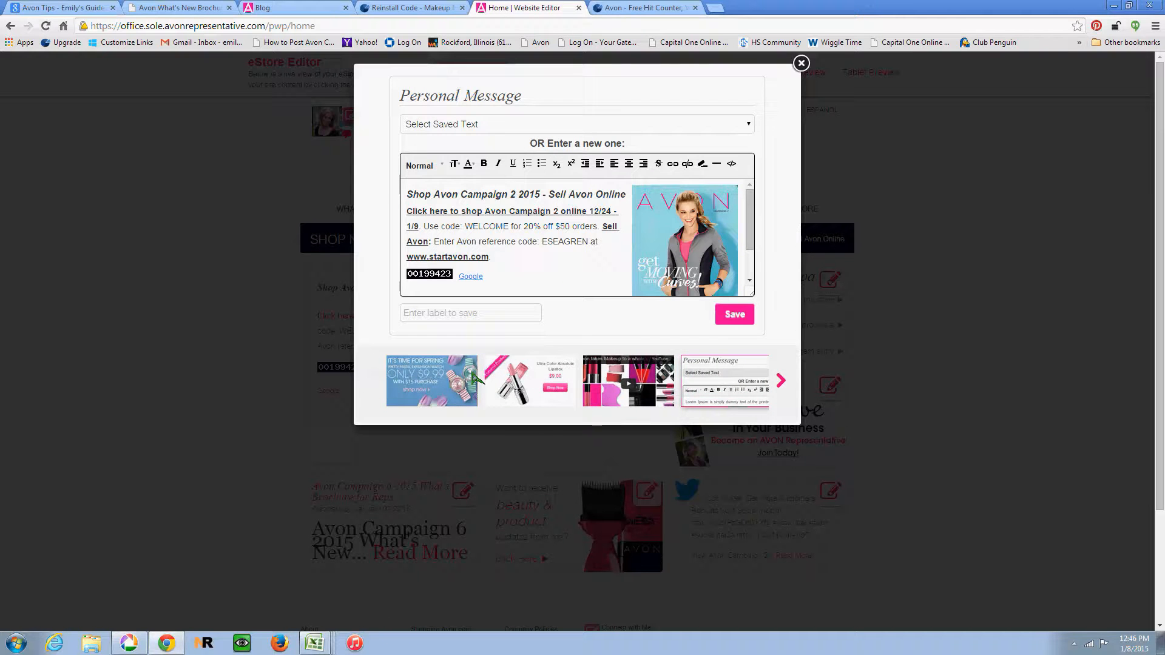
{"action": "mouse_move", "coordinate": [549, 272]}
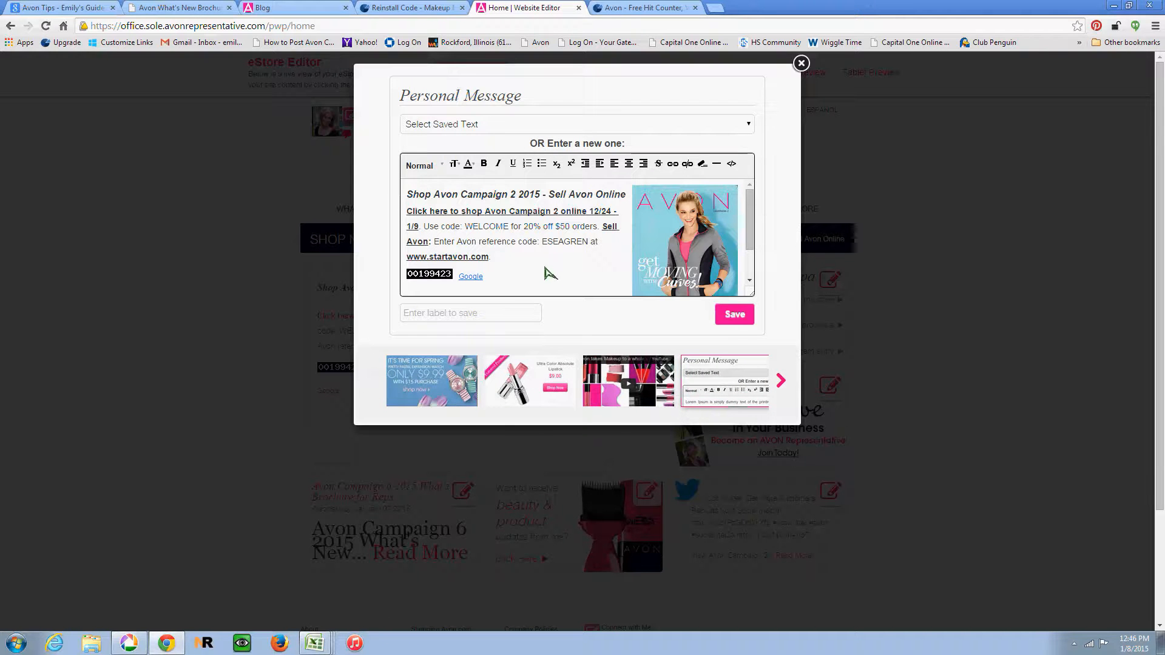
{"action": "left_click", "coordinate": [780, 380]}
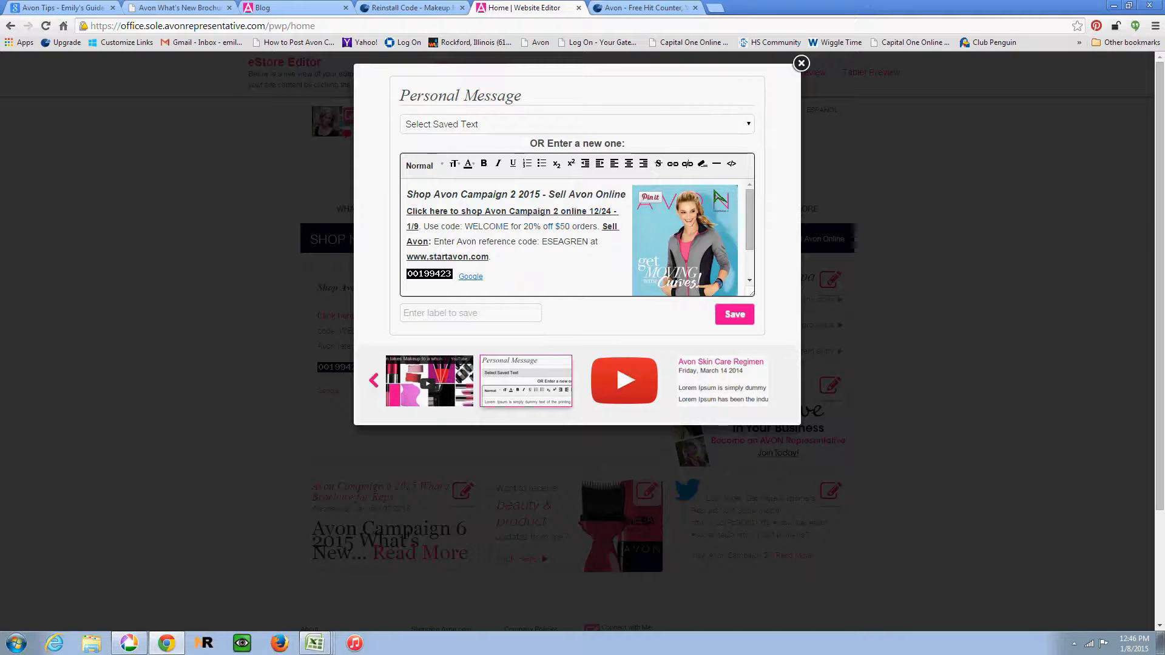
{"action": "mouse_move", "coordinate": [689, 216]}
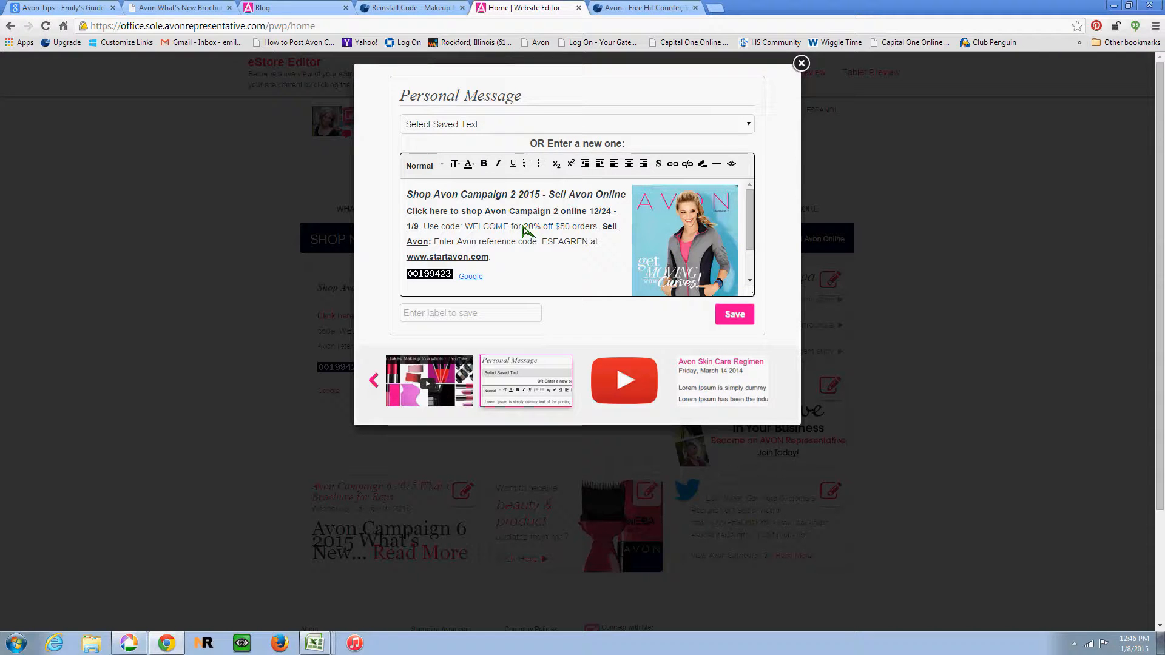
{"action": "mouse_move", "coordinate": [517, 264]}
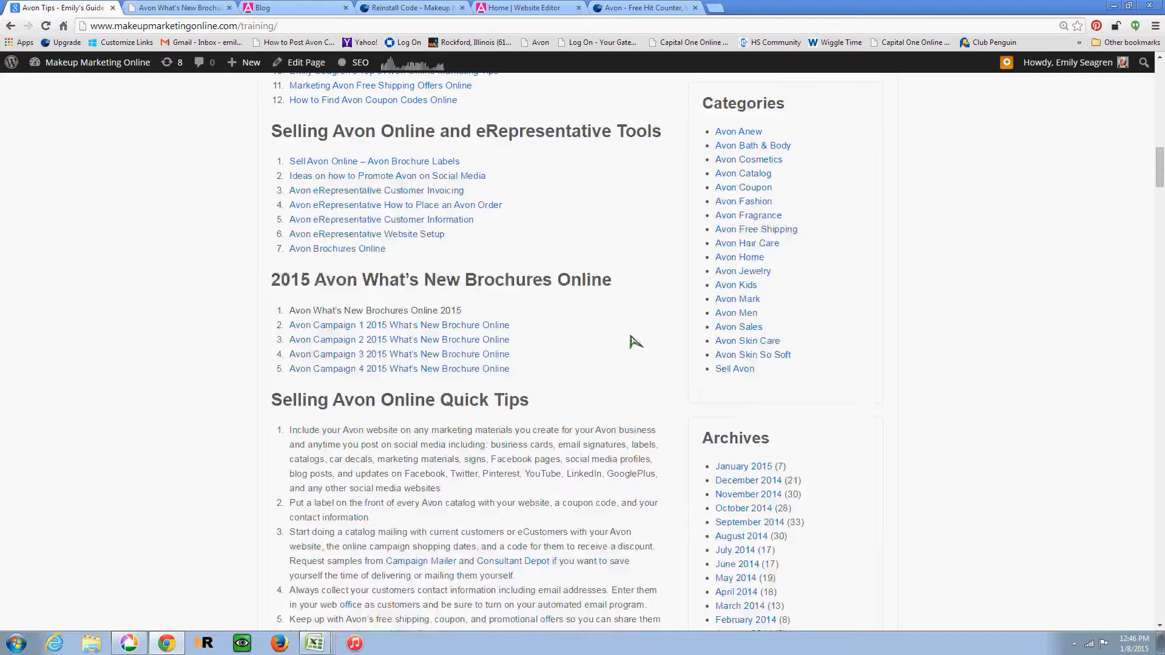
{"action": "scroll", "scroll_direction": "up", "scroll_amount": 3}
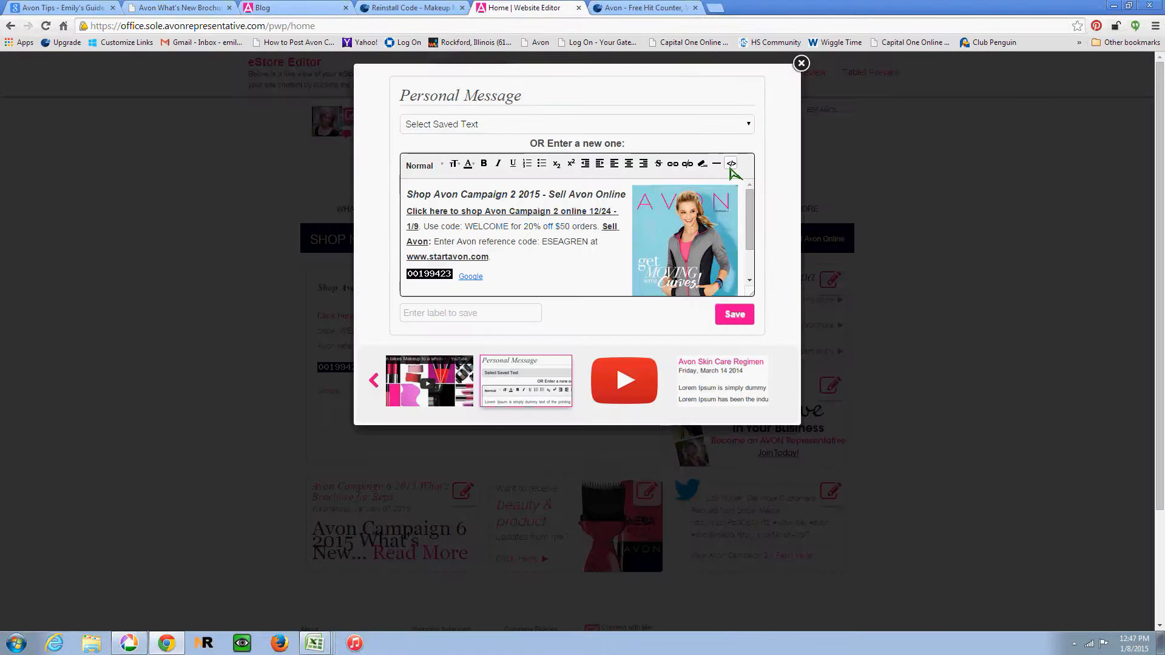
{"action": "mouse_move", "coordinate": [730, 163]}
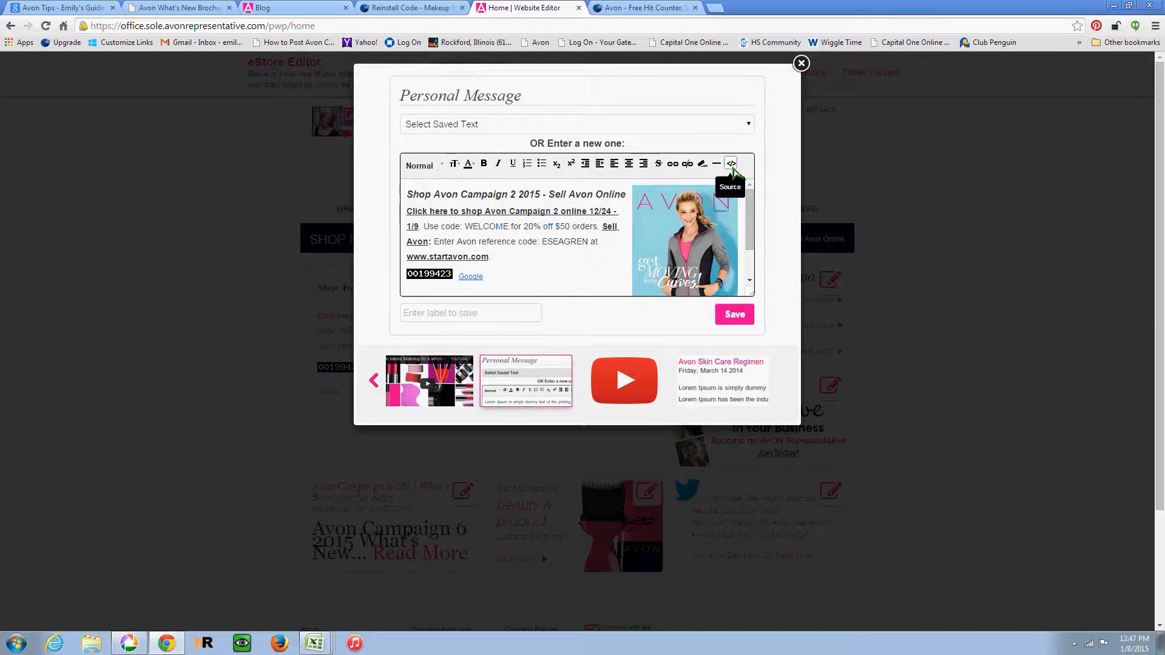
Step: Paste the StatCounter counter image code at the end of the message's HTML source and save it
{"action": "left_click", "coordinate": [731, 164]}
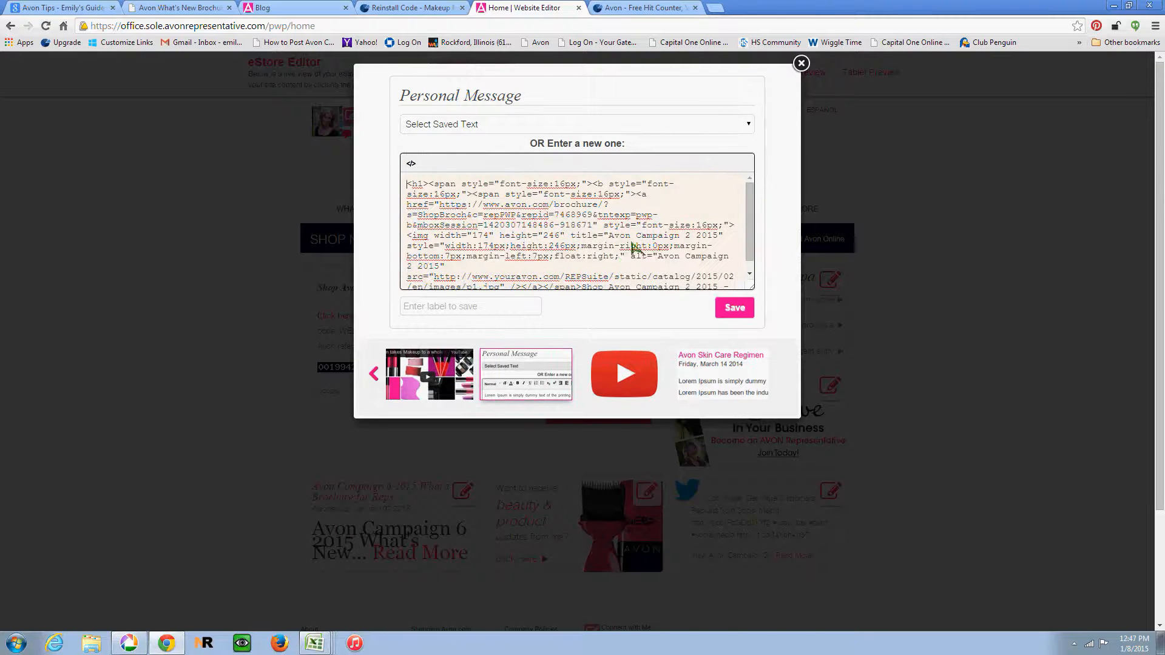
{"action": "scroll", "scroll_direction": "down", "scroll_amount": 3}
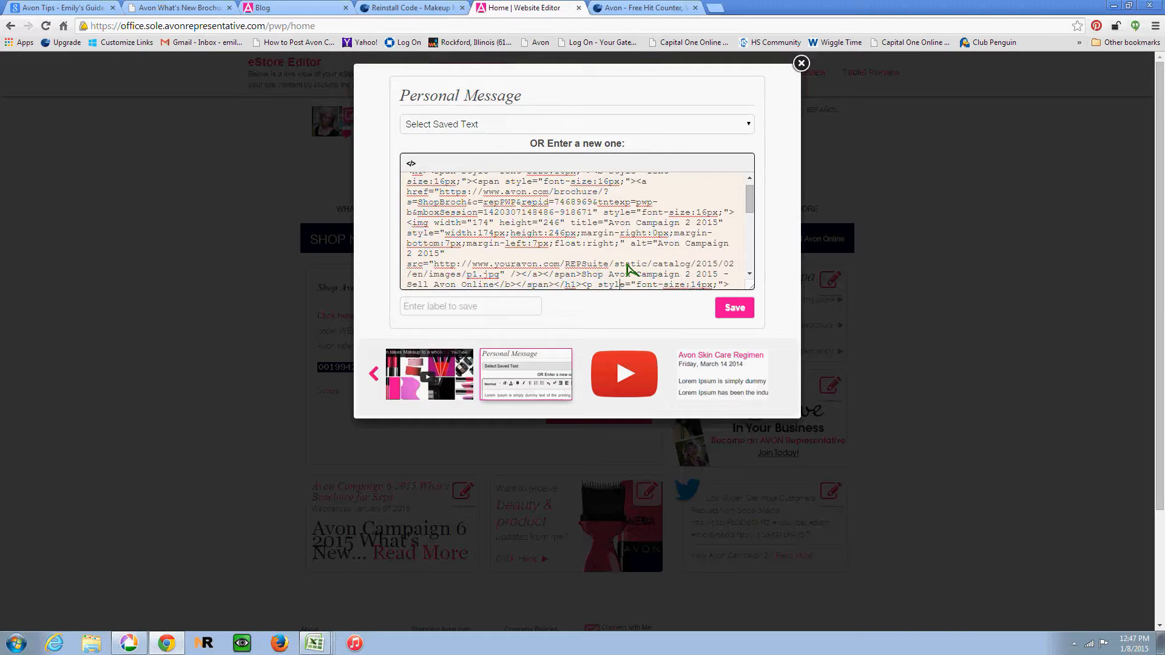
{"action": "scroll", "scroll_direction": "down", "scroll_amount": 3}
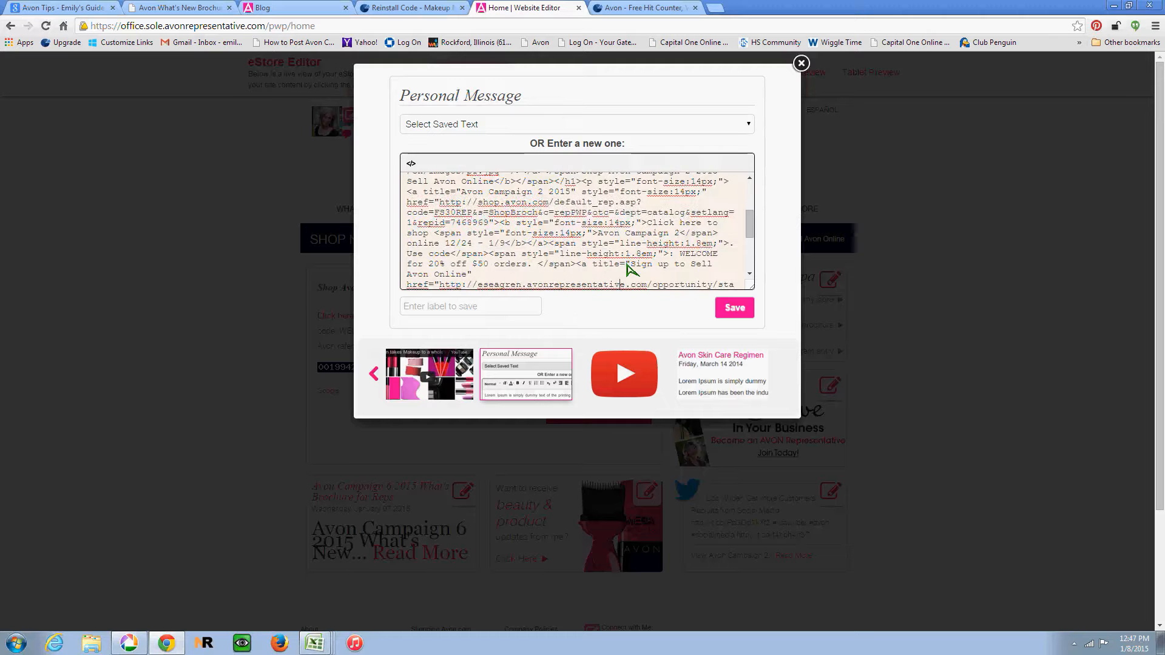
{"action": "scroll", "scroll_direction": "down", "scroll_amount": 3}
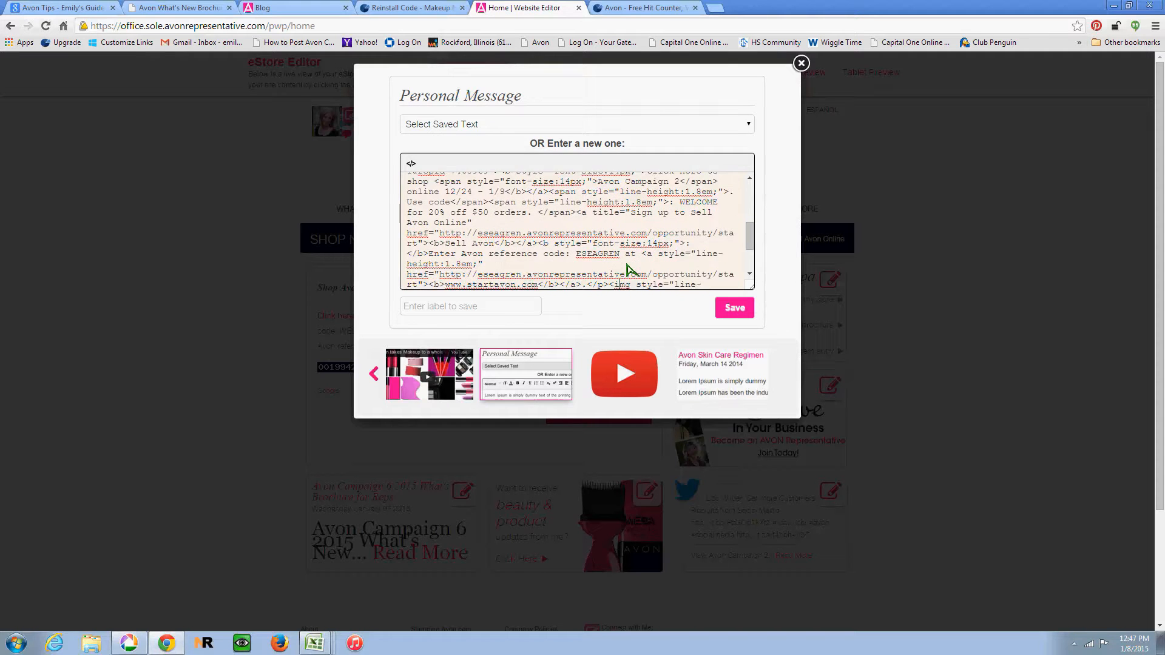
{"action": "scroll", "scroll_direction": "down", "scroll_amount": 3}
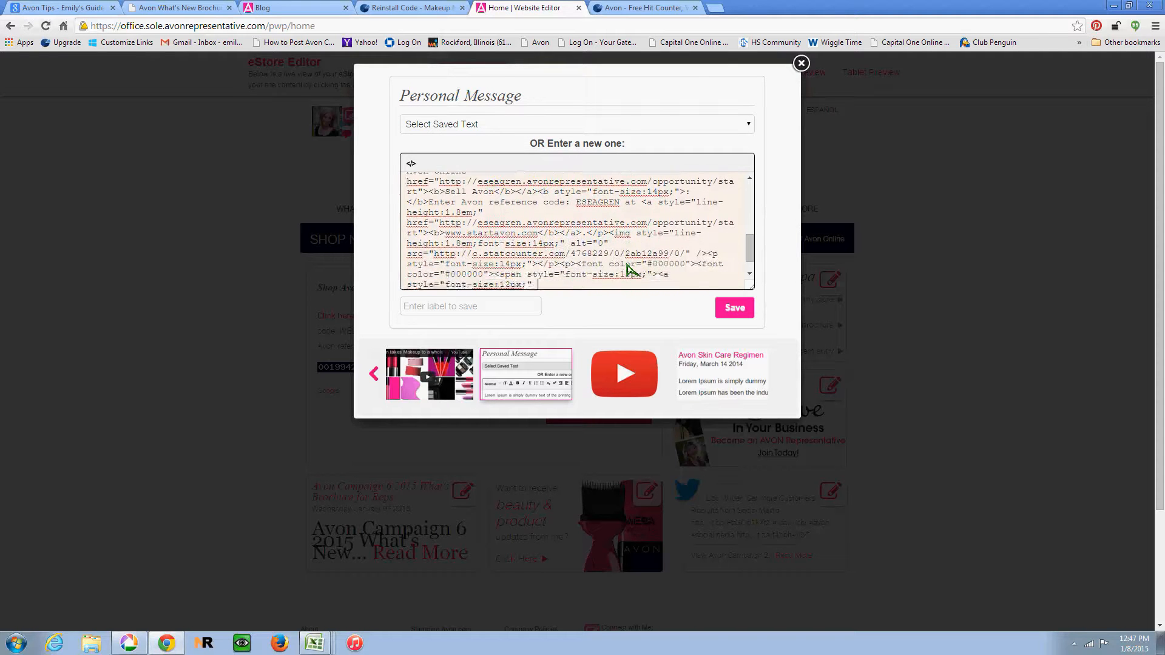
{"action": "scroll", "scroll_direction": "down", "scroll_amount": 3}
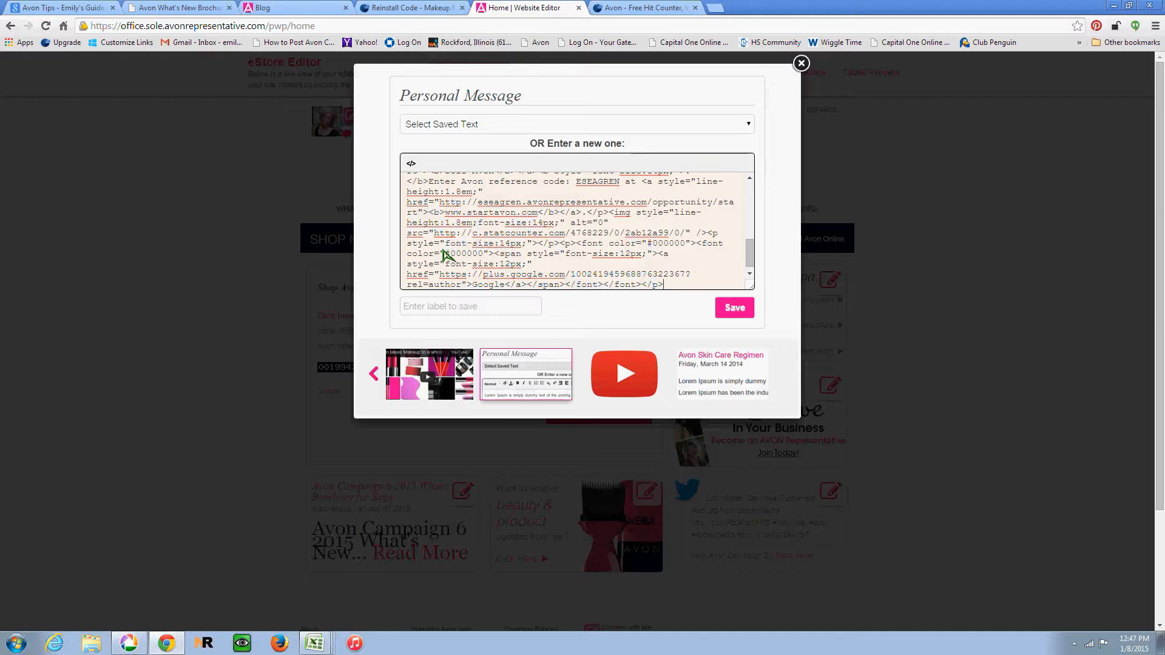
{"action": "mouse_move", "coordinate": [675, 303]}
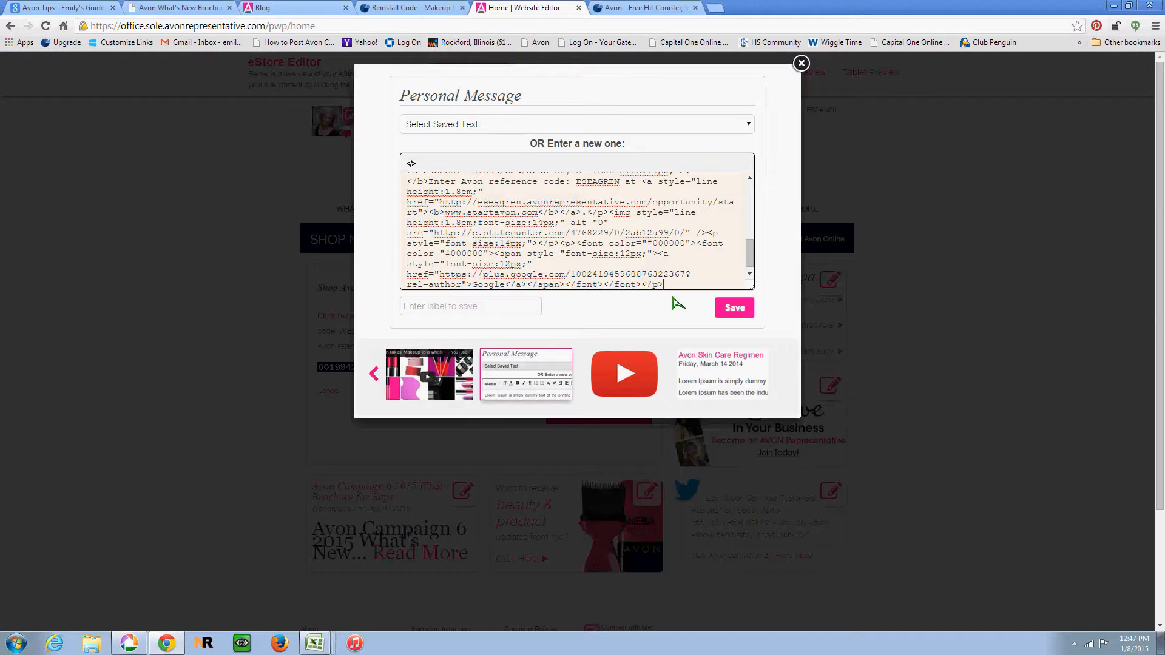
{"action": "mouse_move", "coordinate": [673, 292]}
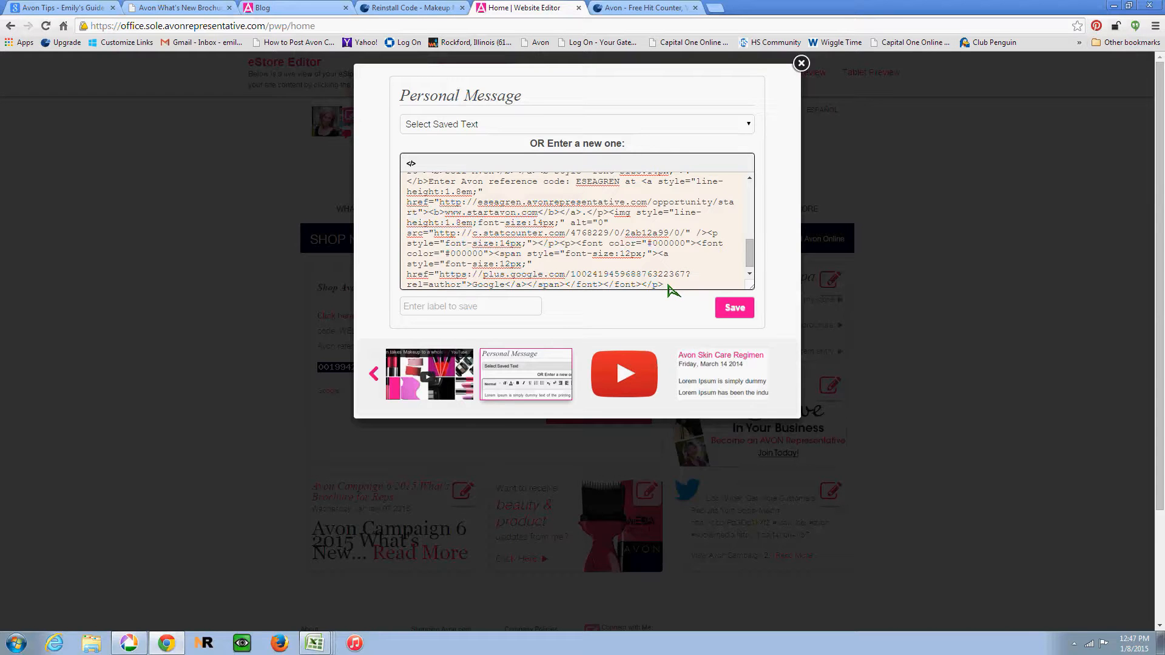
{"action": "right_click", "coordinate": [669, 289]}
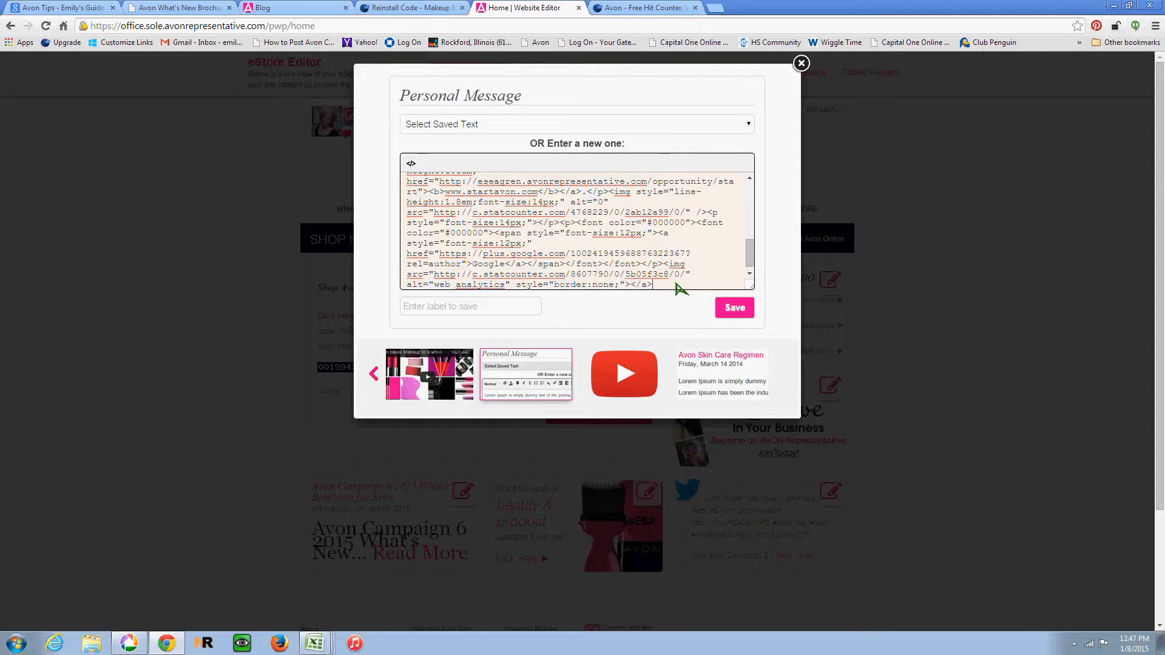
{"action": "mouse_move", "coordinate": [692, 291]}
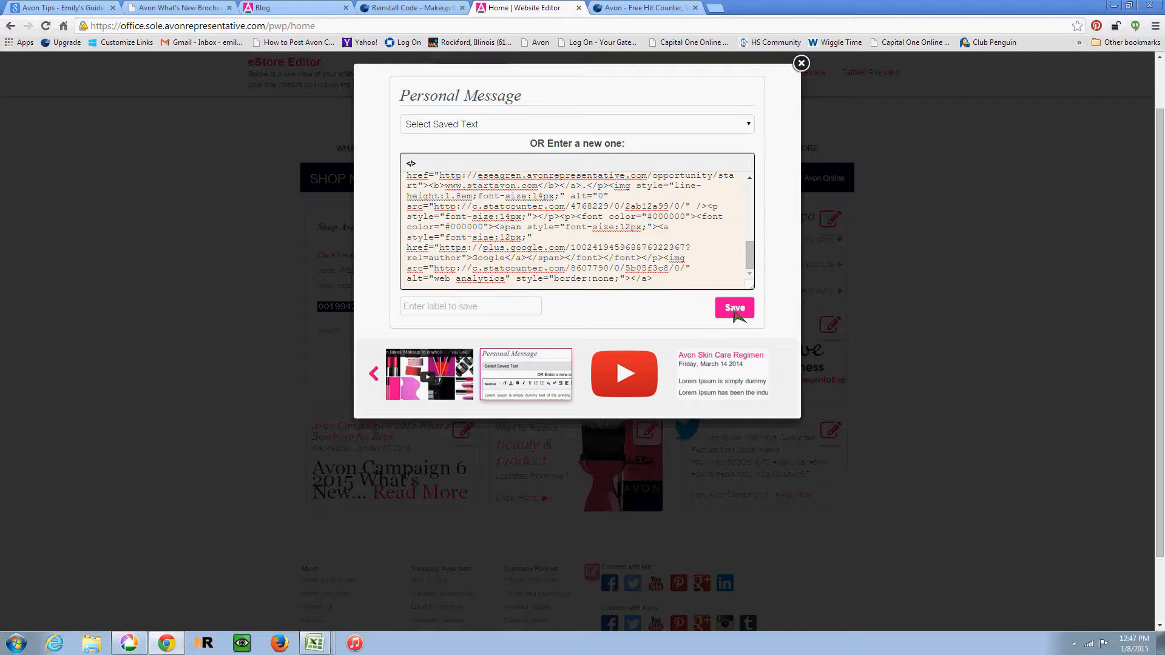
{"action": "left_click", "coordinate": [734, 308]}
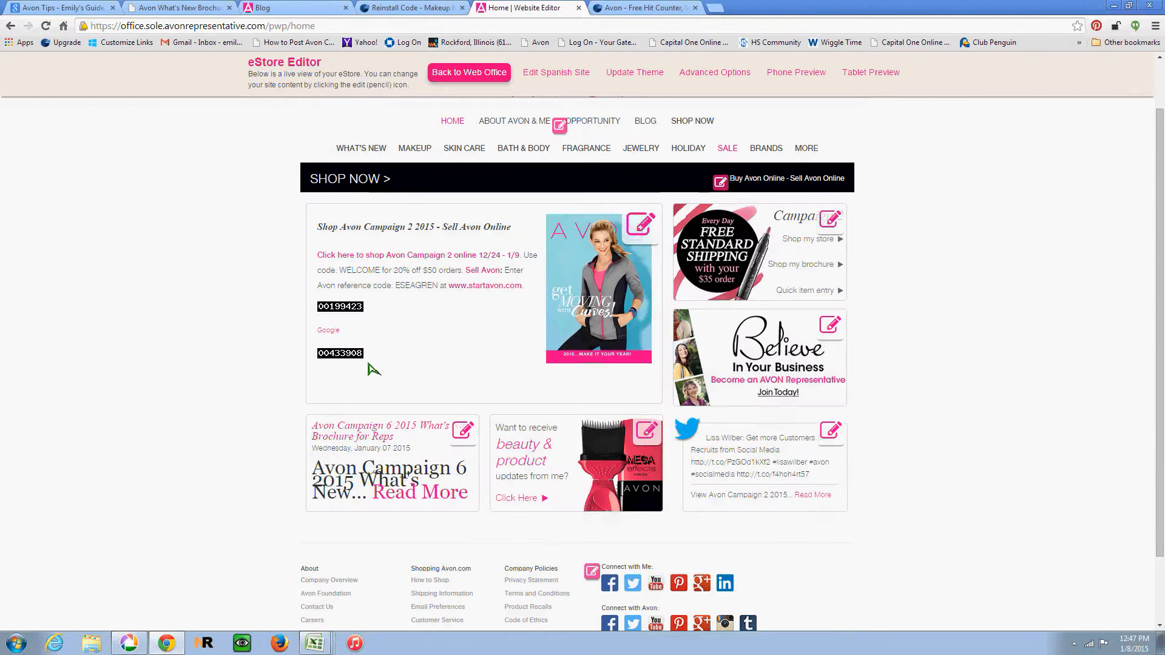
{"action": "mouse_move", "coordinate": [375, 320]}
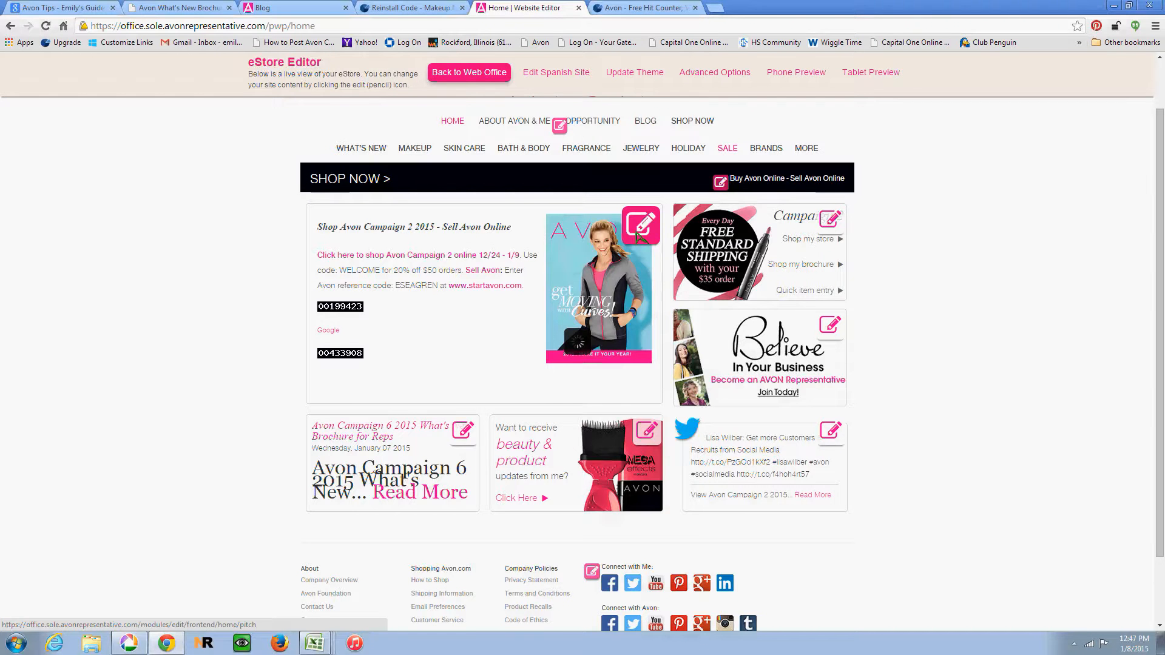
Step: Delete the second StatCounter (00433908) img code from the message source and save, keeping 00199423
{"action": "left_click", "coordinate": [641, 225]}
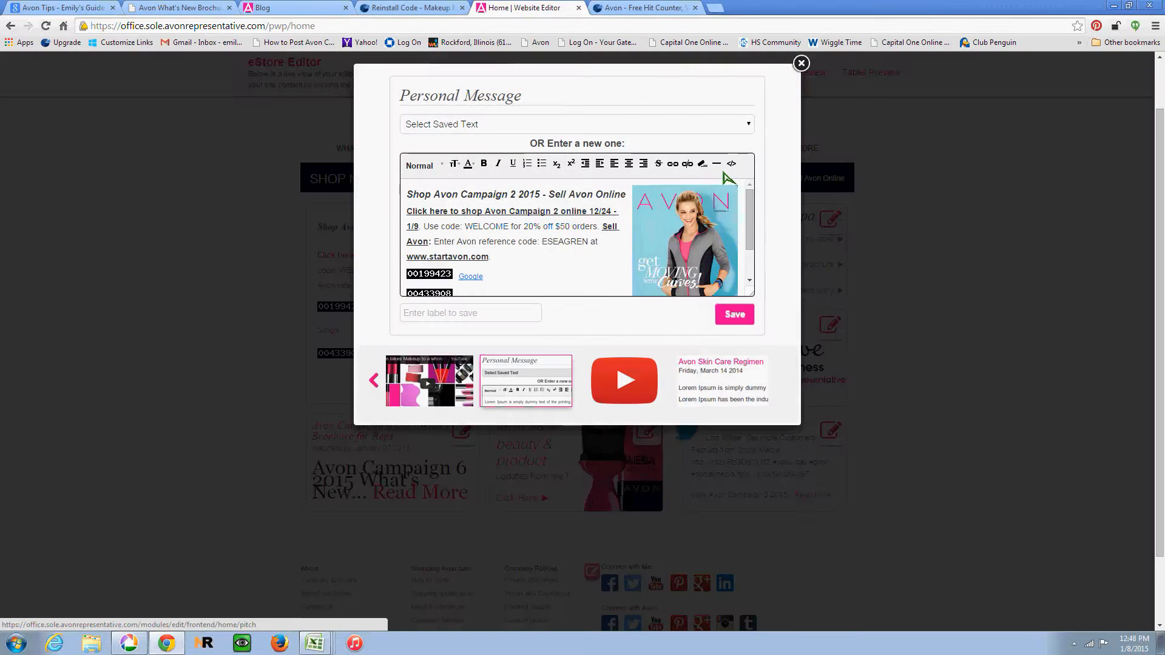
{"action": "left_click", "coordinate": [731, 164]}
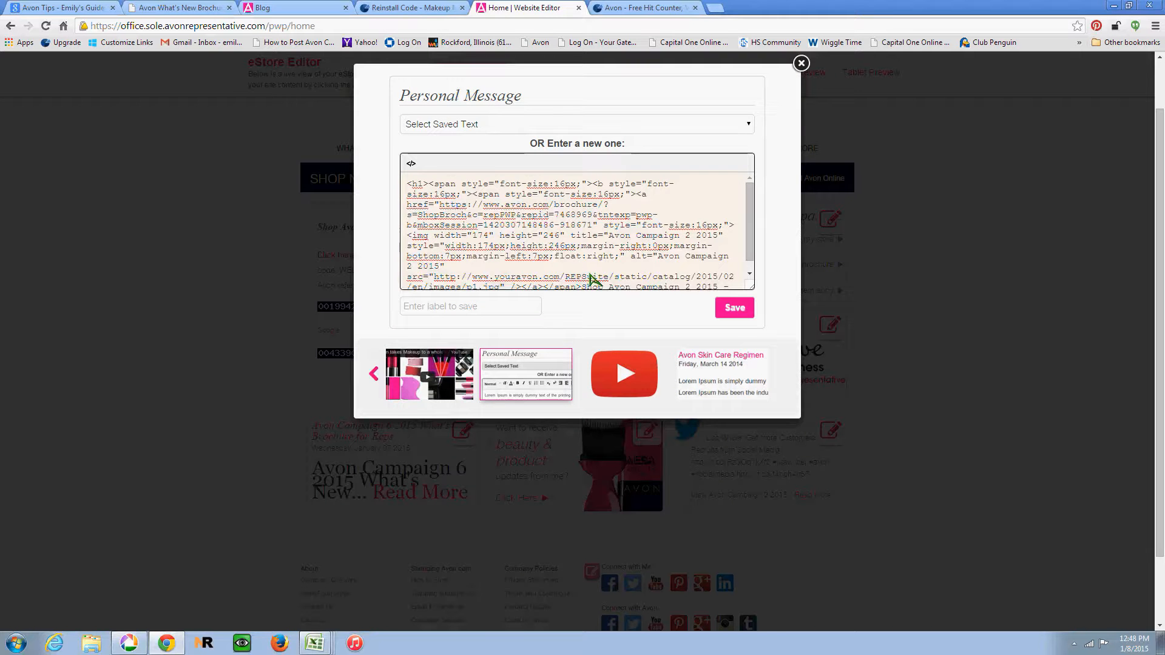
{"action": "scroll", "scroll_direction": "down", "scroll_amount": 3}
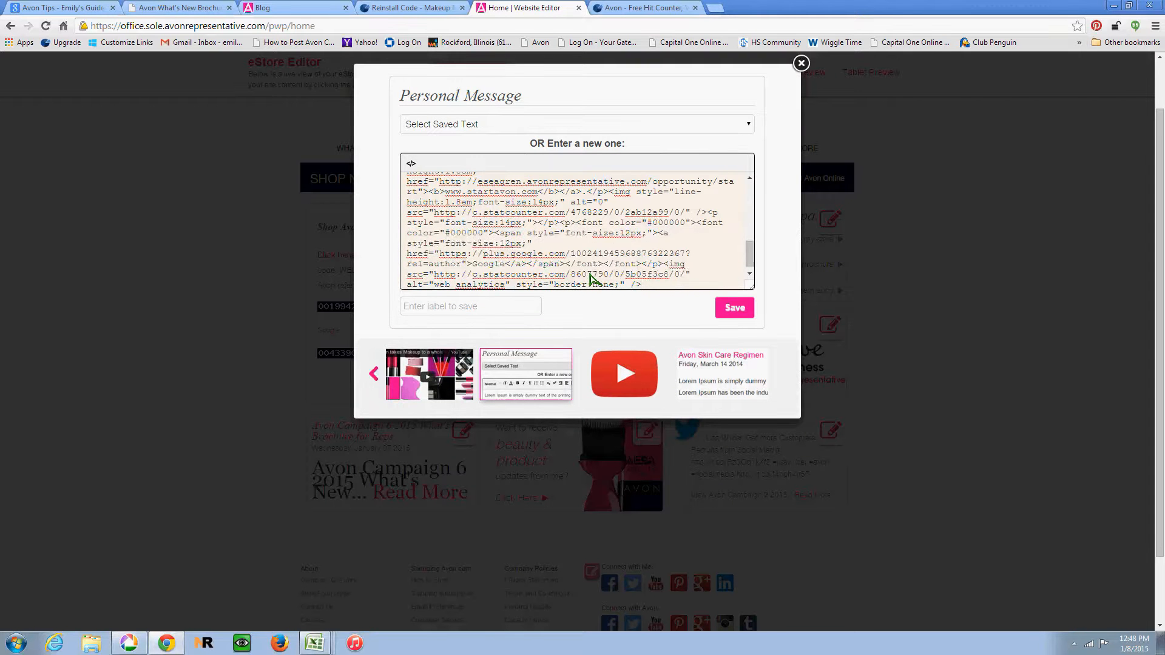
{"action": "double_click", "coordinate": [675, 264]}
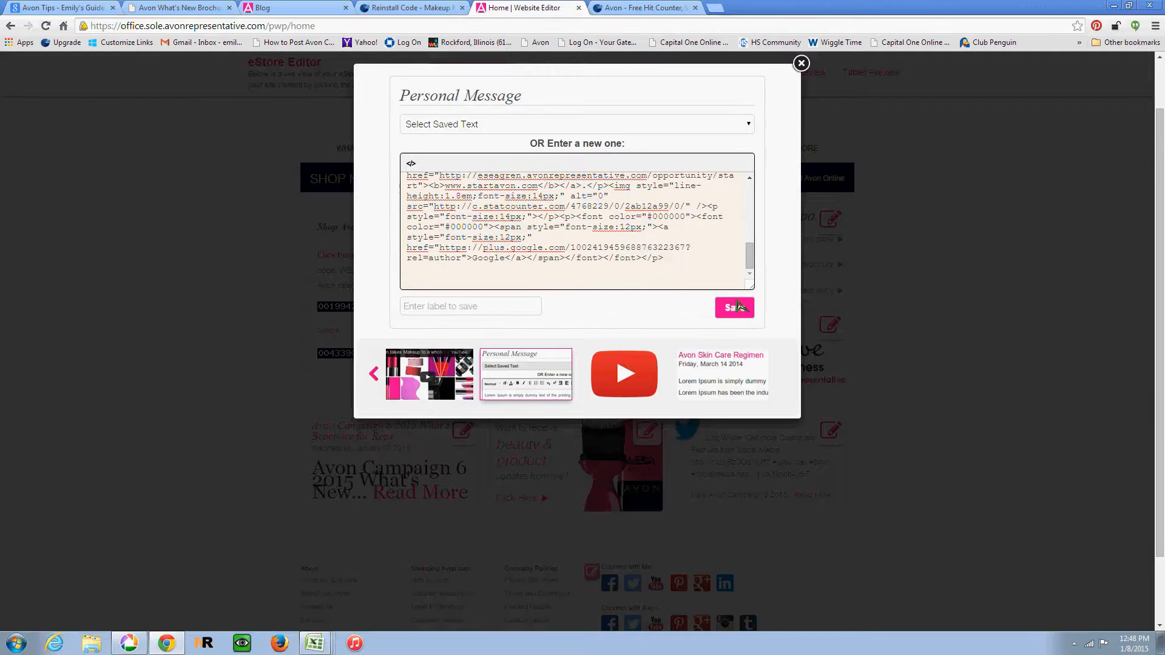
{"action": "left_click", "coordinate": [735, 308]}
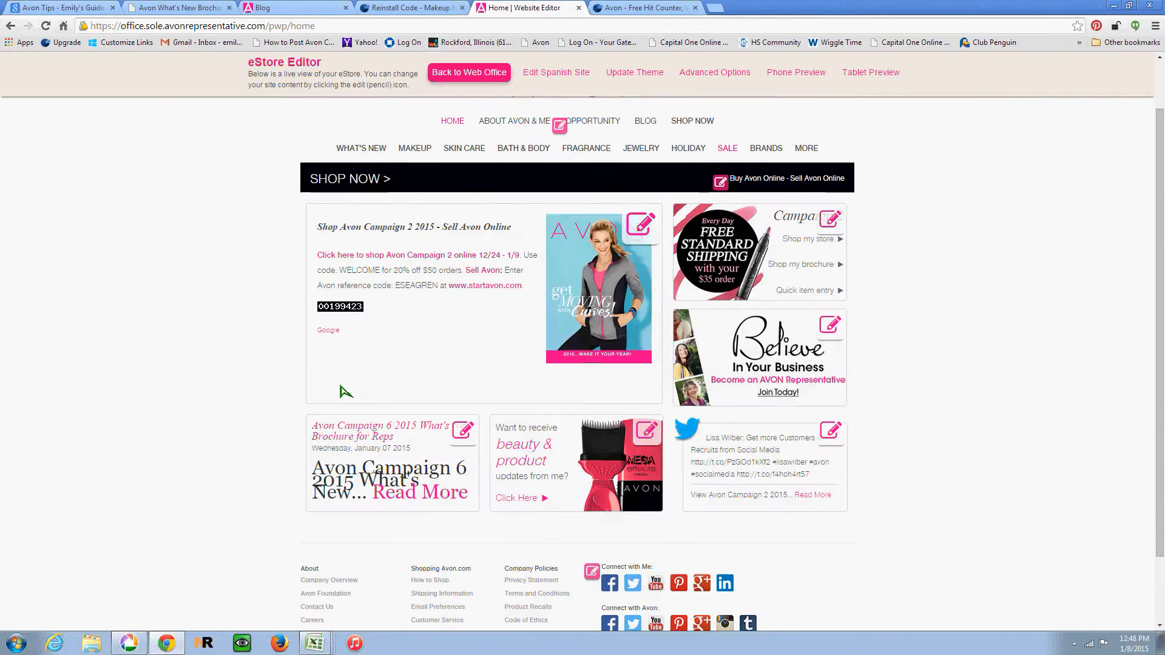
{"action": "mouse_move", "coordinate": [352, 117]}
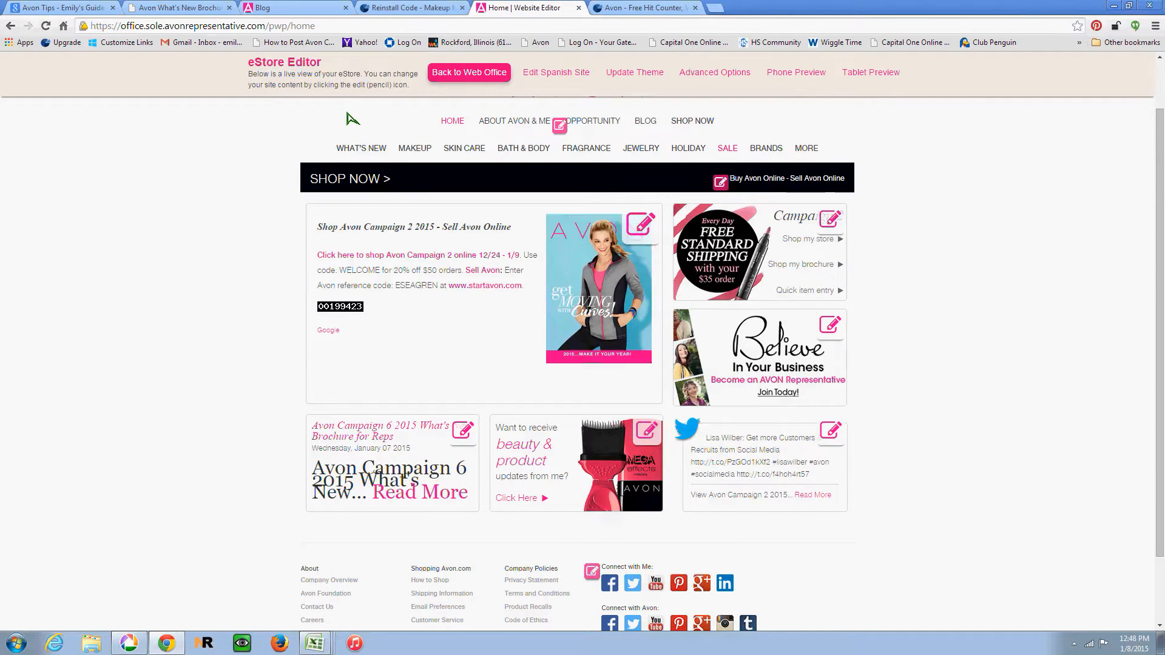
Step: Show Makeup Marketing Online's unique visits as a monthly graph limited to the Last 12 Months
{"action": "left_click", "coordinate": [427, 7]}
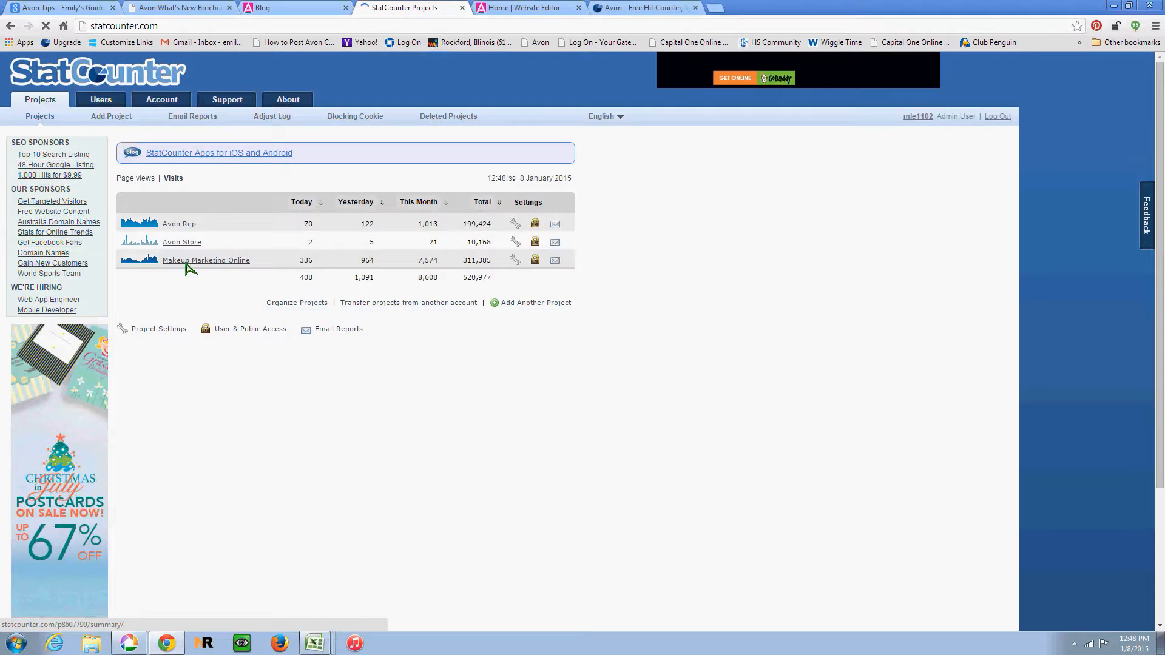
{"action": "left_click", "coordinate": [207, 260]}
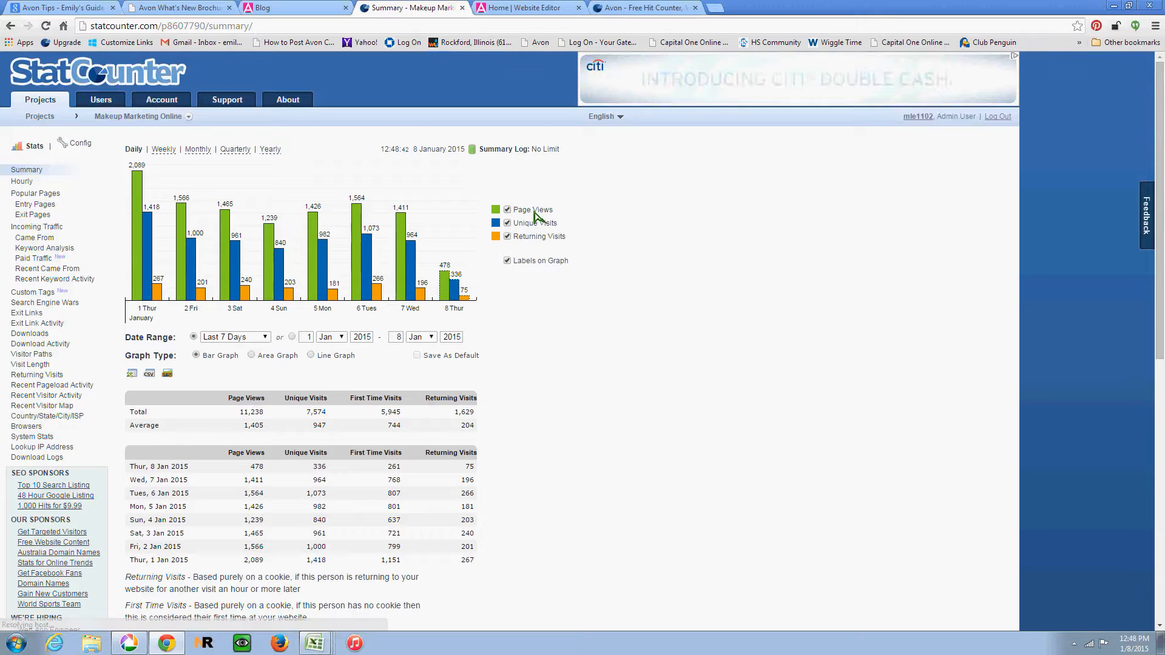
{"action": "mouse_move", "coordinate": [527, 228]}
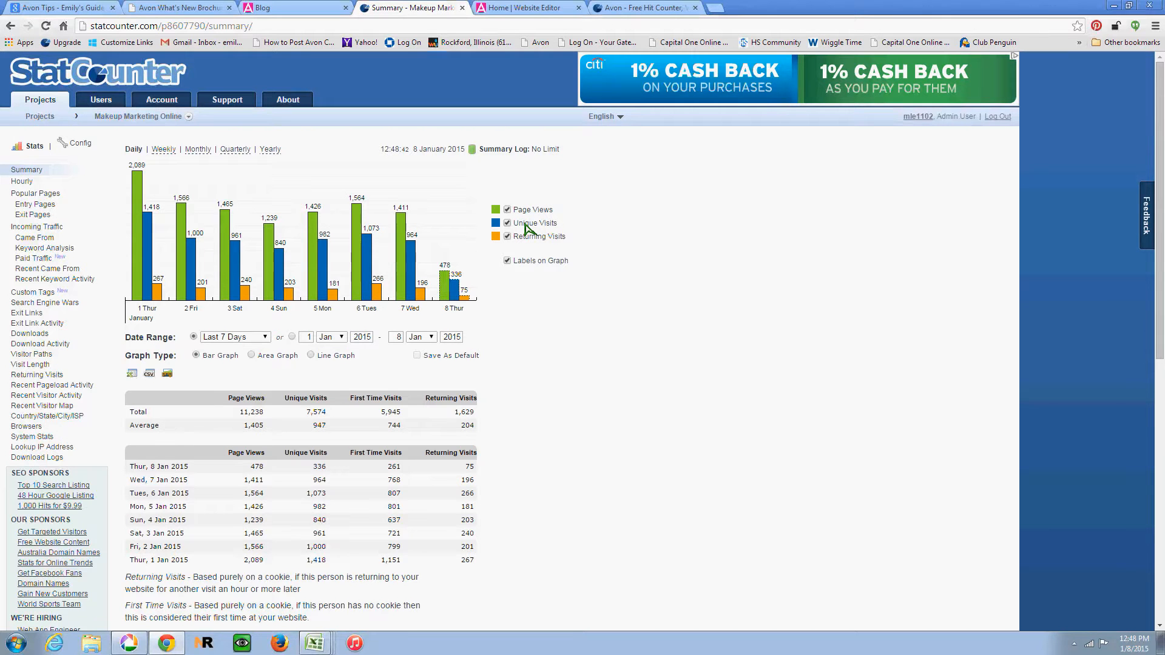
{"action": "mouse_move", "coordinate": [533, 226]}
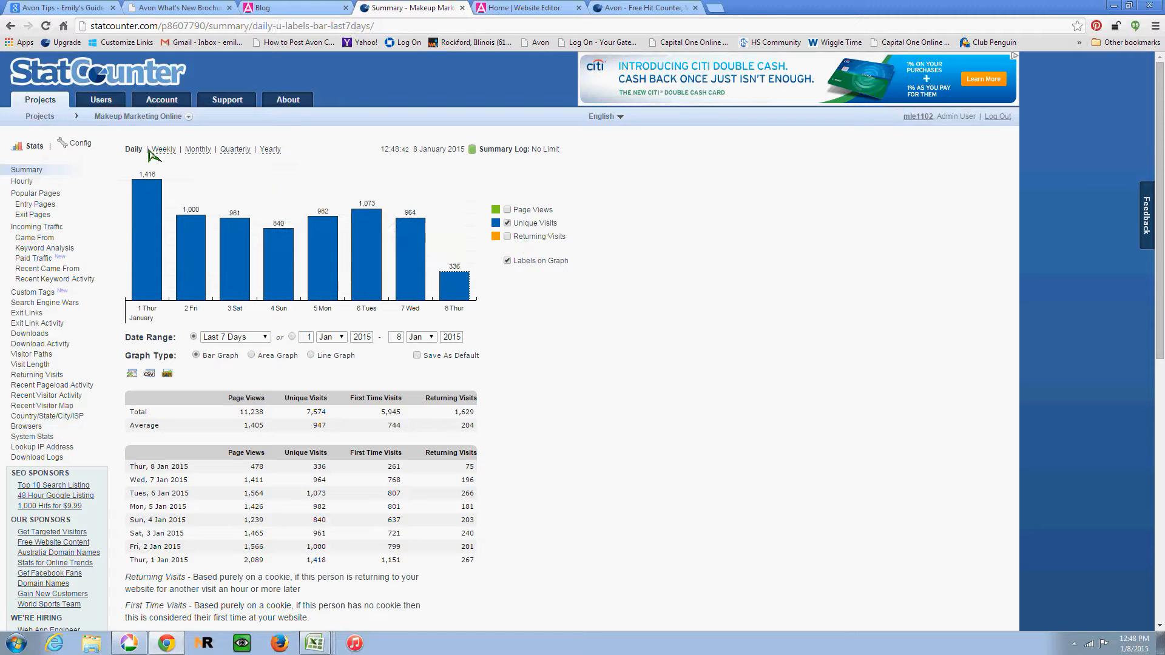
{"action": "mouse_move", "coordinate": [449, 288]}
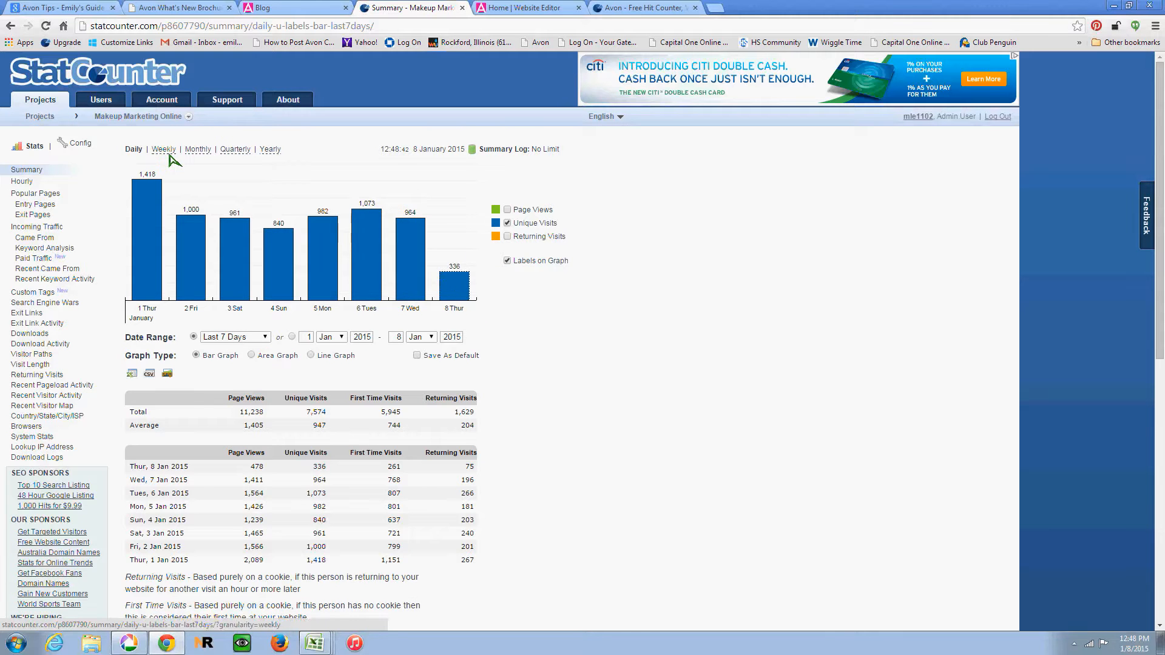
{"action": "left_click", "coordinate": [163, 149]}
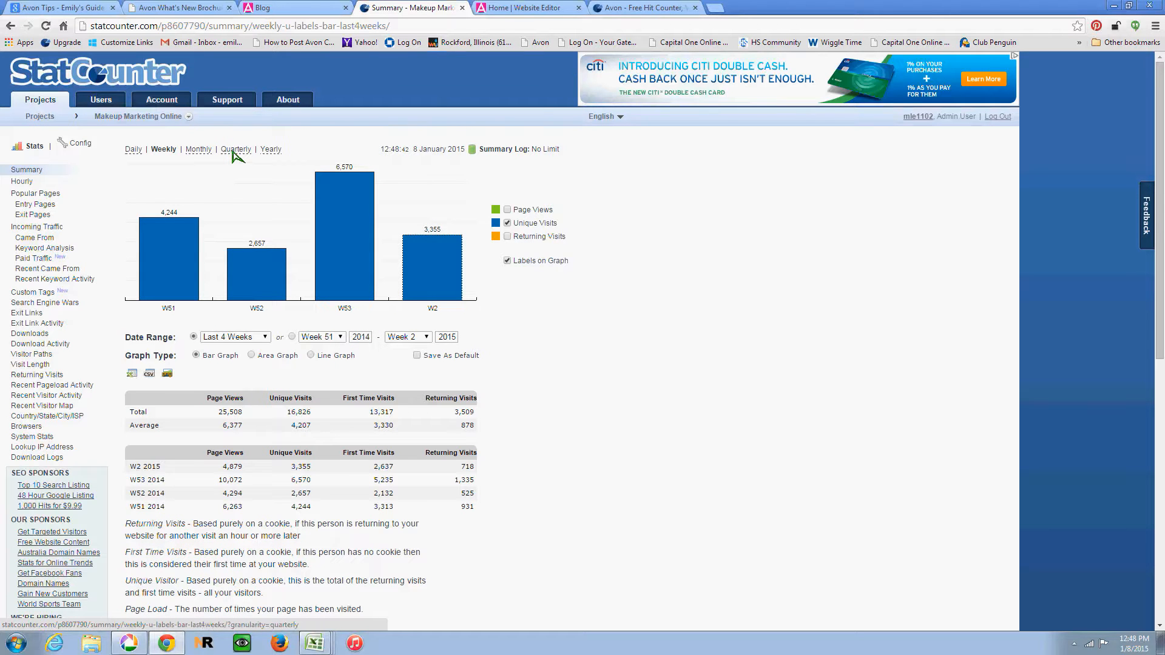
{"action": "left_click", "coordinate": [269, 150]}
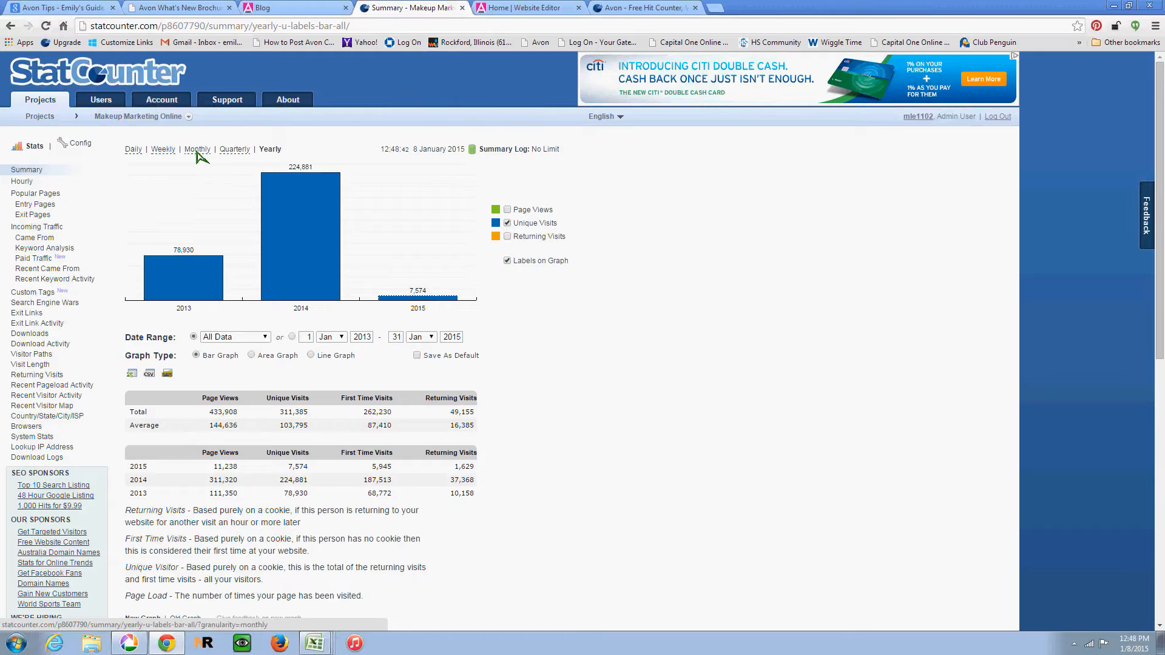
{"action": "left_click", "coordinate": [196, 150]}
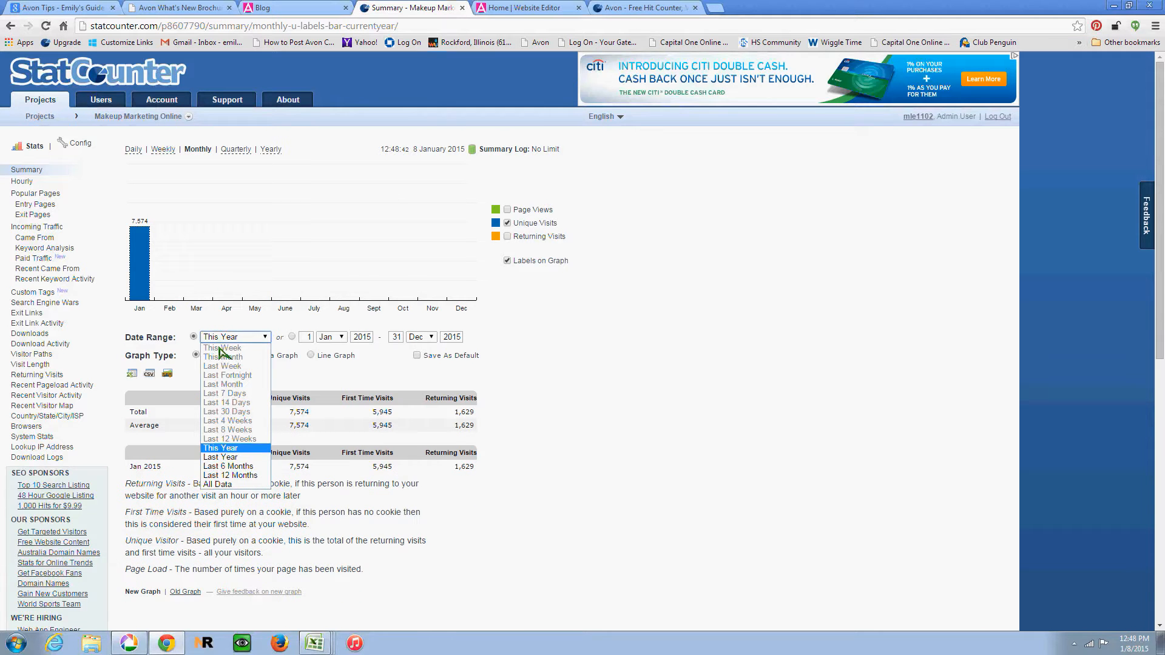
{"action": "mouse_move", "coordinate": [229, 476]}
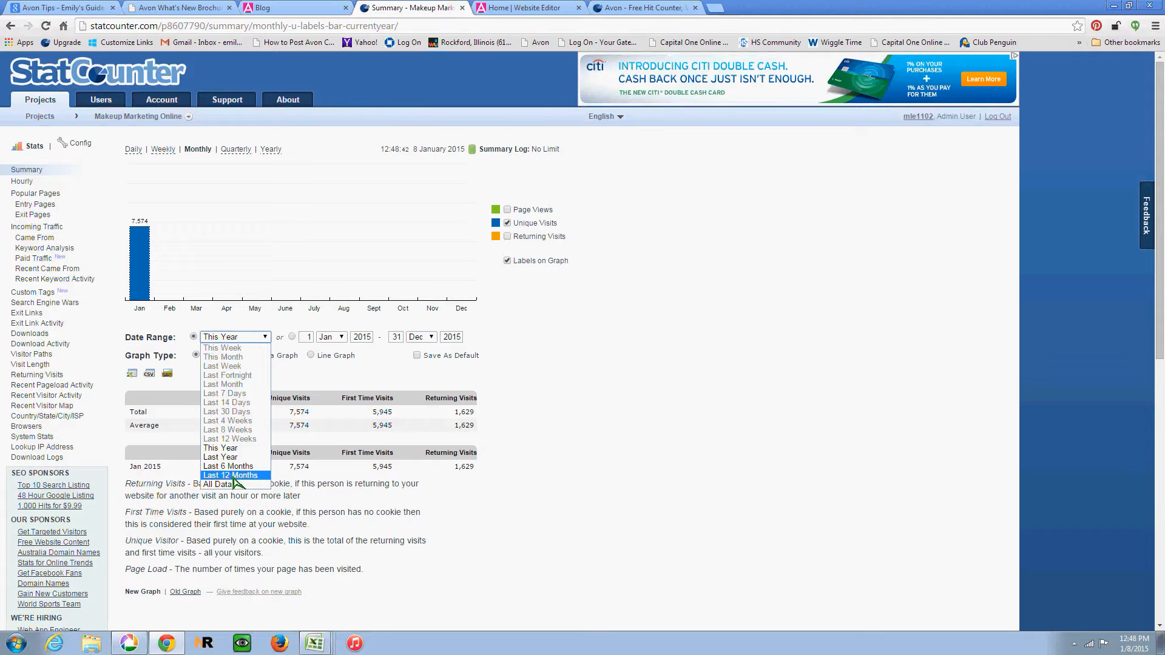
{"action": "left_click", "coordinate": [228, 476]}
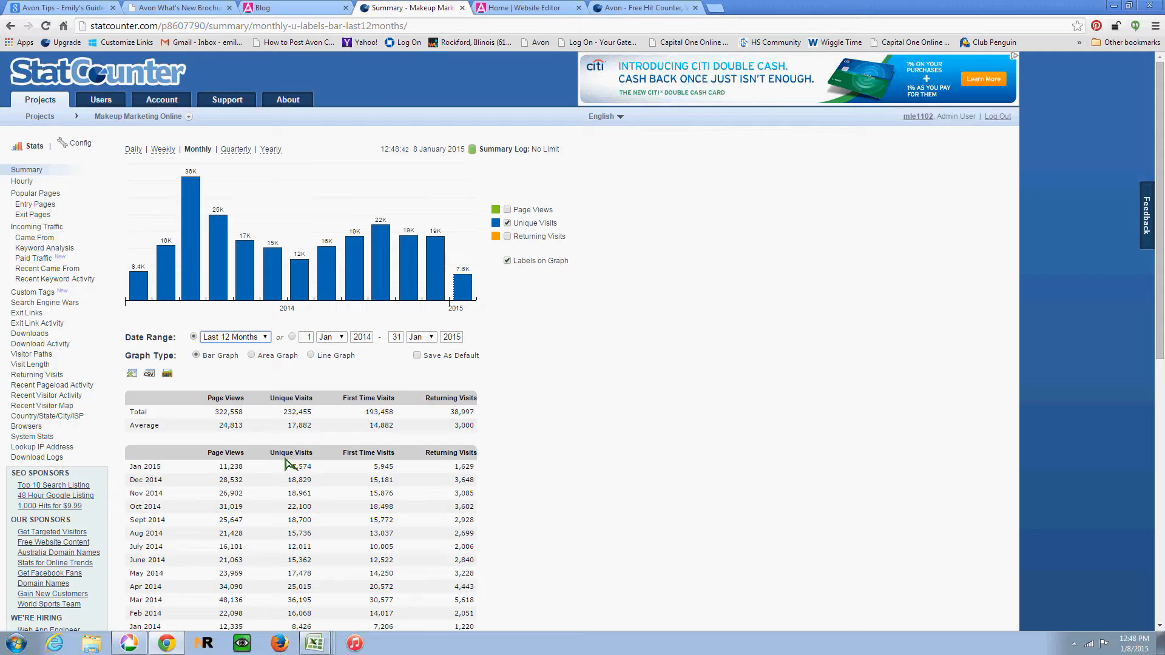
{"action": "mouse_move", "coordinate": [169, 271]}
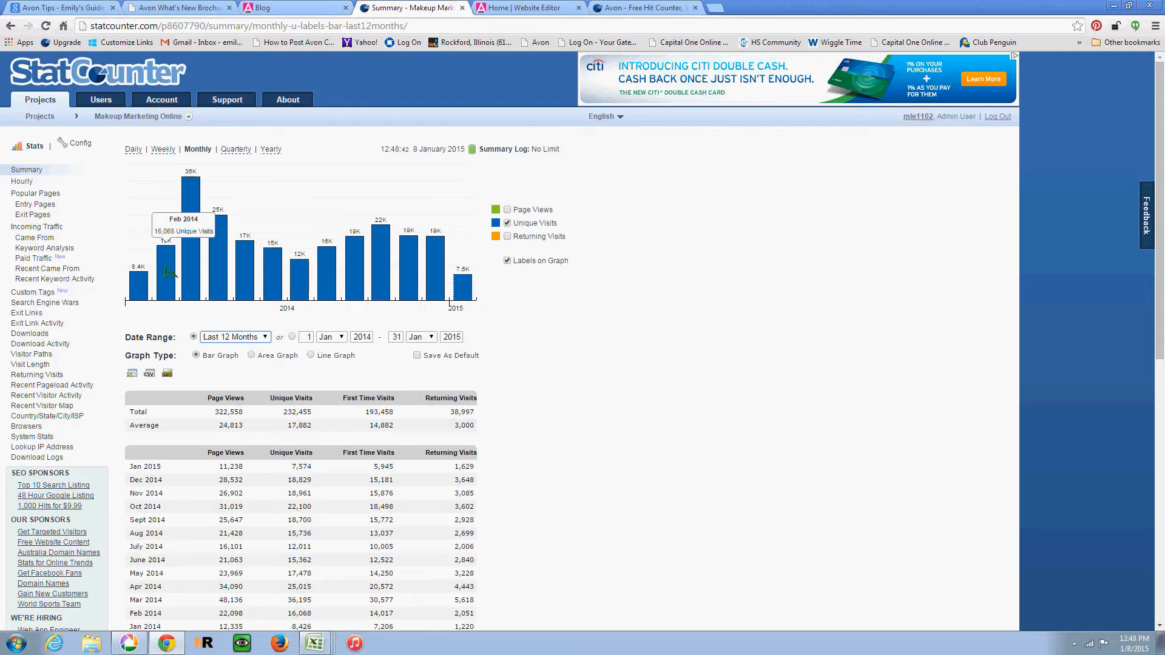
{"action": "mouse_move", "coordinate": [189, 191]}
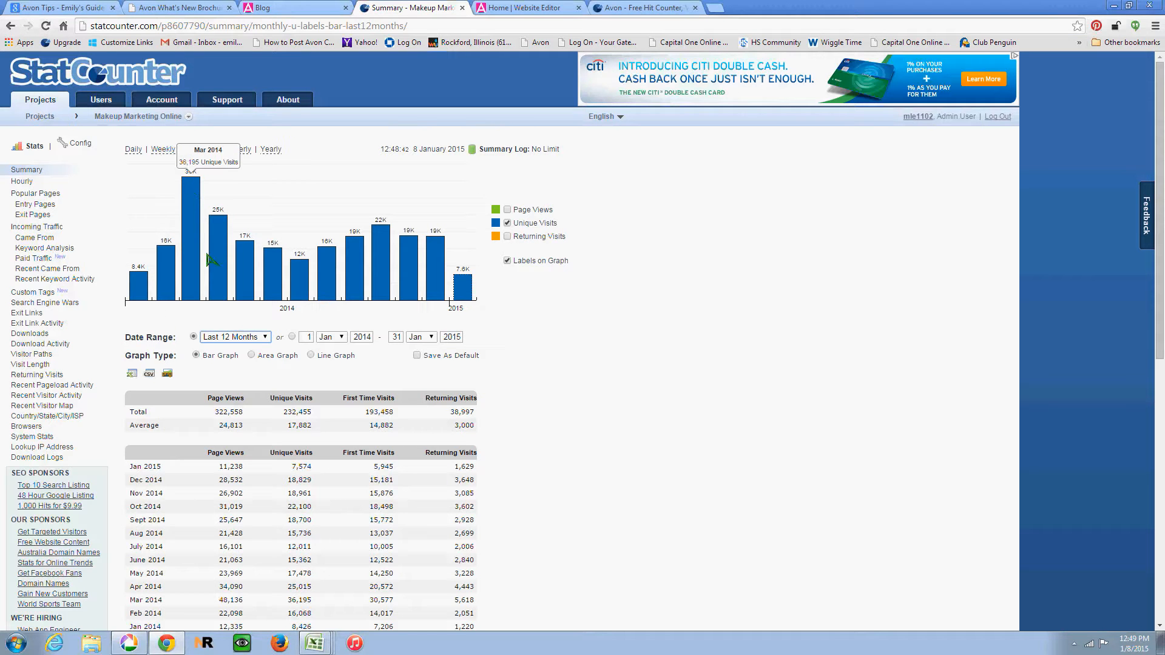
{"action": "mouse_move", "coordinate": [386, 271]}
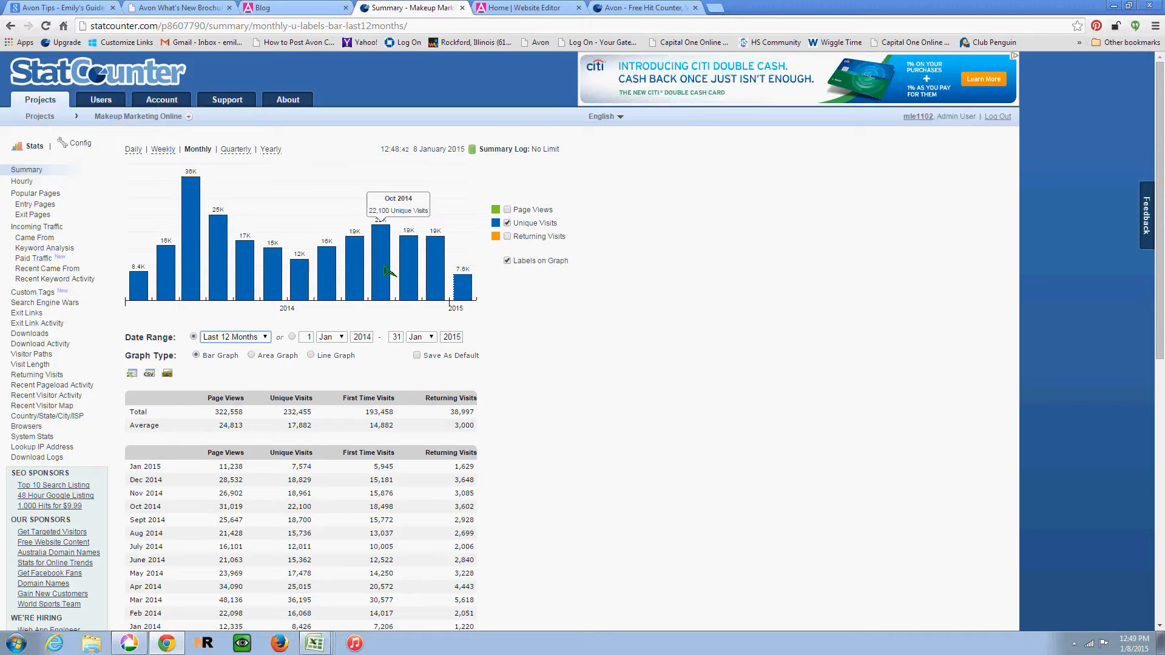
{"action": "mouse_move", "coordinate": [387, 242]}
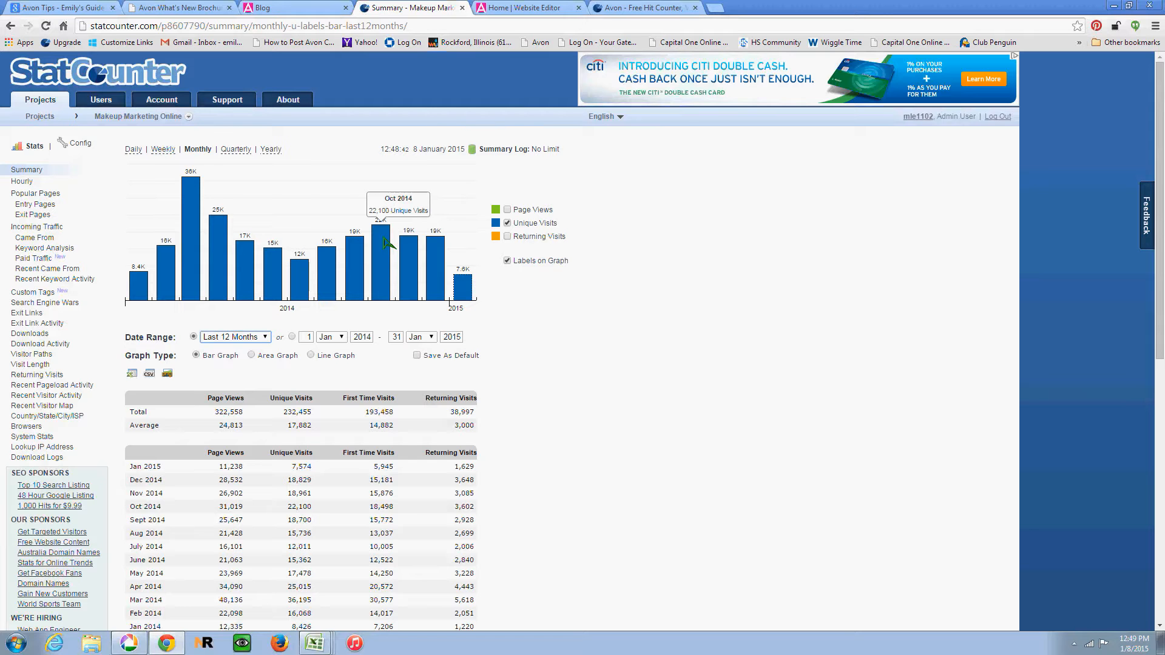
{"action": "mouse_move", "coordinate": [359, 261]}
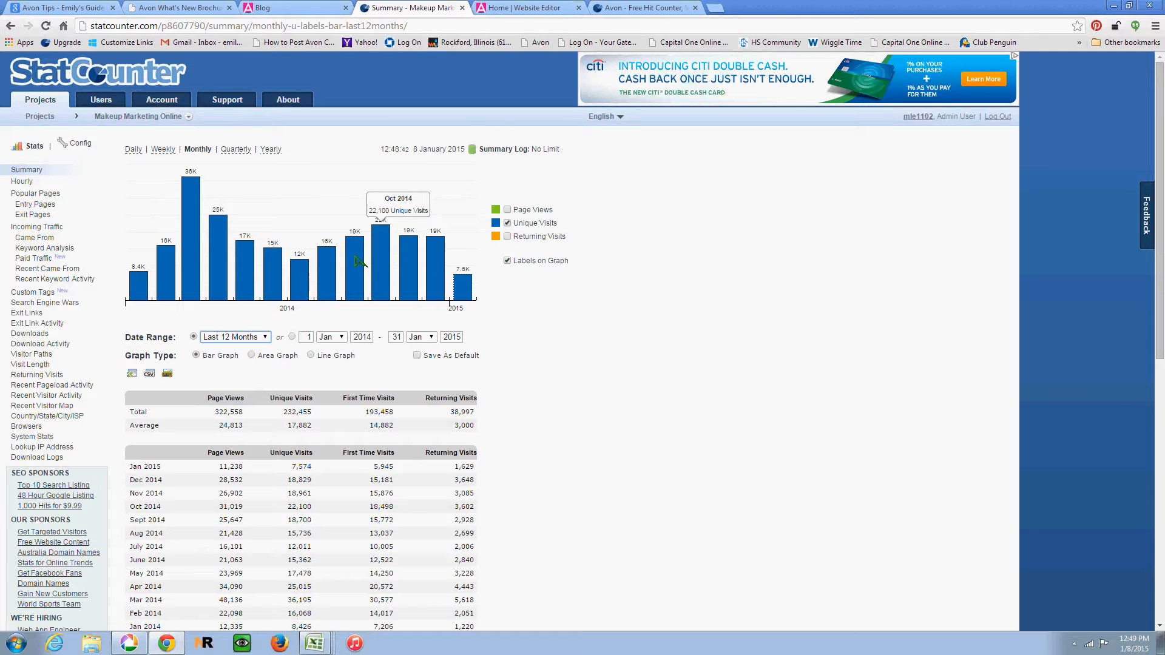
{"action": "mouse_move", "coordinate": [195, 254]}
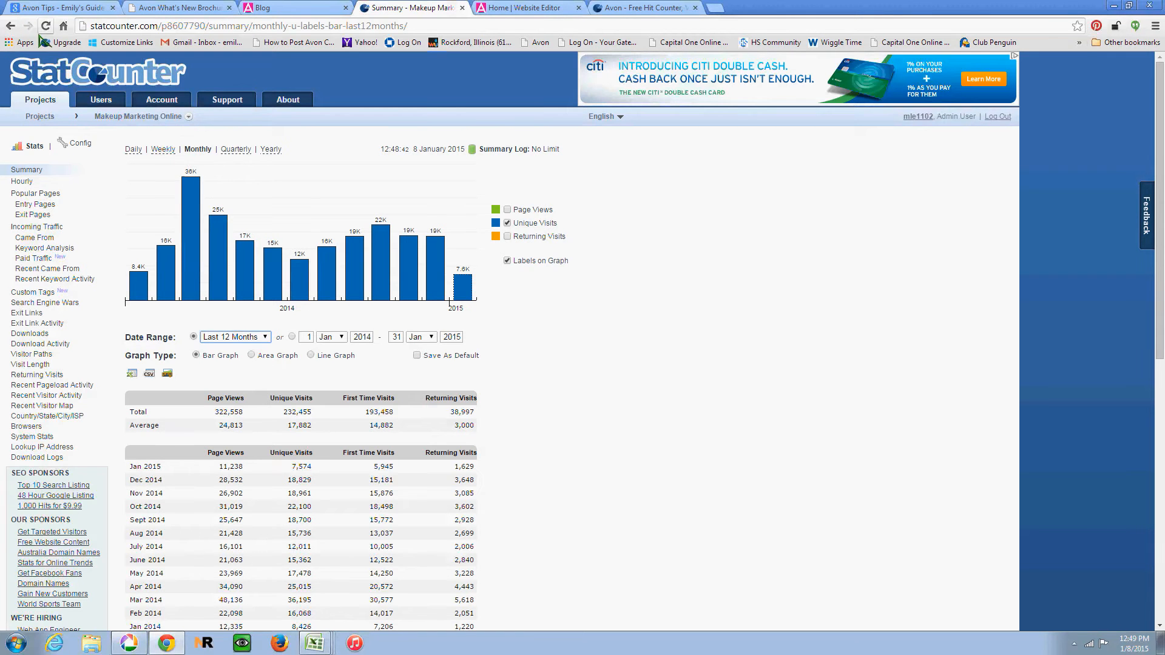
Step: Return to the Avon Tips blog page and scroll to the yearly online sales figures
{"action": "left_click", "coordinate": [49, 10]}
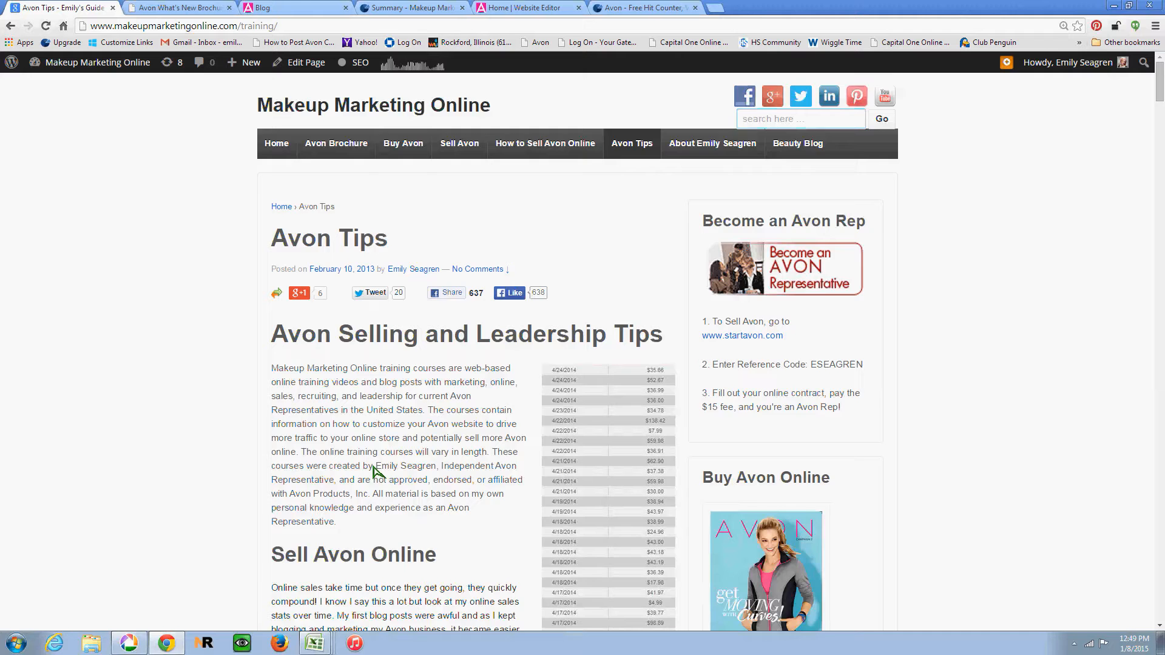
{"action": "scroll", "scroll_direction": "down", "scroll_amount": 3}
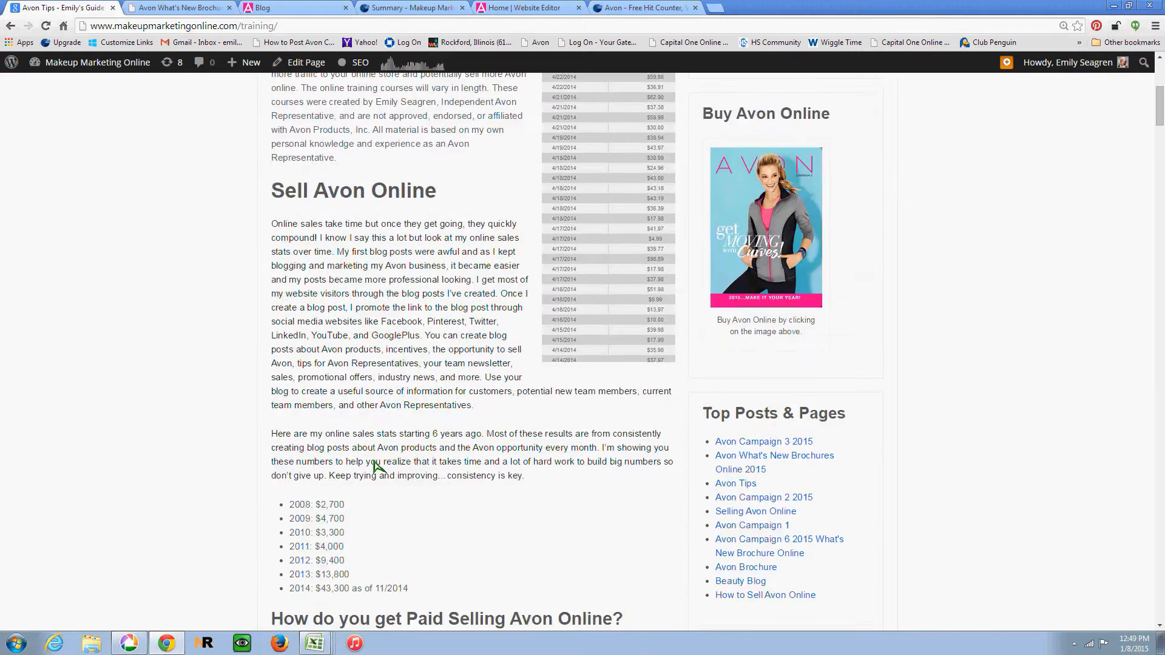